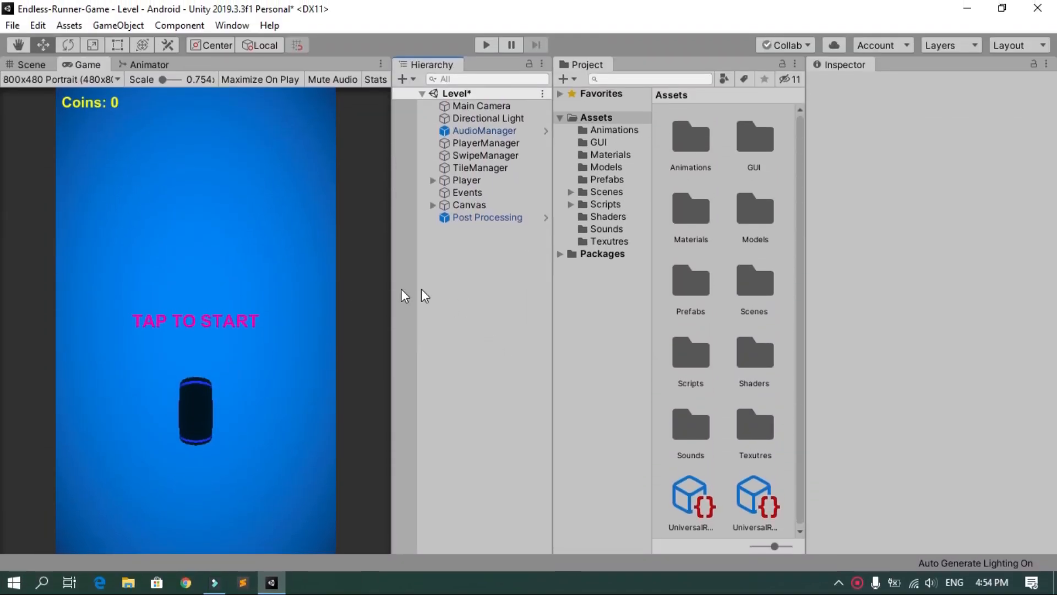
# Open Android Build Settings listing the Menu and Level scenes, and expand the Scenes folder.
pyautogui.click(11, 25)
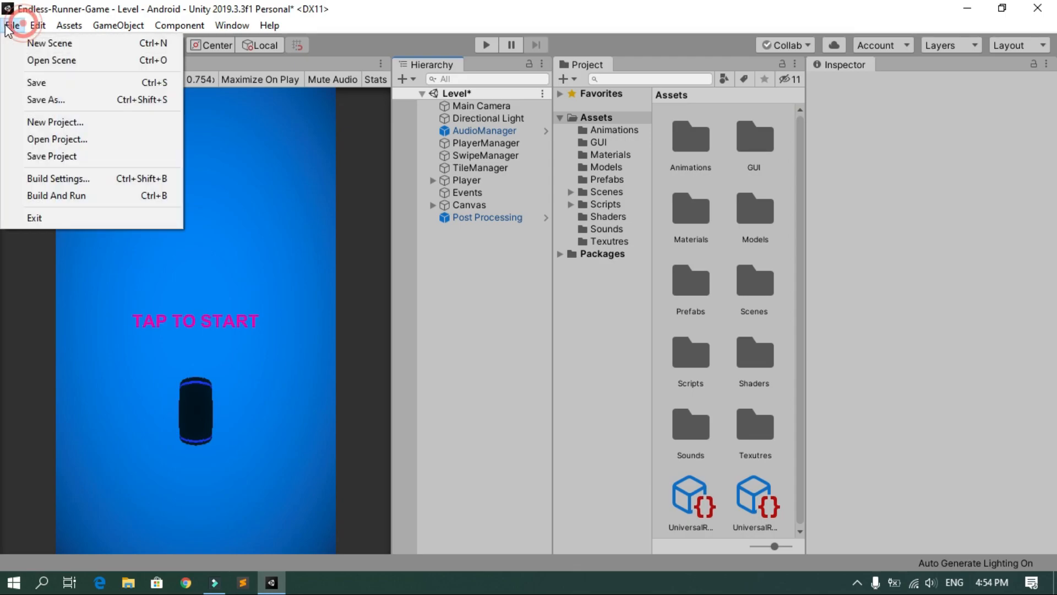
pyautogui.click(58, 178)
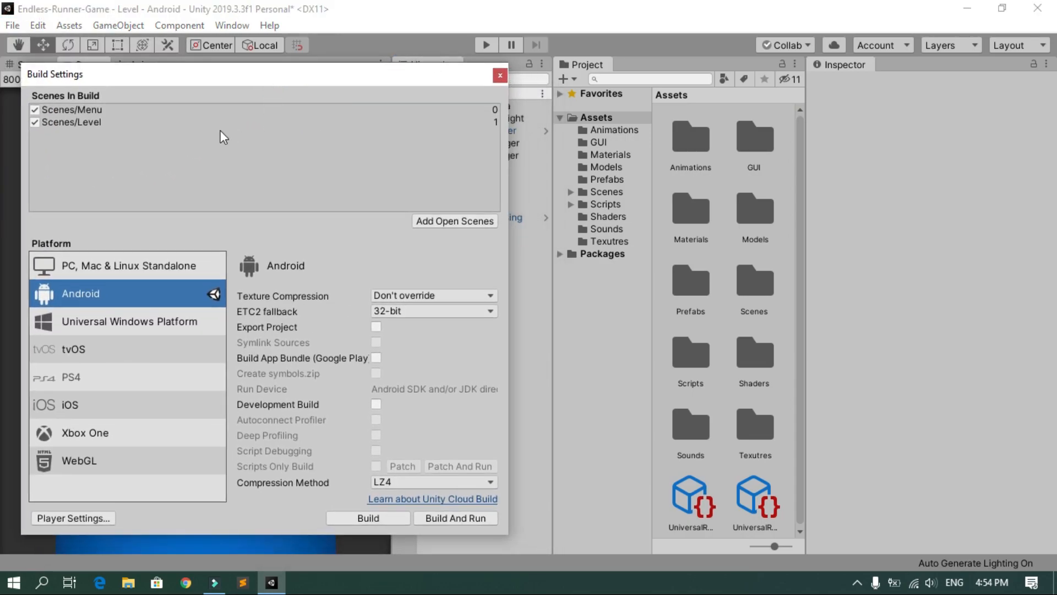
pyautogui.moveTo(100, 138)
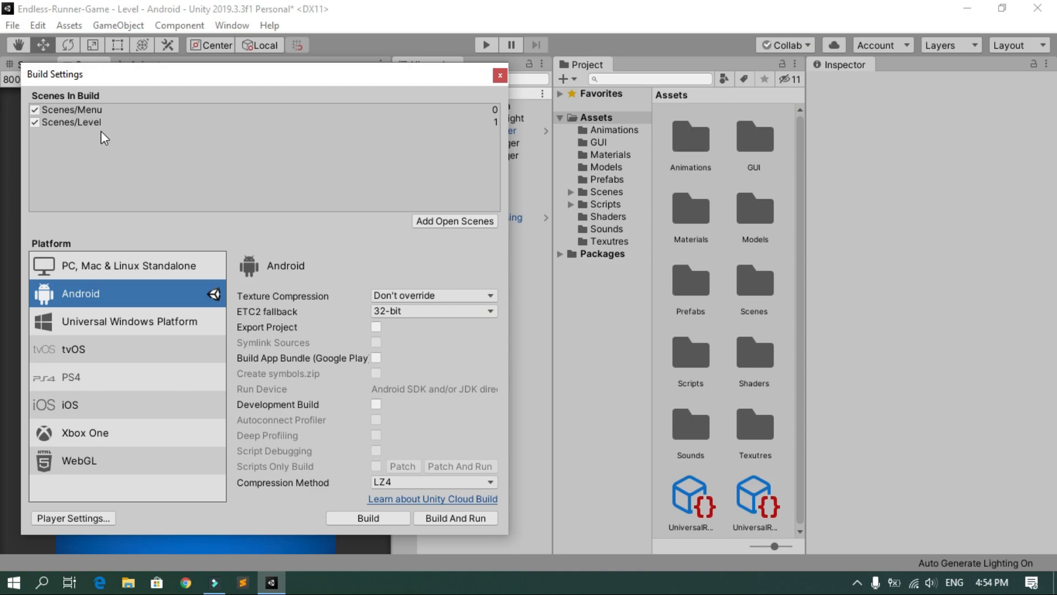
pyautogui.moveTo(583, 182)
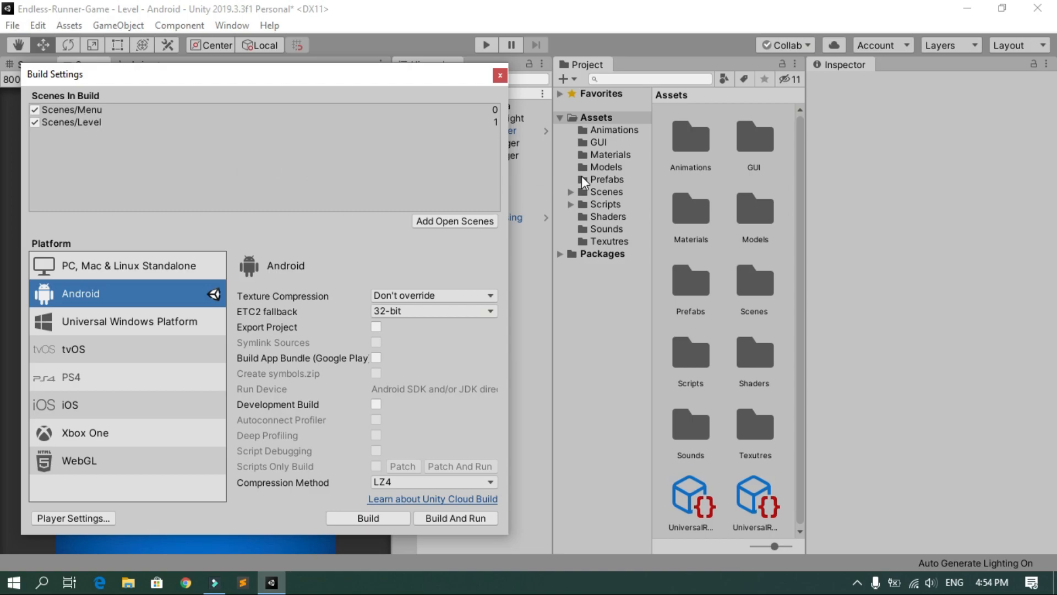
pyautogui.moveTo(570, 200)
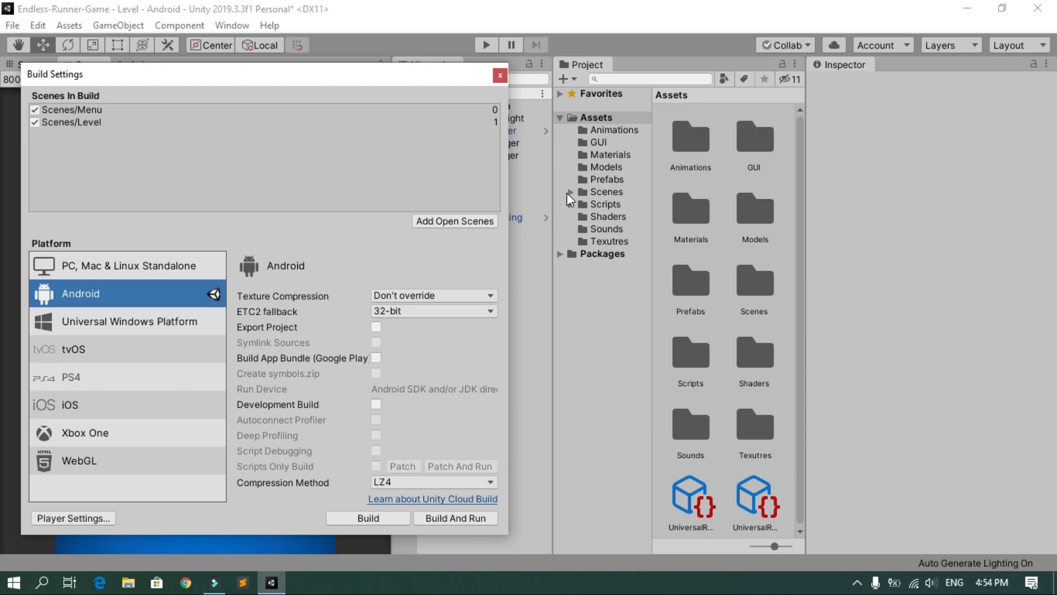
pyautogui.click(606, 191)
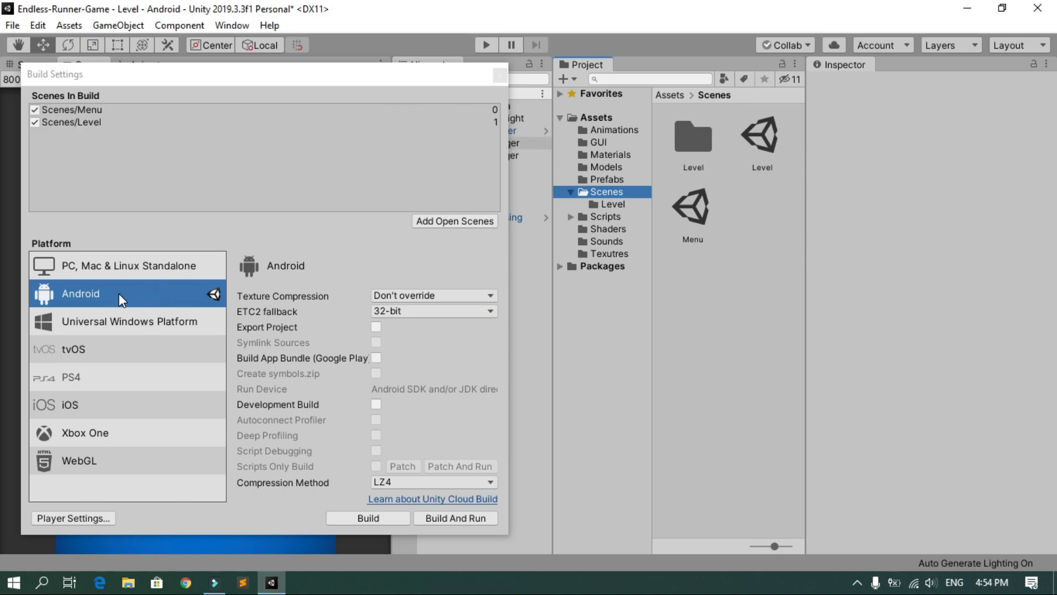
pyautogui.moveTo(93, 301)
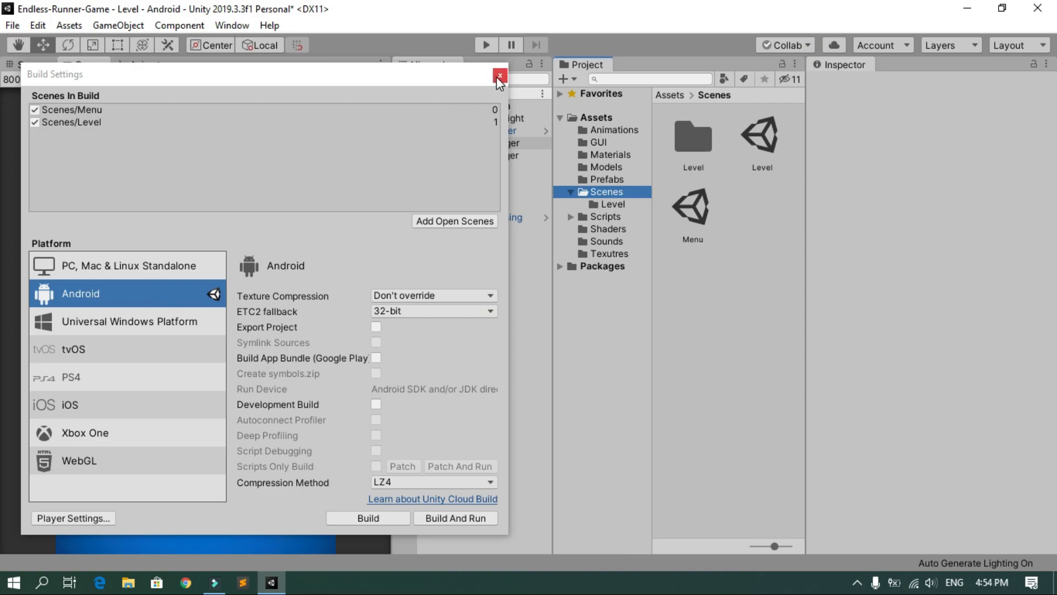
# Close Build Settings and preview 1280x720 portrait, then return to 800x480 portrait and select the Canvas.
pyautogui.click(499, 74)
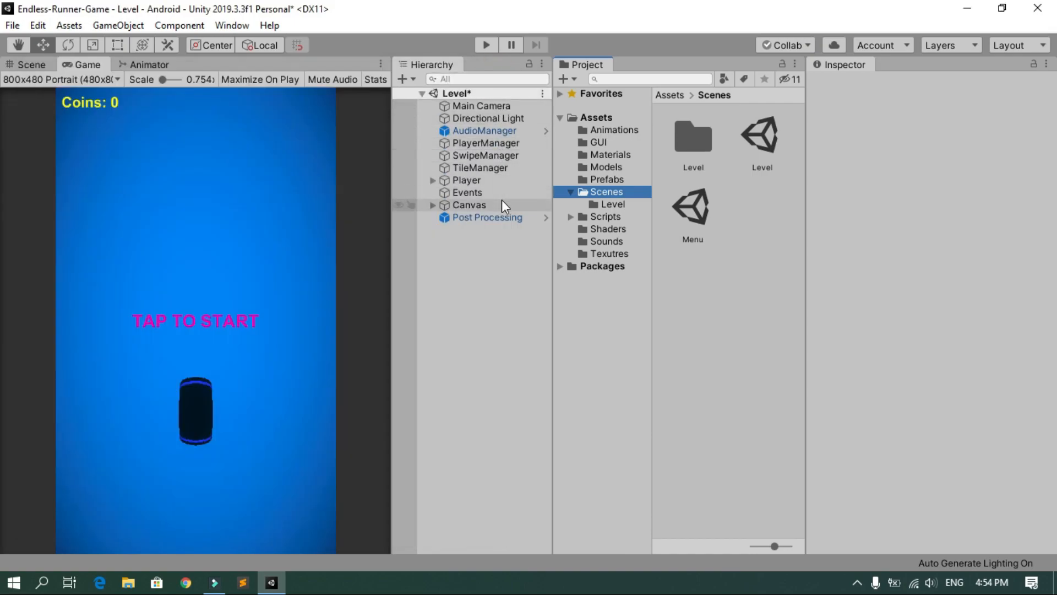
pyautogui.click(60, 78)
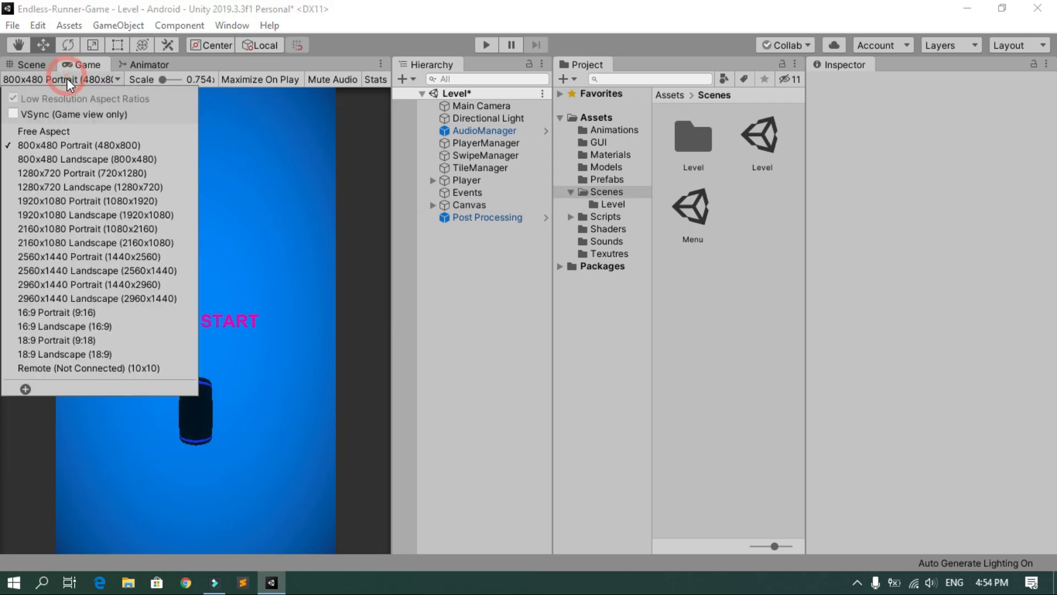
pyautogui.click(82, 172)
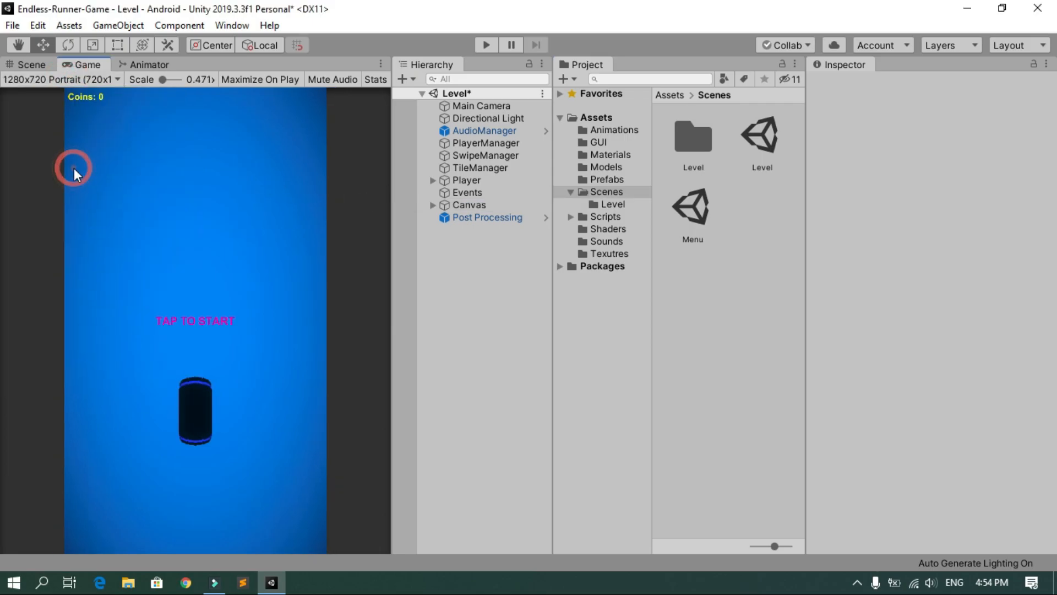
pyautogui.click(61, 79)
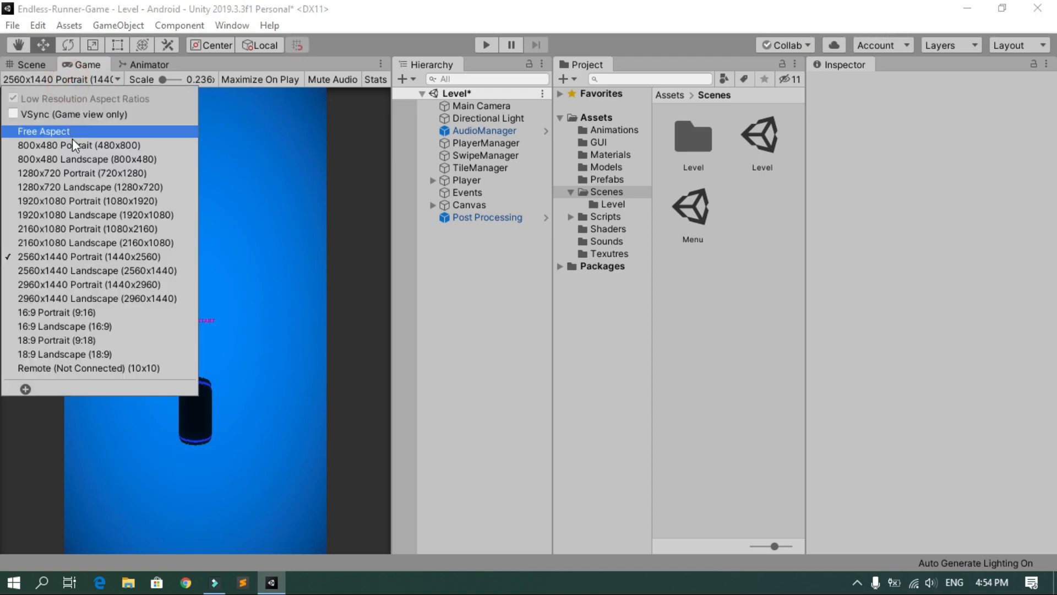
pyautogui.click(83, 144)
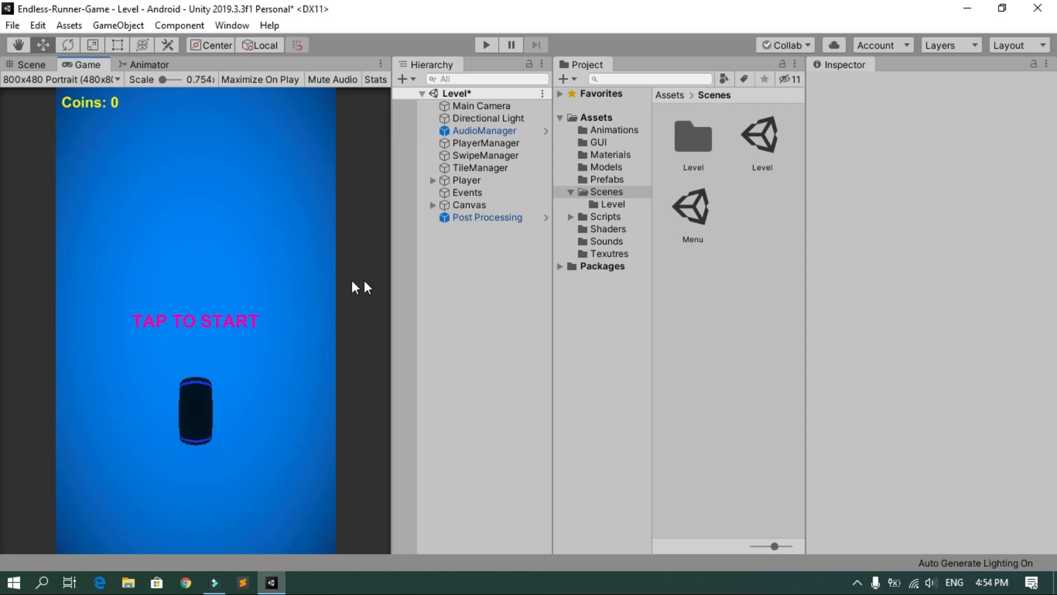
pyautogui.click(469, 204)
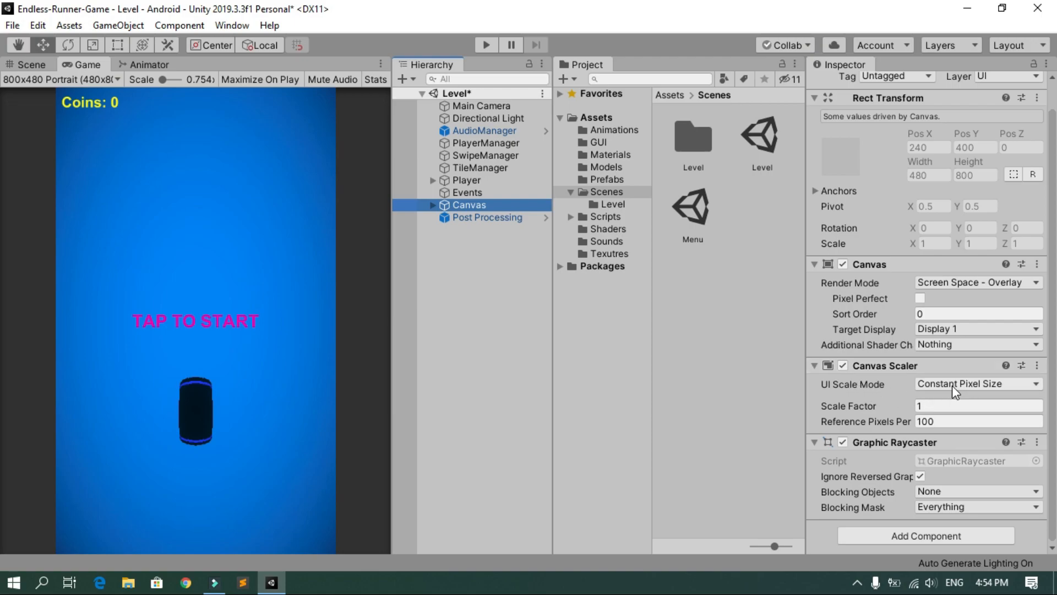
# Set the Level Canvas Scaler to Scale With Screen Size with reference resolution 800 x 480.
pyautogui.click(976, 384)
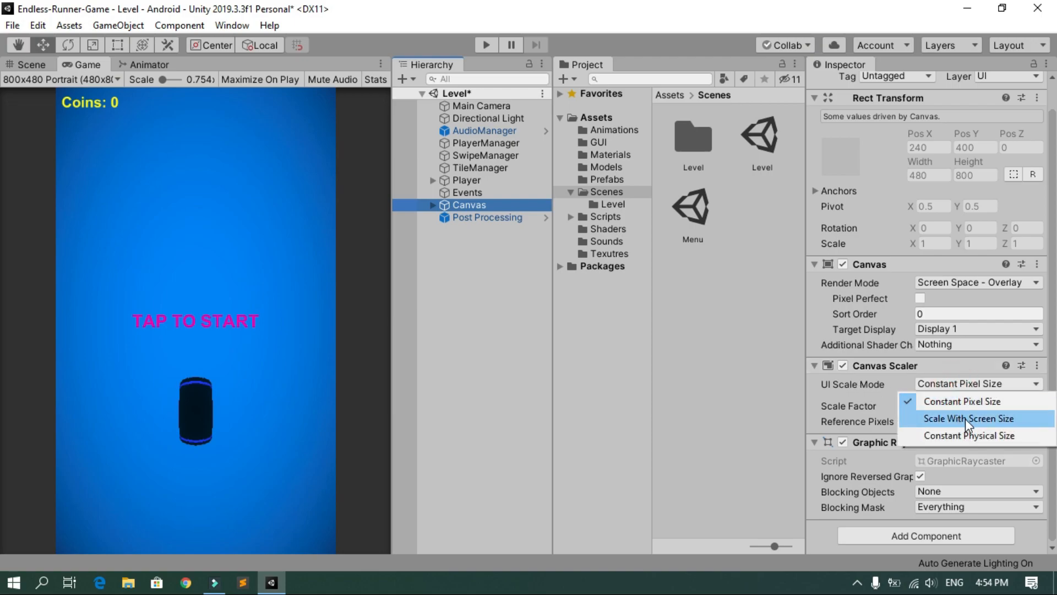
pyautogui.click(966, 418)
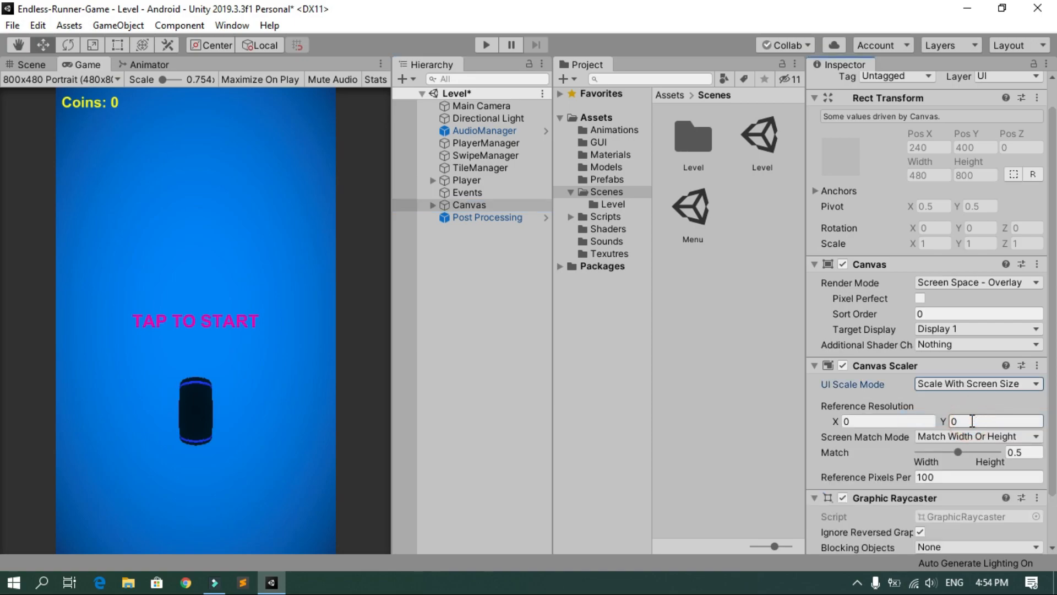
pyautogui.click(883, 420)
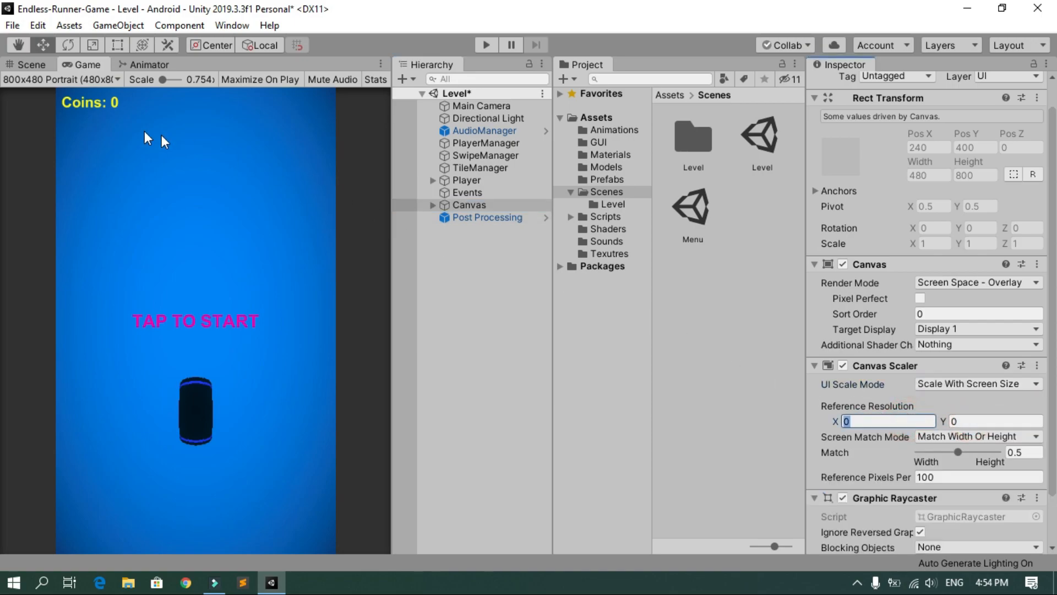
pyautogui.click(887, 420)
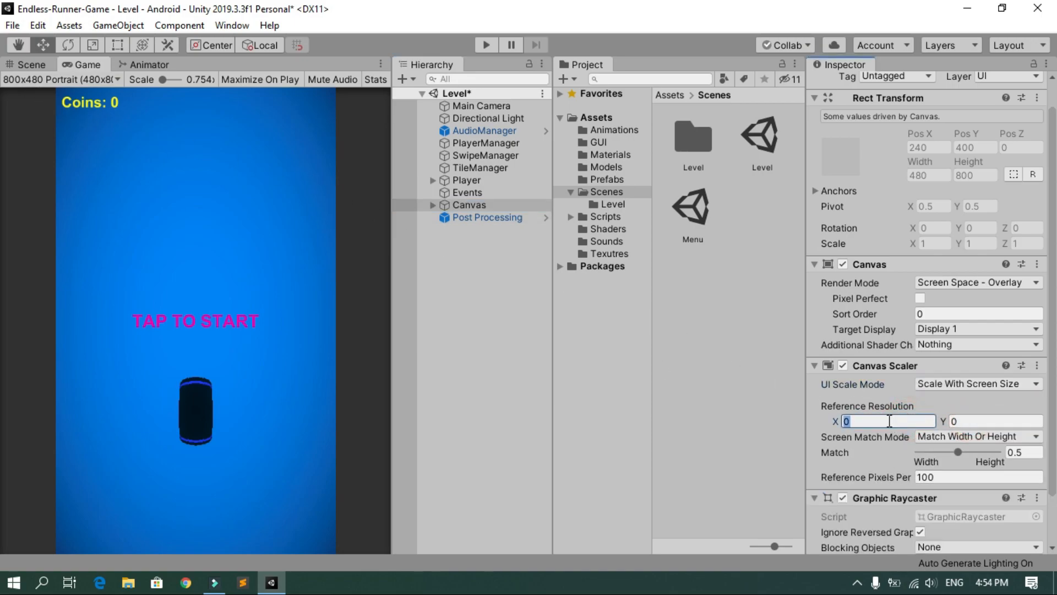
pyautogui.write('800')
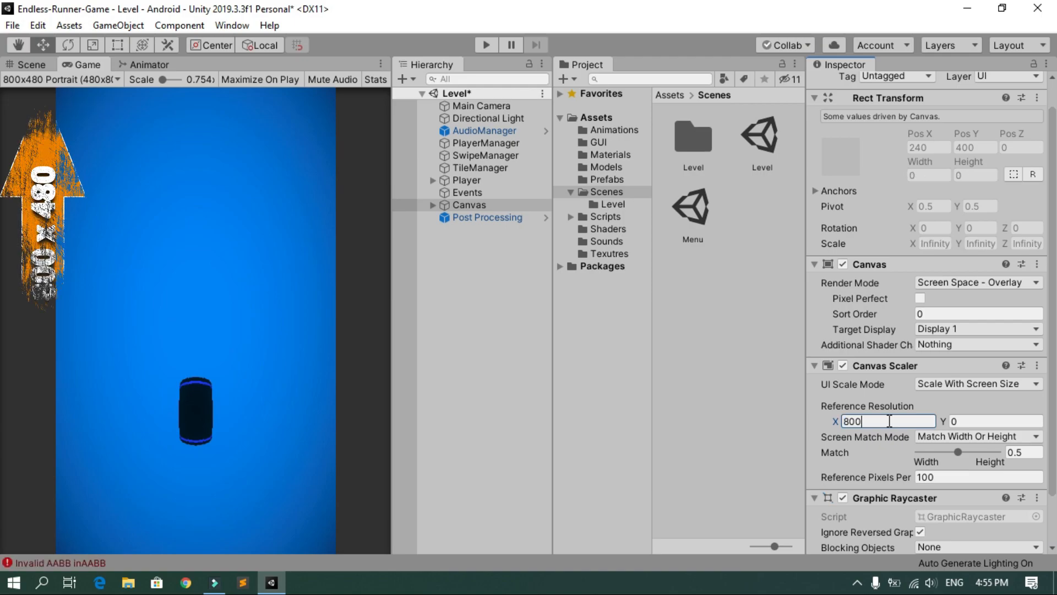
pyautogui.click(977, 420)
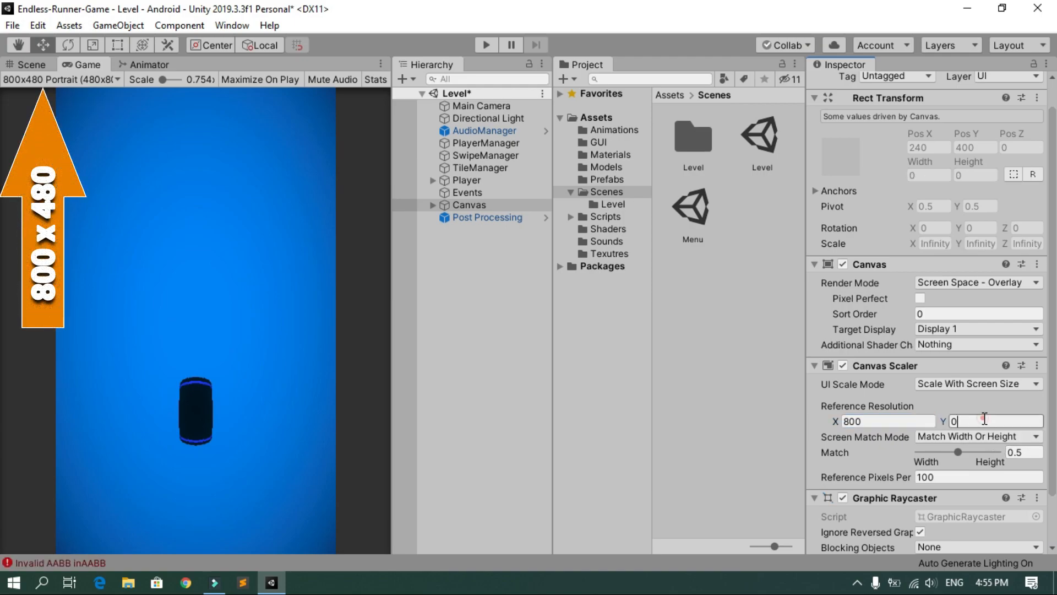
pyautogui.write('480')
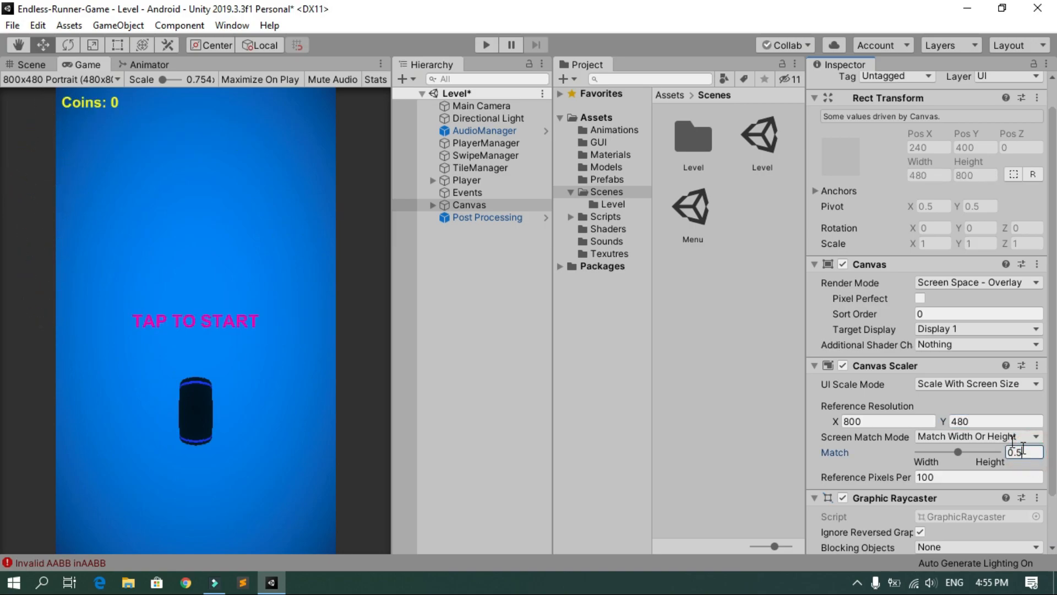
pyautogui.click(60, 78)
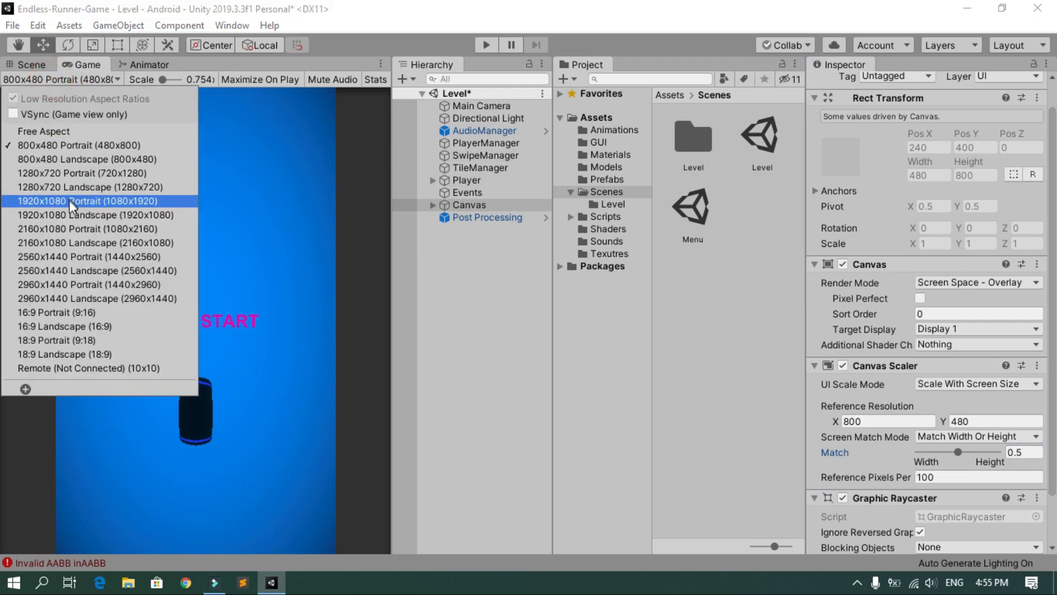
pyautogui.click(95, 201)
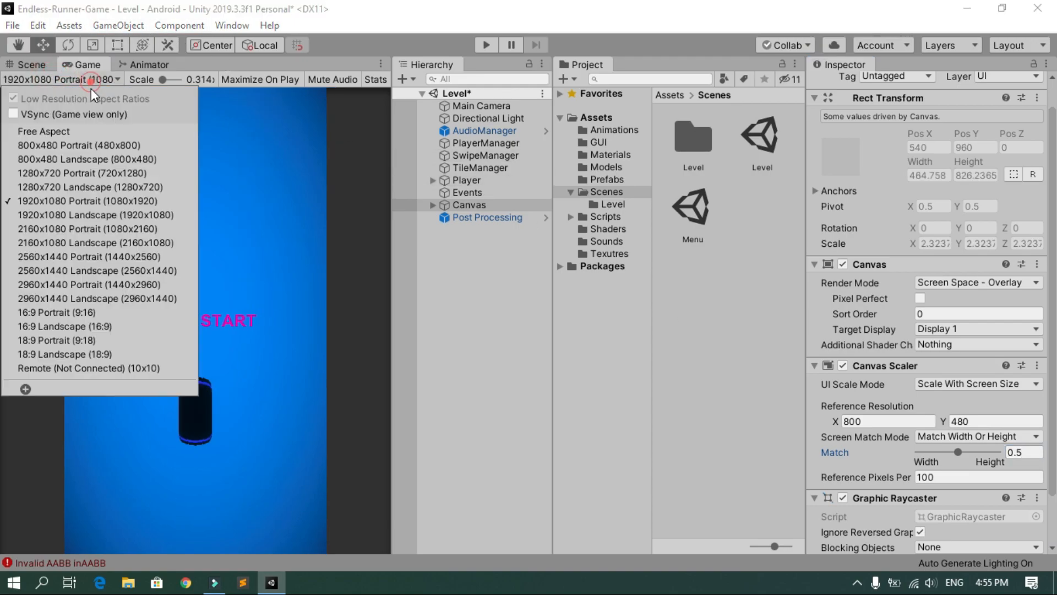
pyautogui.click(93, 256)
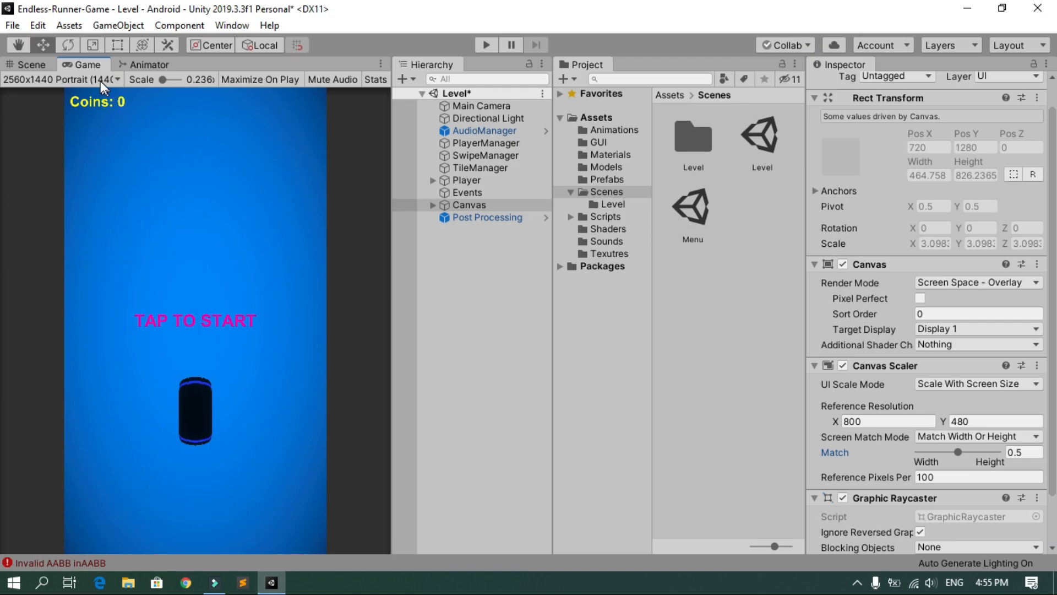
pyautogui.moveTo(108, 344)
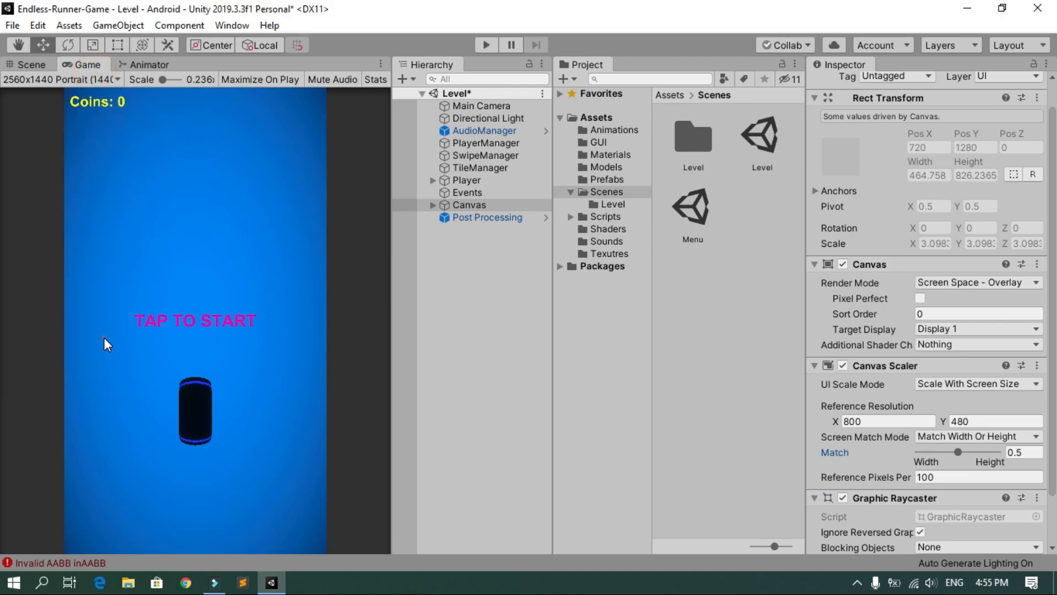
pyautogui.click(59, 80)
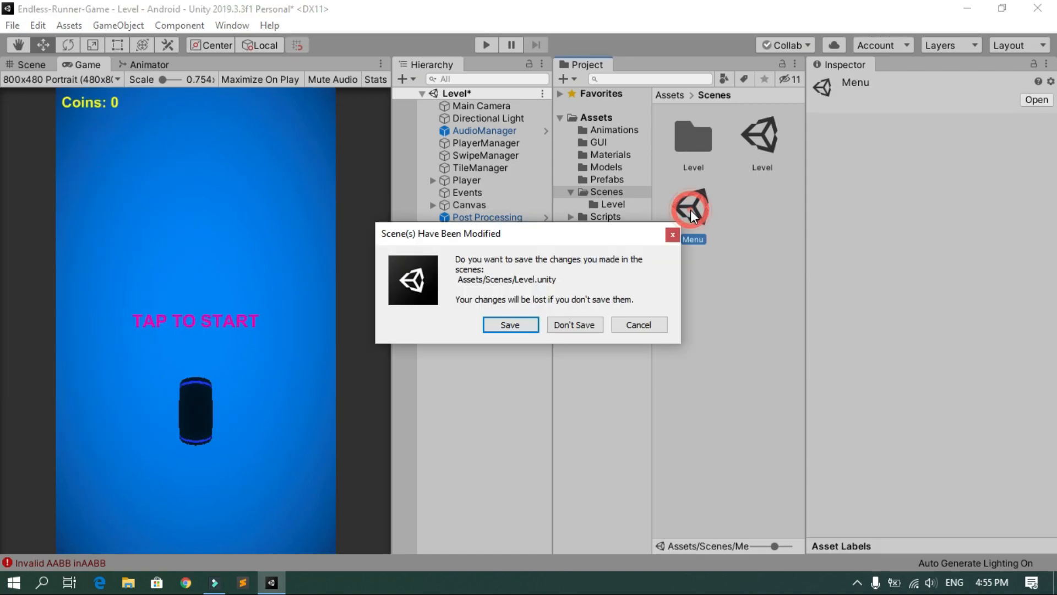
# Save the Level scene, then set the Menu Canvas to Scale With Screen Size at 800x480.
pyautogui.click(510, 324)
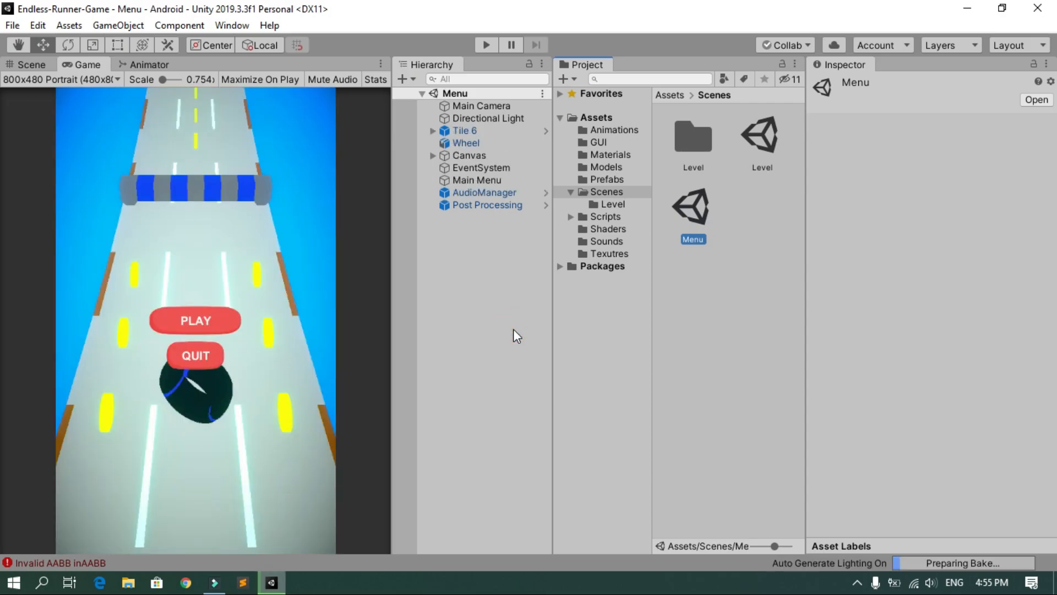
pyautogui.click(469, 155)
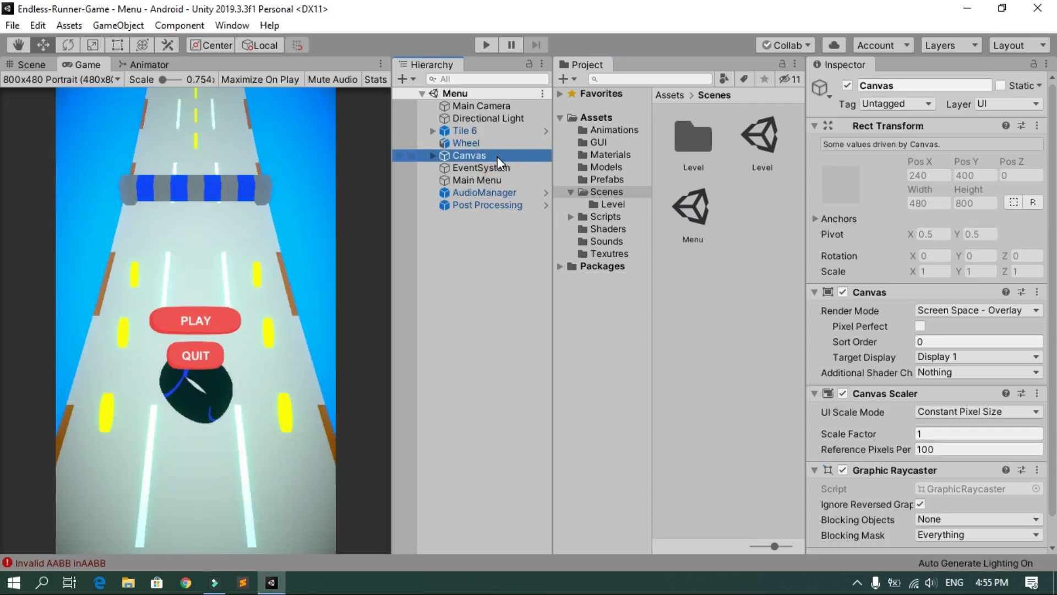
pyautogui.click(976, 412)
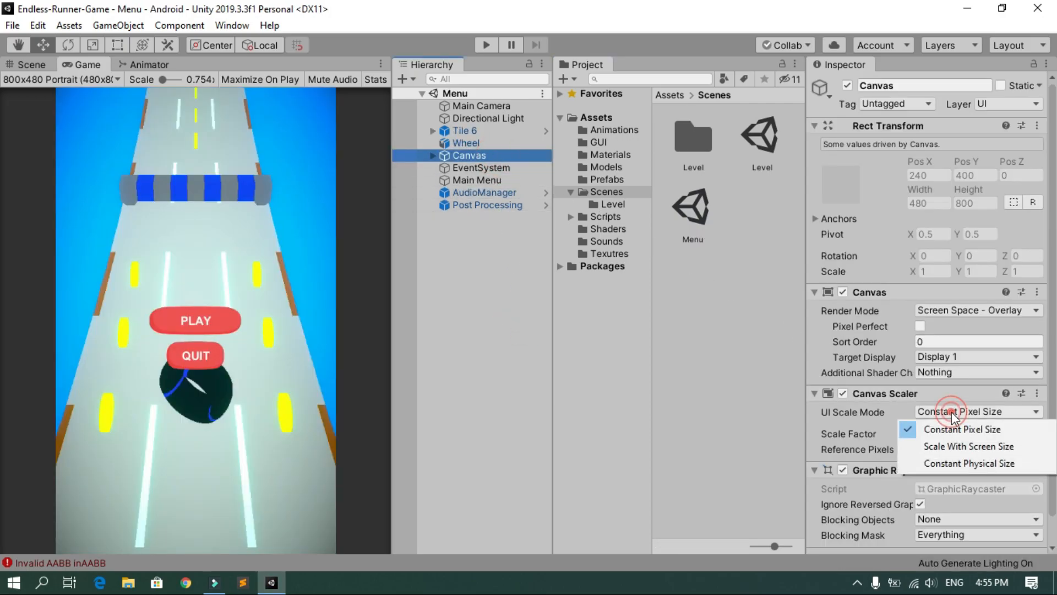
pyautogui.click(967, 445)
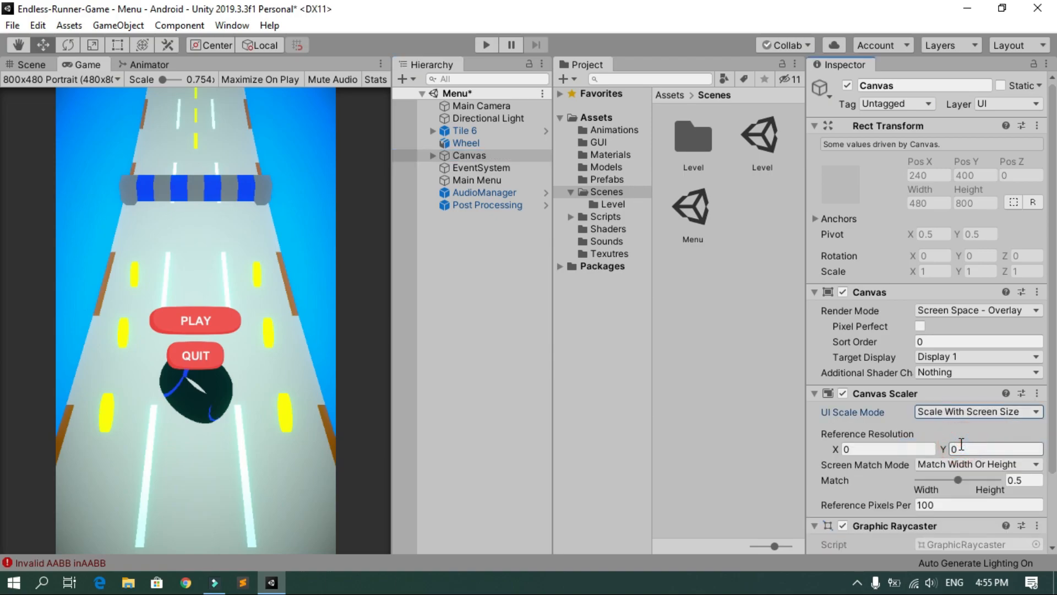
pyautogui.click(886, 450)
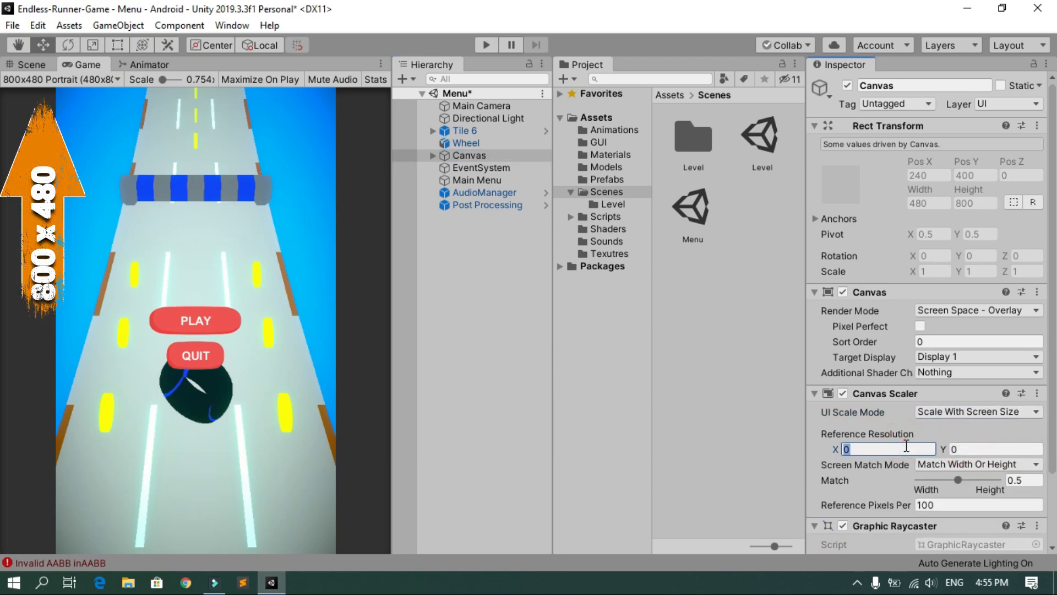
pyautogui.write('800')
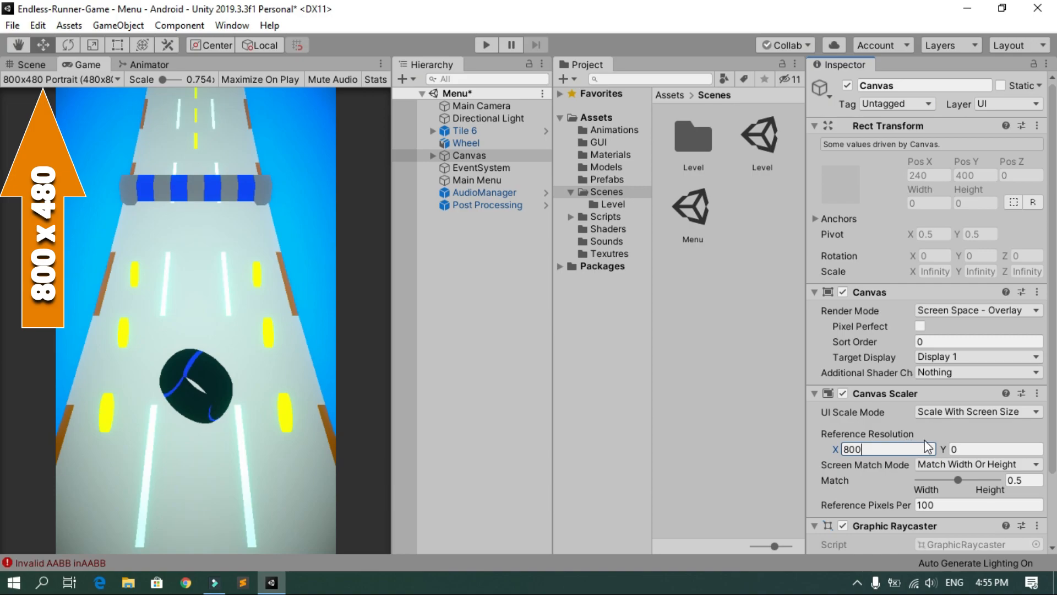
pyautogui.click(995, 449)
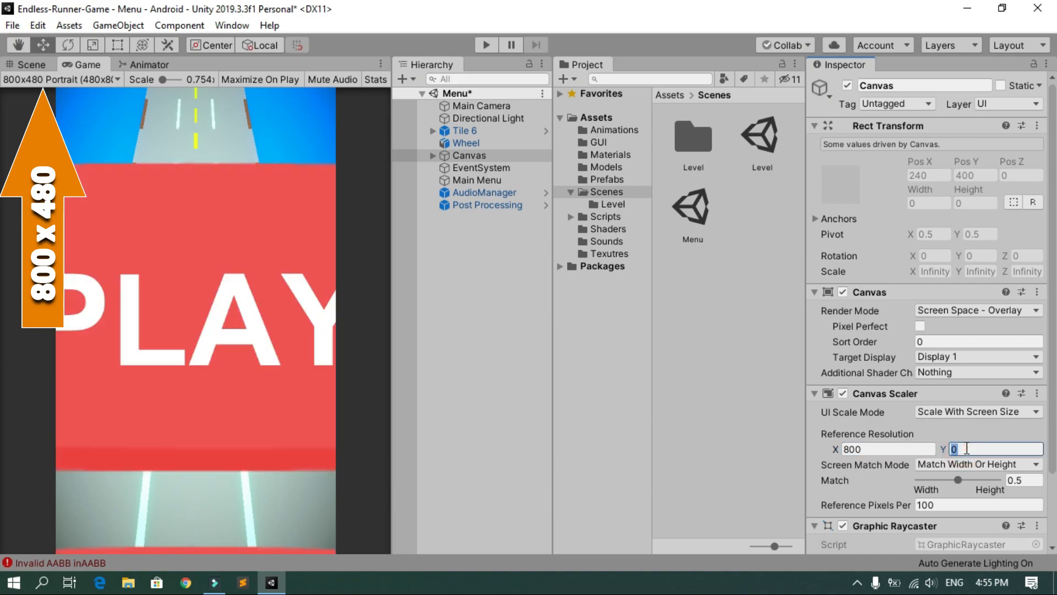
pyautogui.write('480')
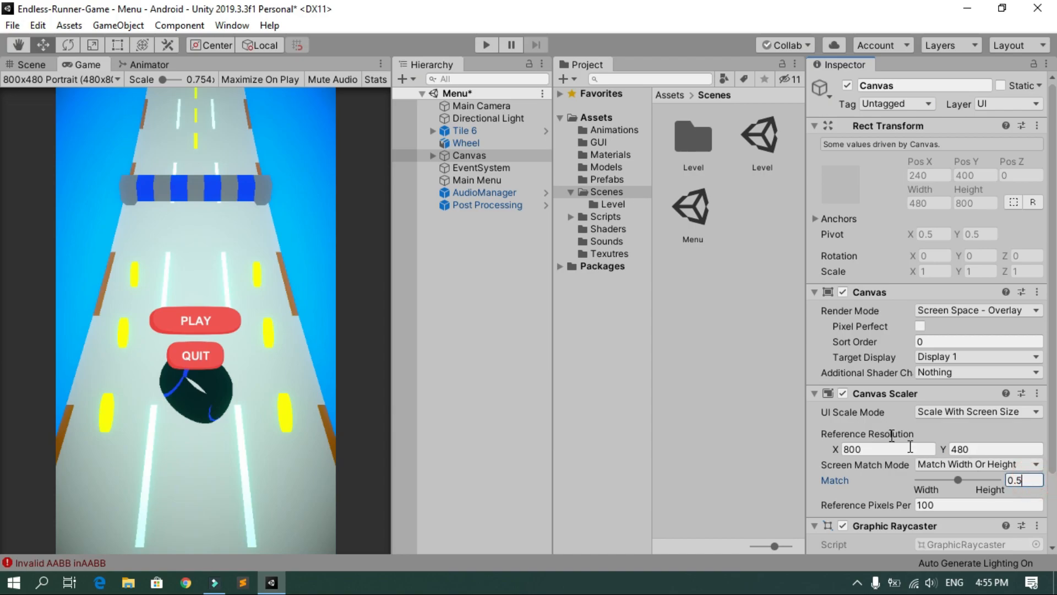
# Preview the menu in the Game view at 16:9 portrait, then 1280x720 portrait.
pyautogui.click(61, 79)
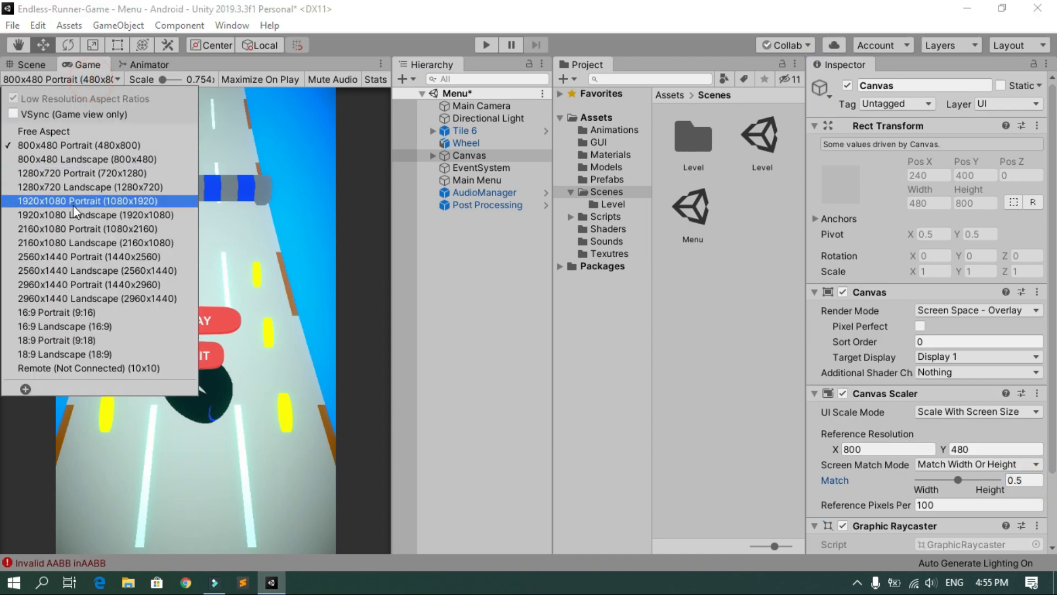
pyautogui.click(56, 312)
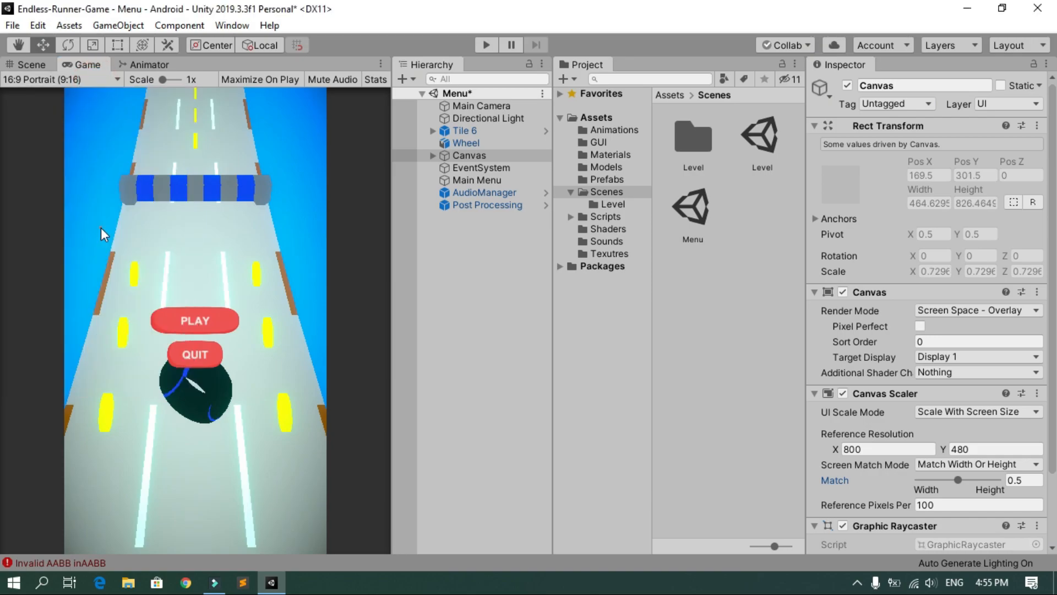
pyautogui.click(60, 79)
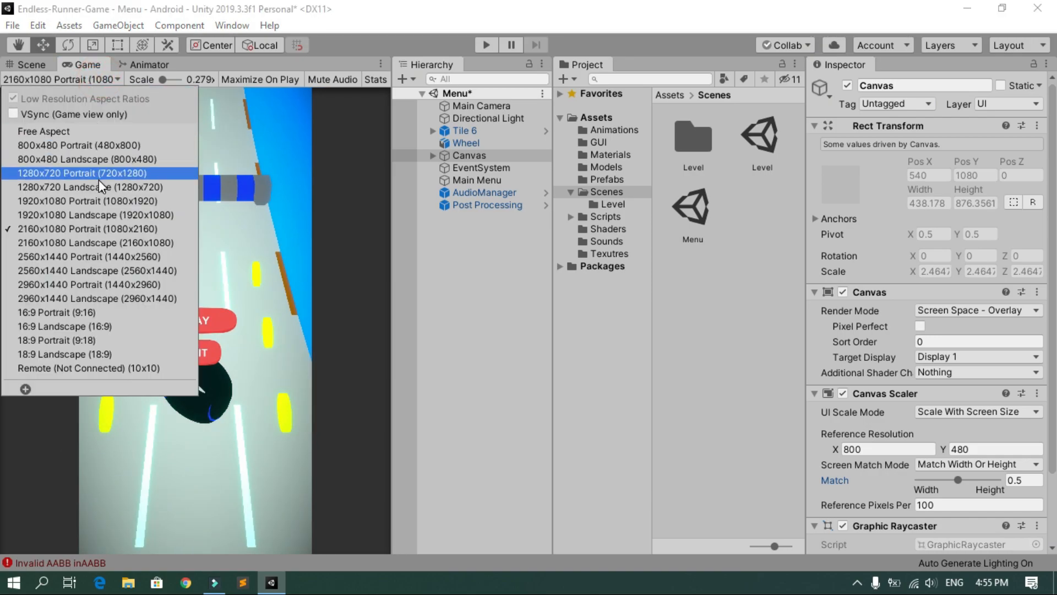
pyautogui.click(81, 173)
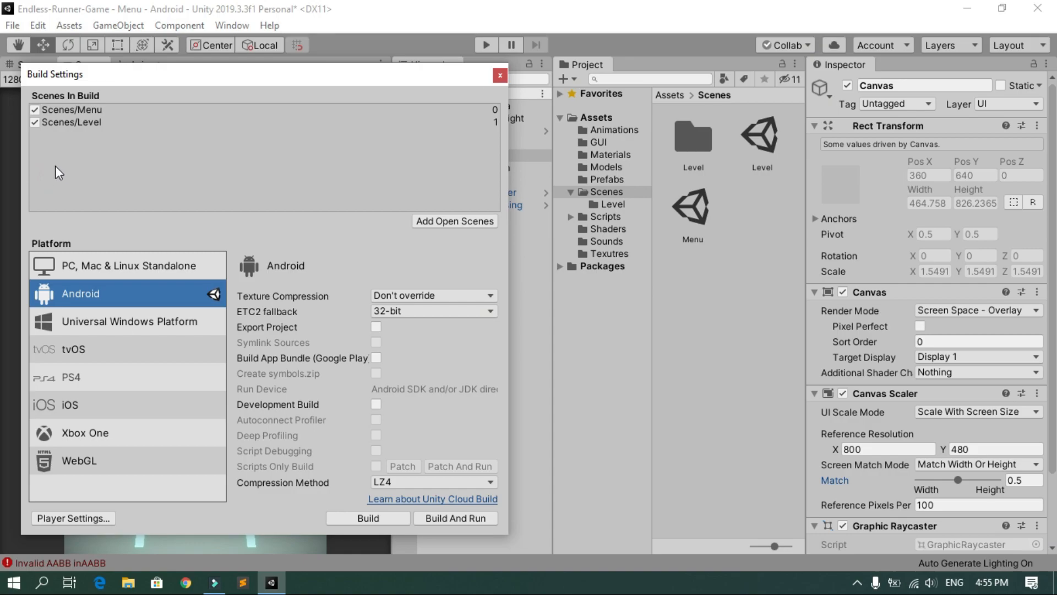
# Build to EndlessWheel.apk on the Desktop and dismiss the JDK not found error.
pyautogui.click(368, 518)
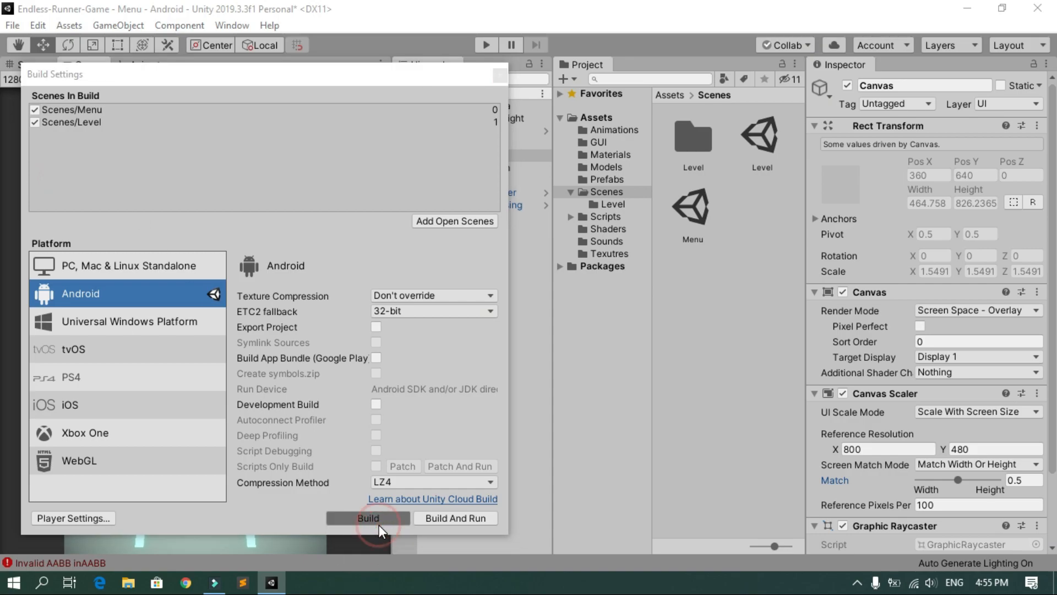
pyautogui.click(367, 517)
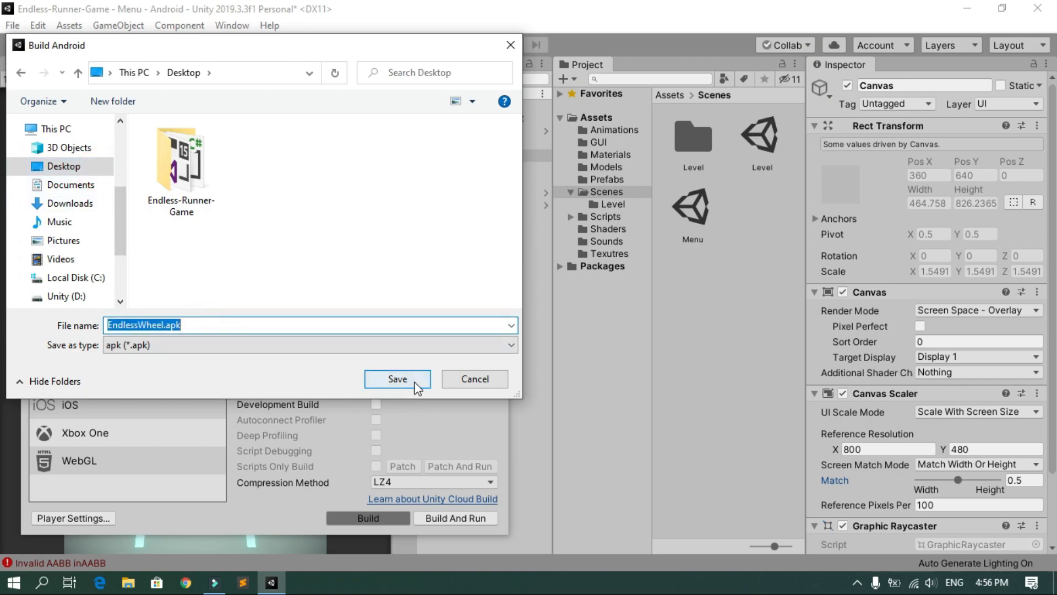
pyautogui.click(396, 379)
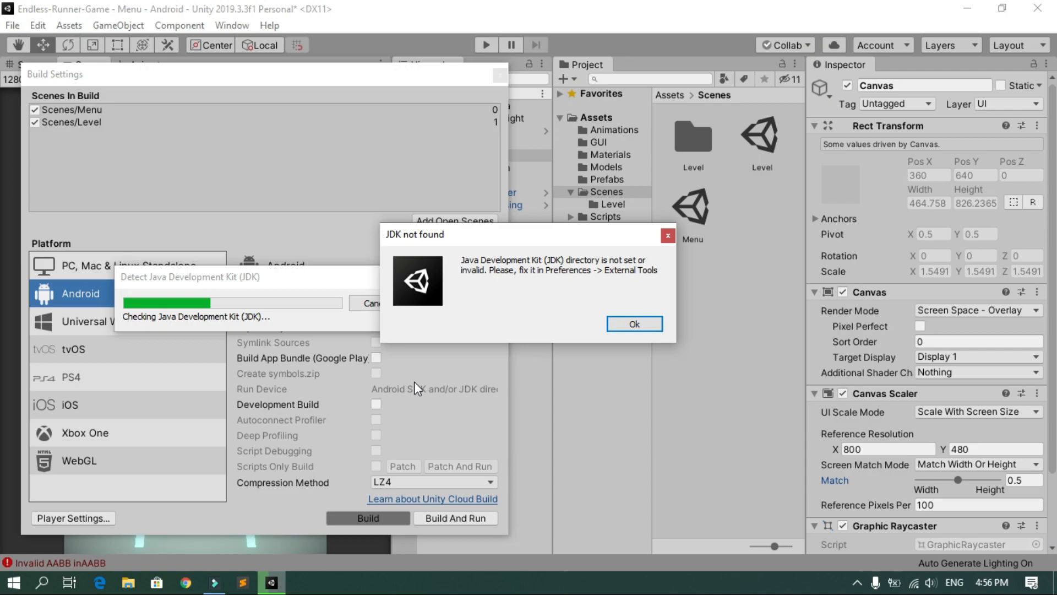
pyautogui.moveTo(581, 302)
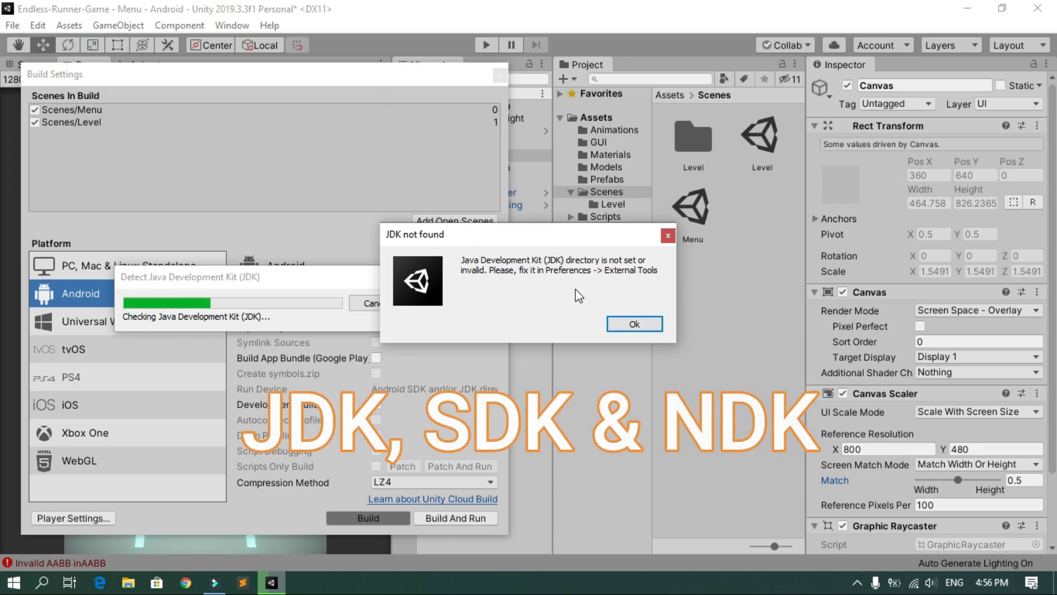
pyautogui.click(632, 323)
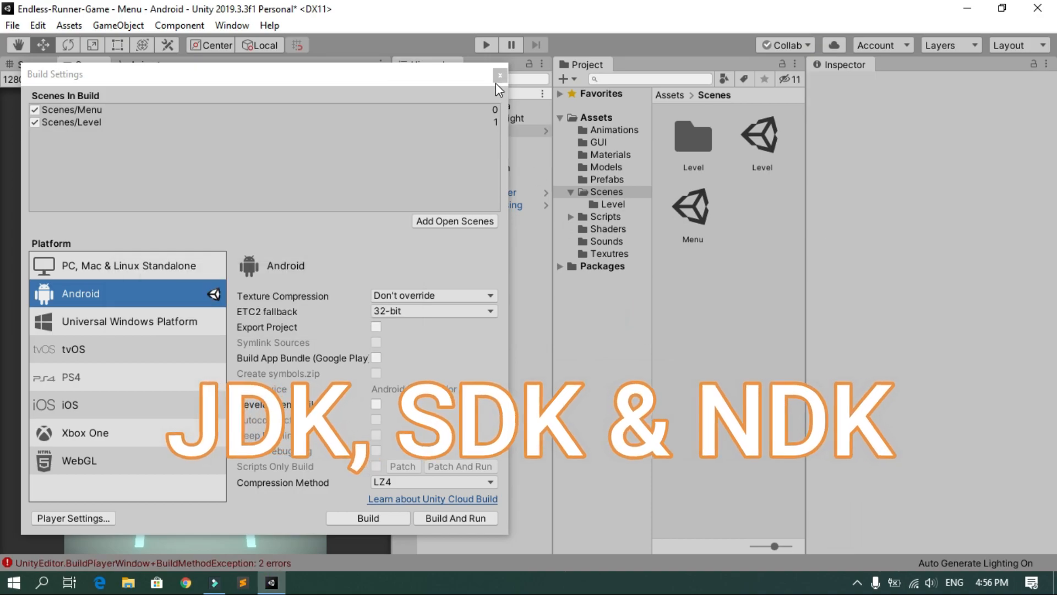
# Close Build Settings and open Edit > Preferences.
pyautogui.click(500, 75)
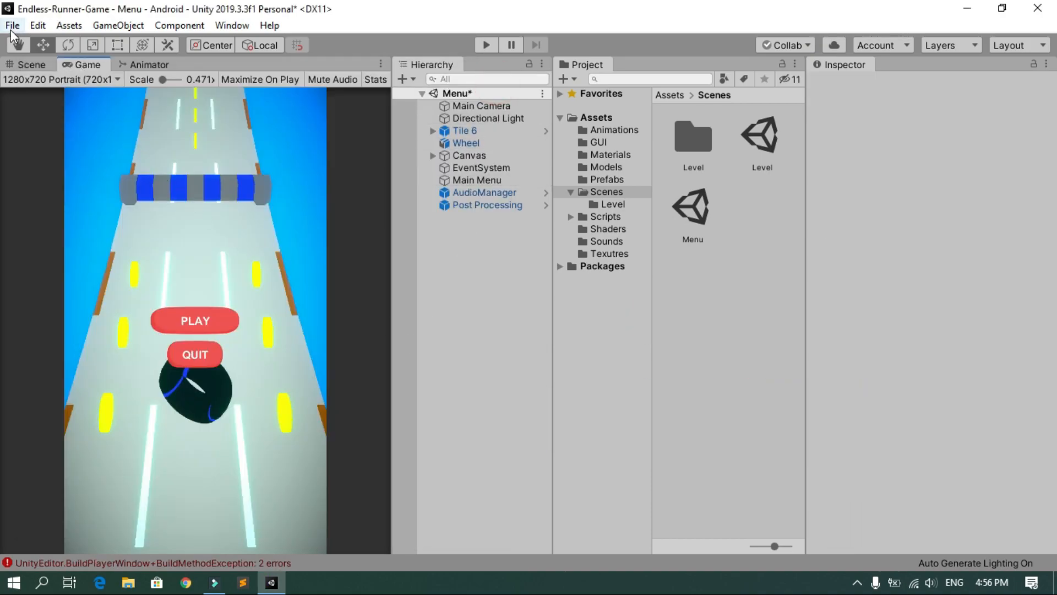
pyautogui.click(12, 25)
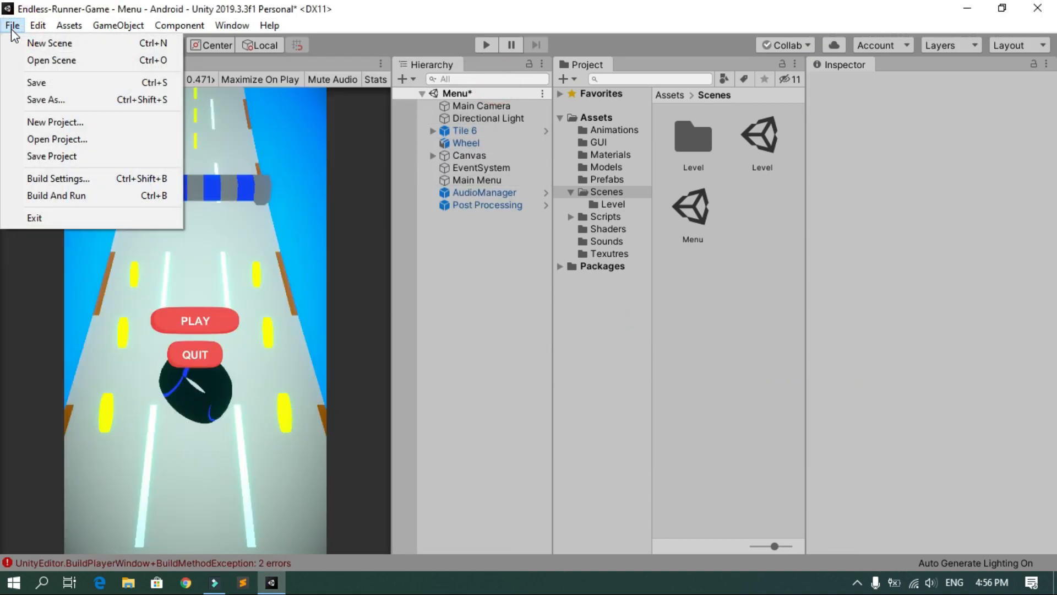
pyautogui.click(36, 25)
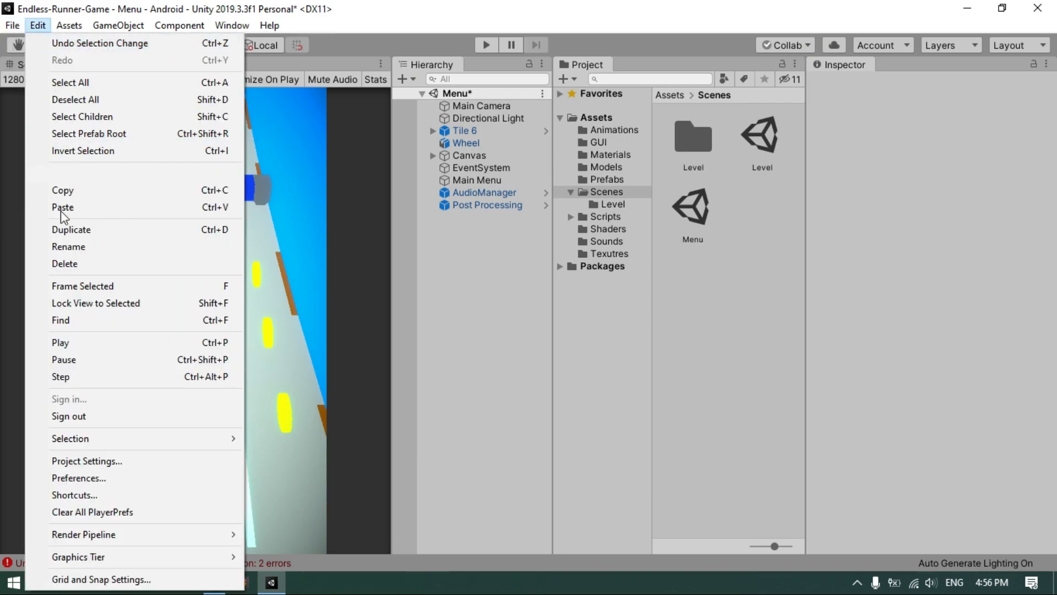
pyautogui.click(78, 477)
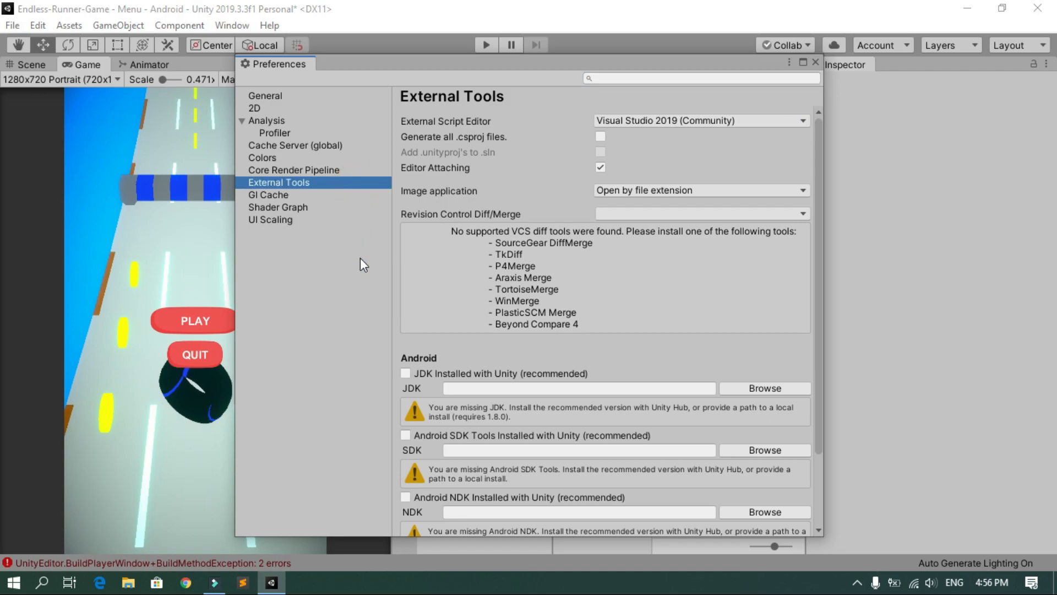
# Inspect the empty NDK and JDK paths in External Tools, then close Preferences.
pyautogui.scroll(-3)
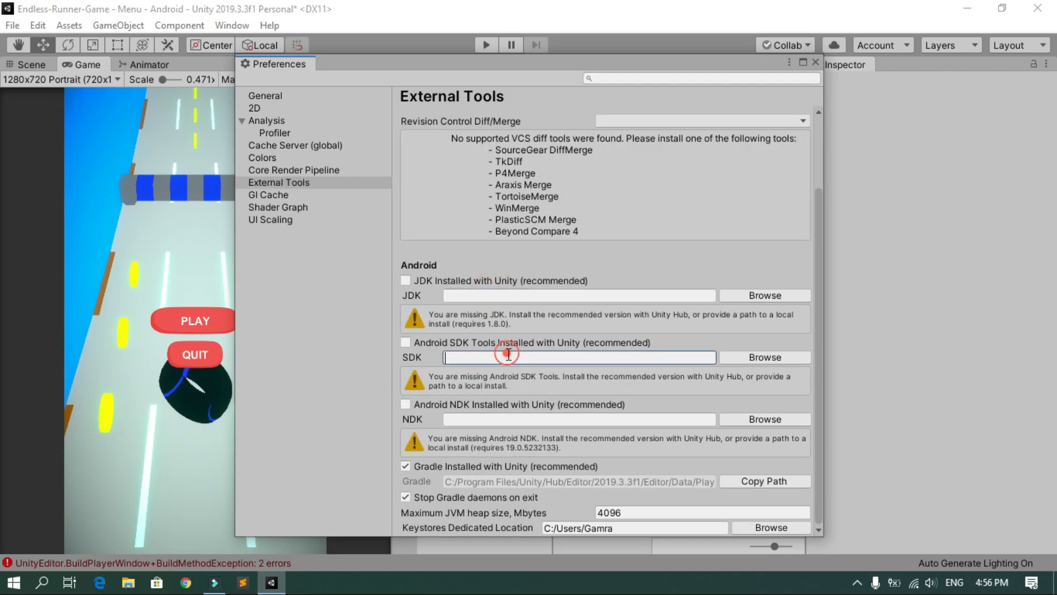
pyautogui.click(579, 418)
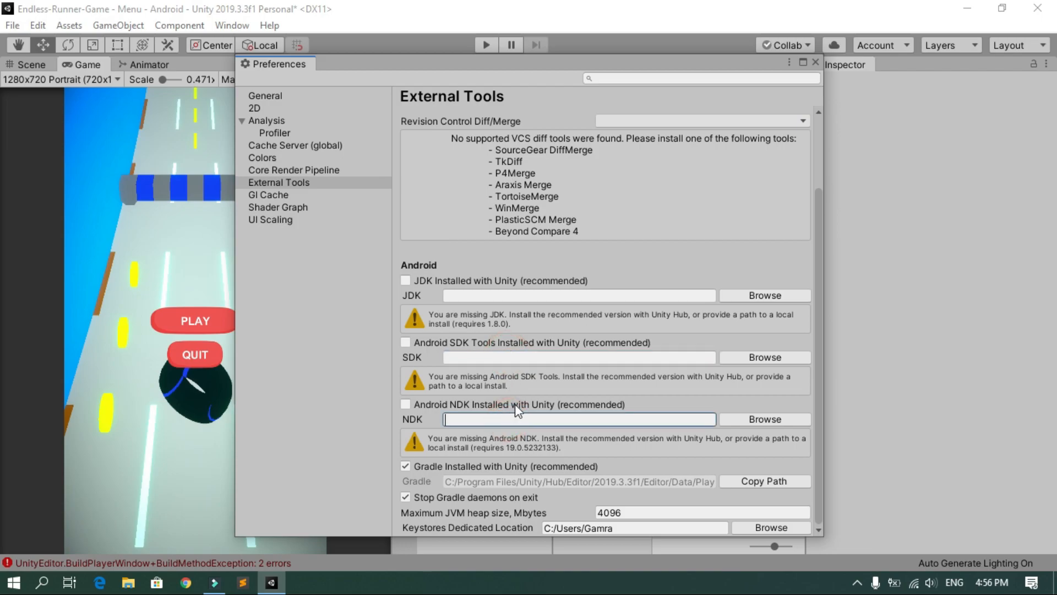
pyautogui.click(578, 295)
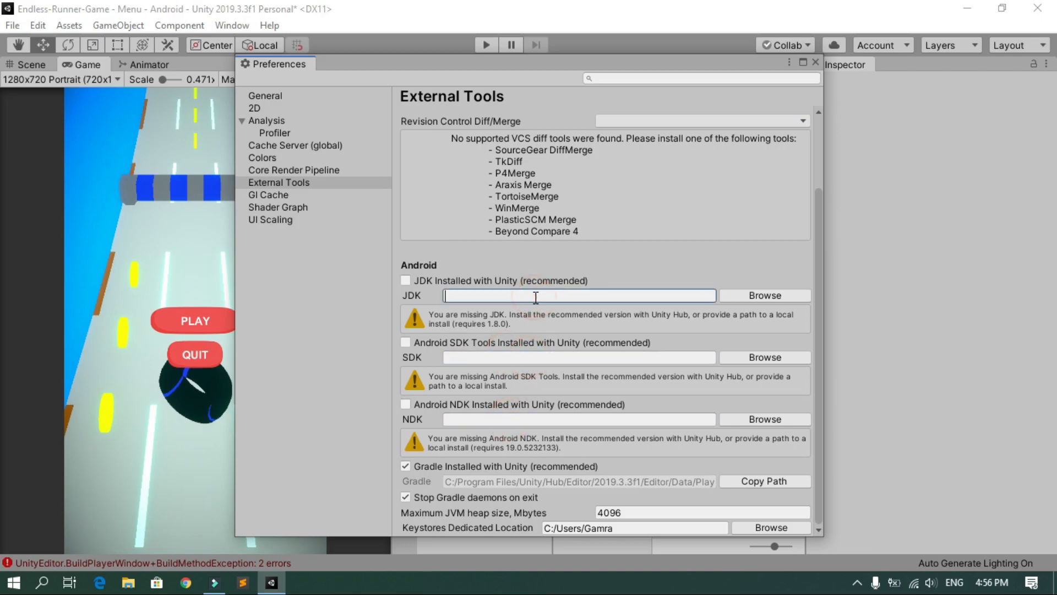
pyautogui.moveTo(539, 354)
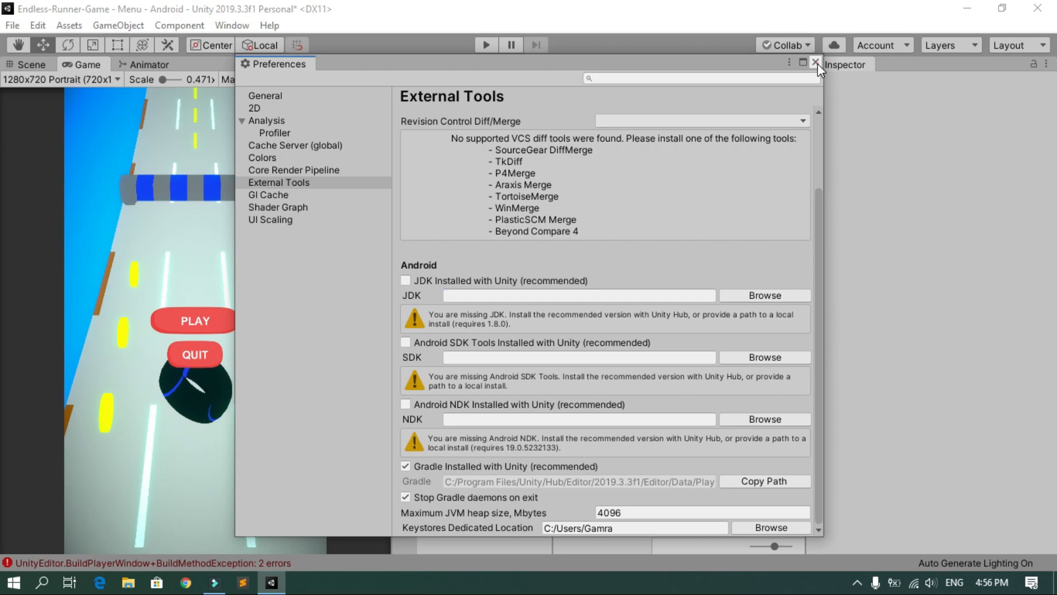
pyautogui.click(815, 64)
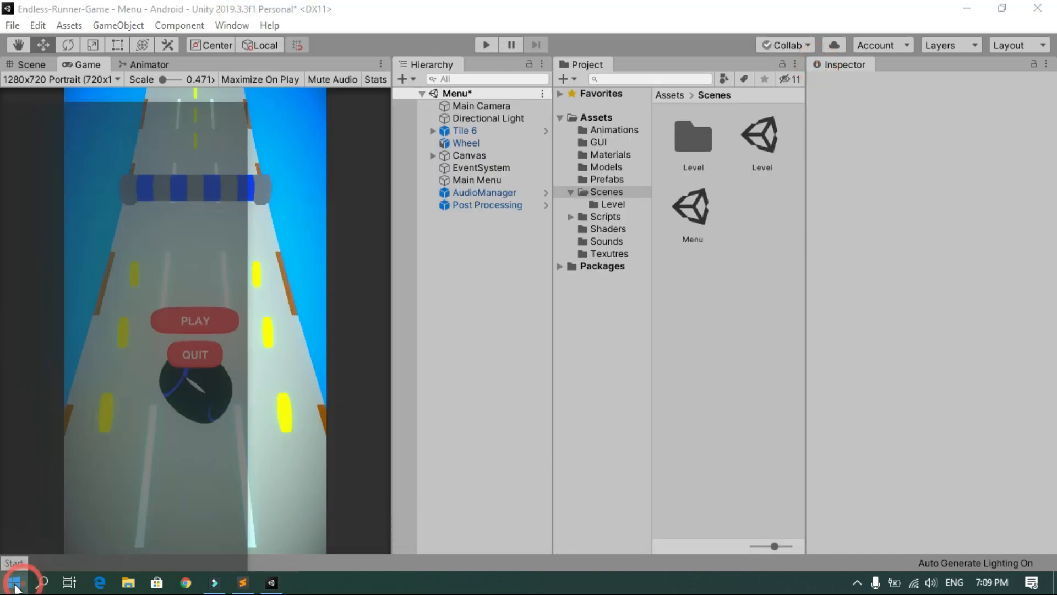
# Launch Unity Hub and open the options for the 2019.3.3f1 install.
pyautogui.click(12, 582)
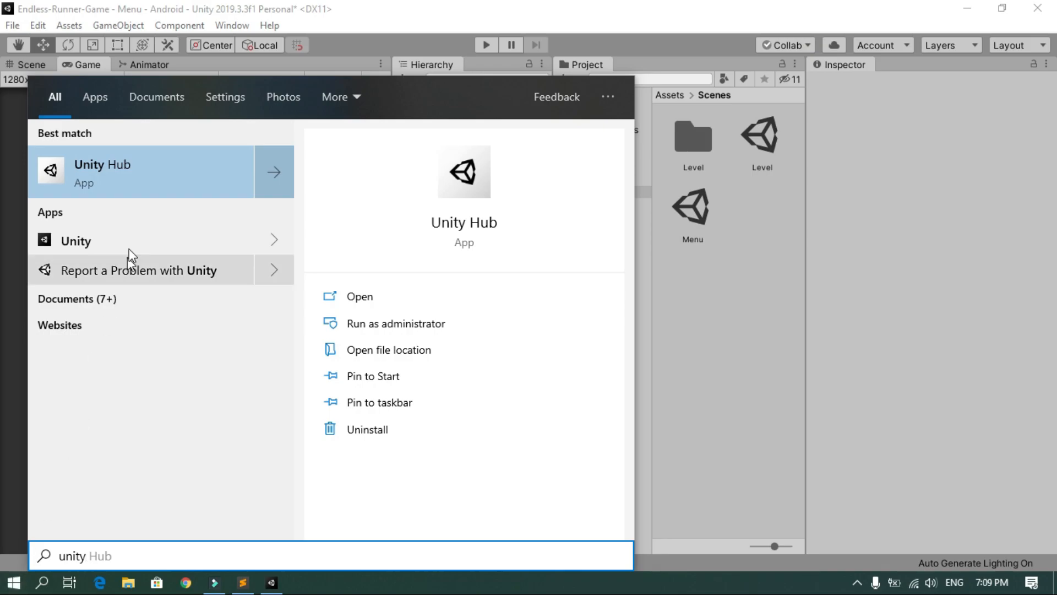
pyautogui.click(103, 171)
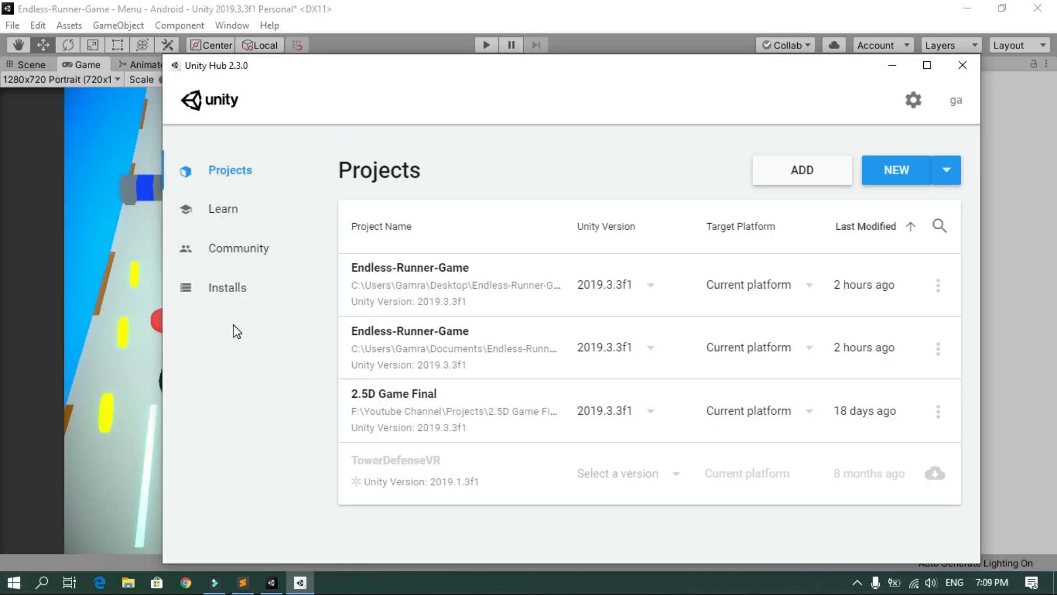
pyautogui.click(227, 287)
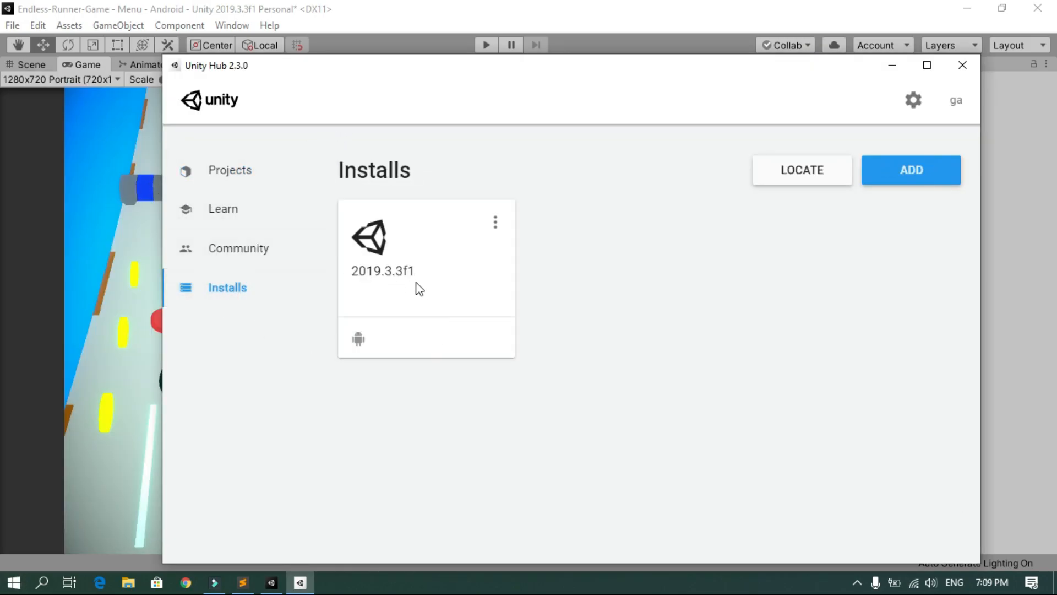
pyautogui.click(496, 222)
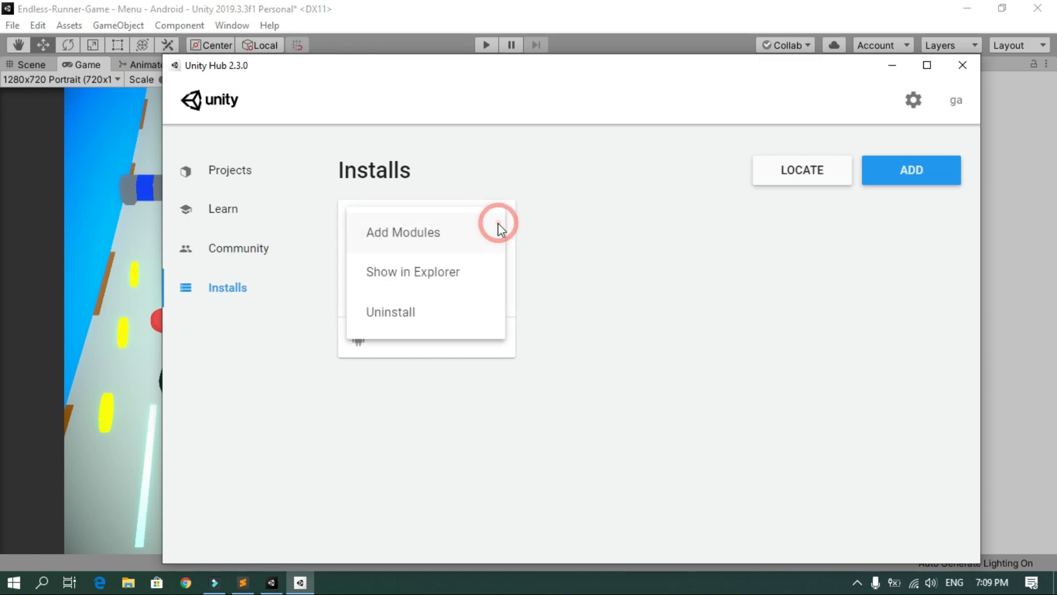
pyautogui.moveTo(411, 245)
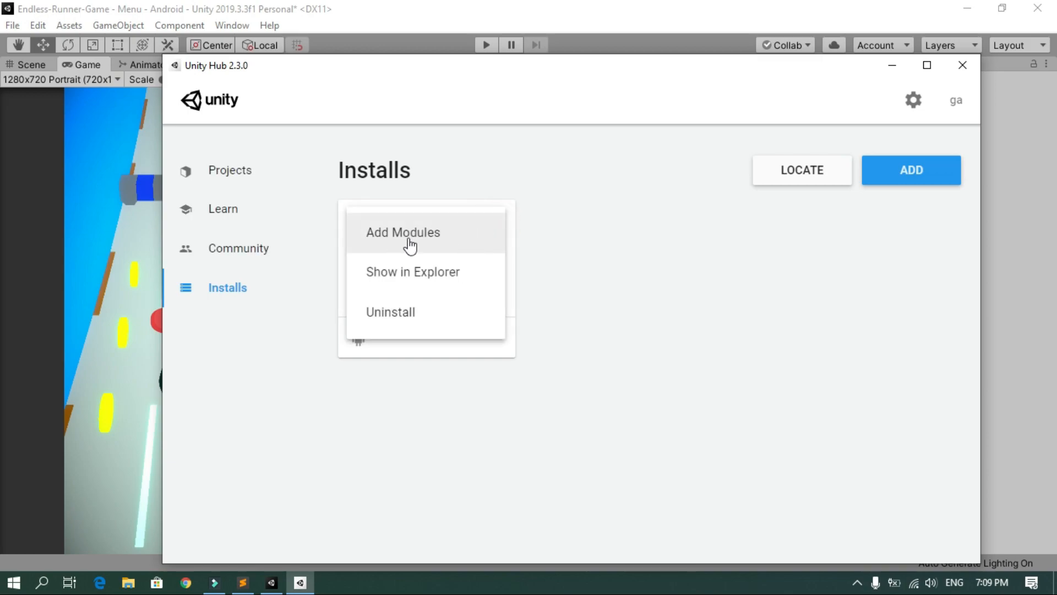
# Add the Android SDK & NDK Tools module, accept the license, and close Unity Hub.
pyautogui.click(402, 231)
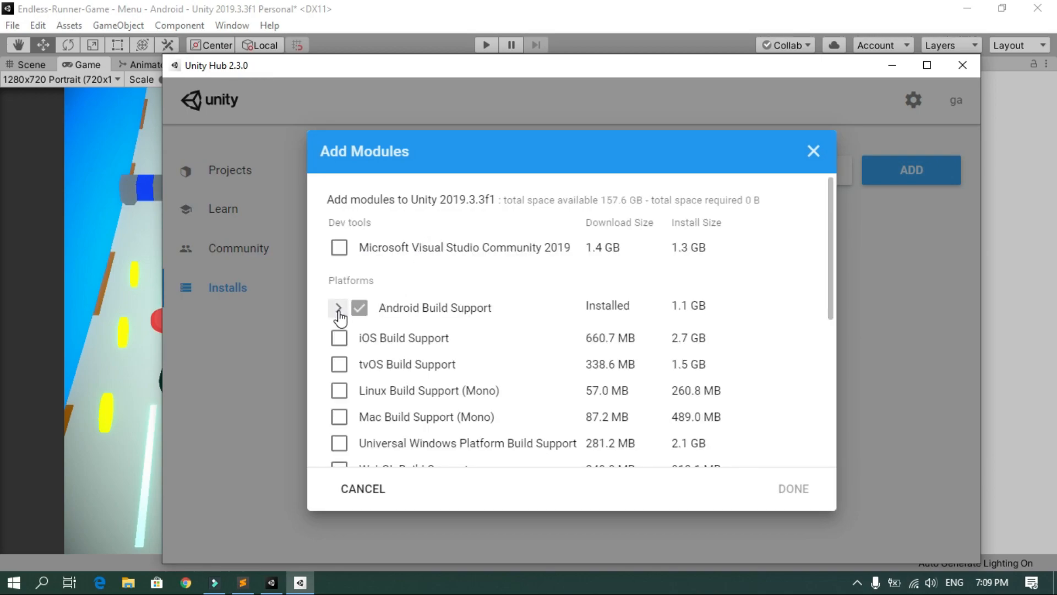
pyautogui.click(339, 308)
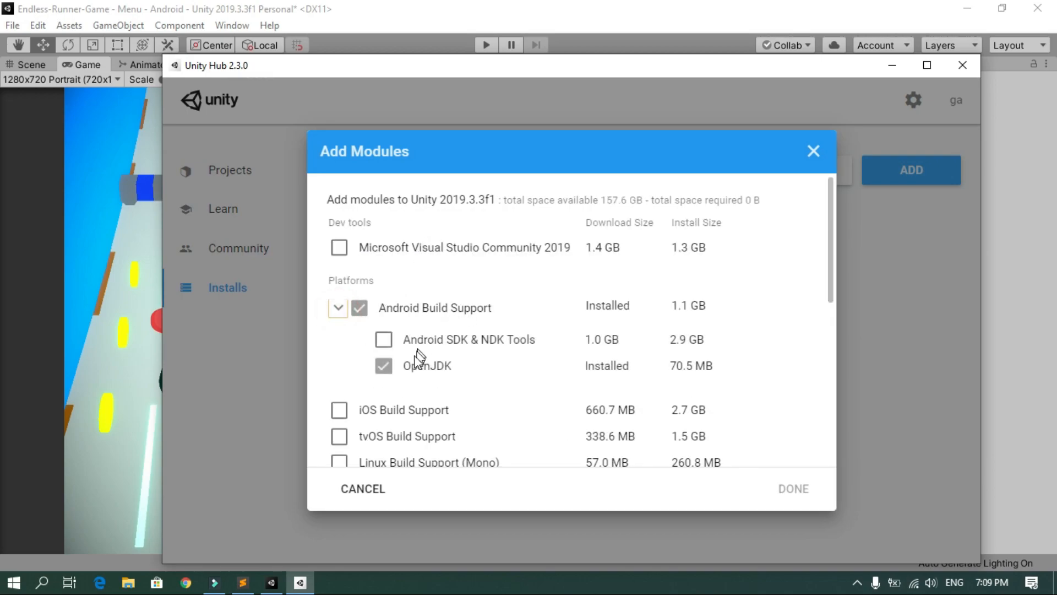
pyautogui.click(384, 340)
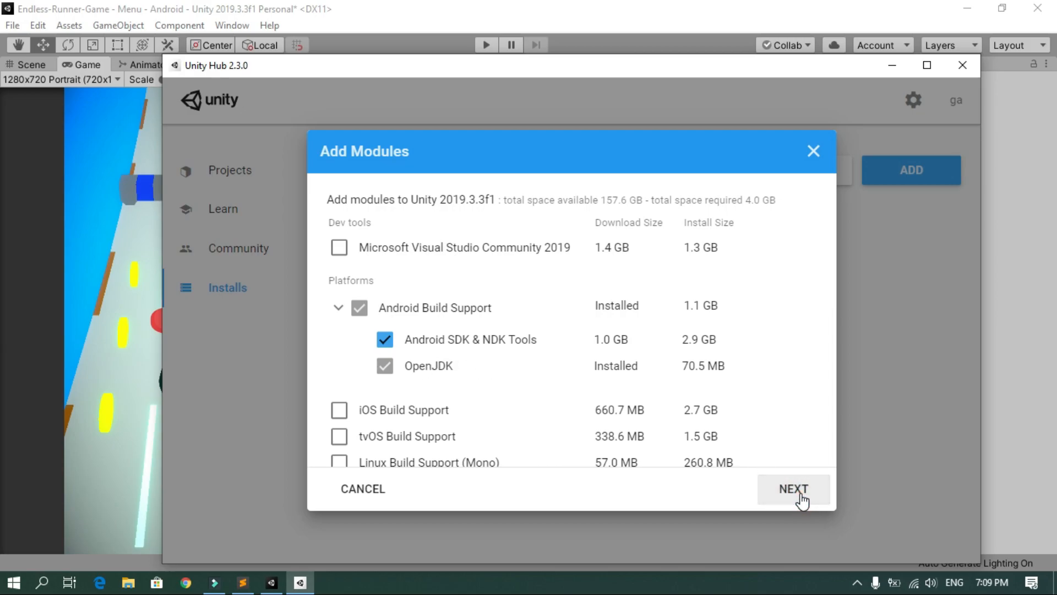
pyautogui.click(793, 488)
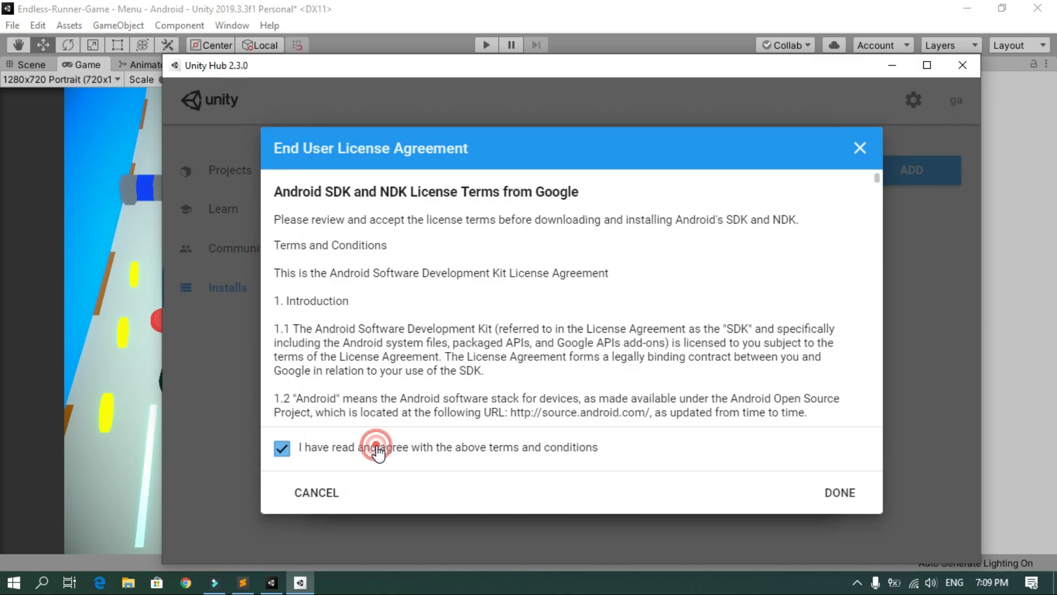
pyautogui.click(838, 492)
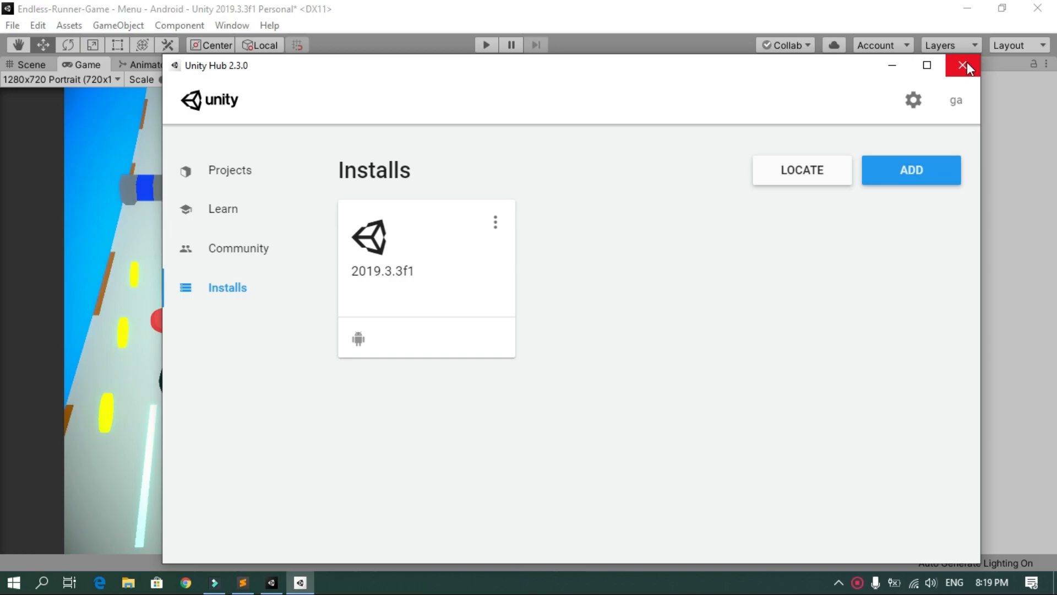
pyautogui.click(962, 66)
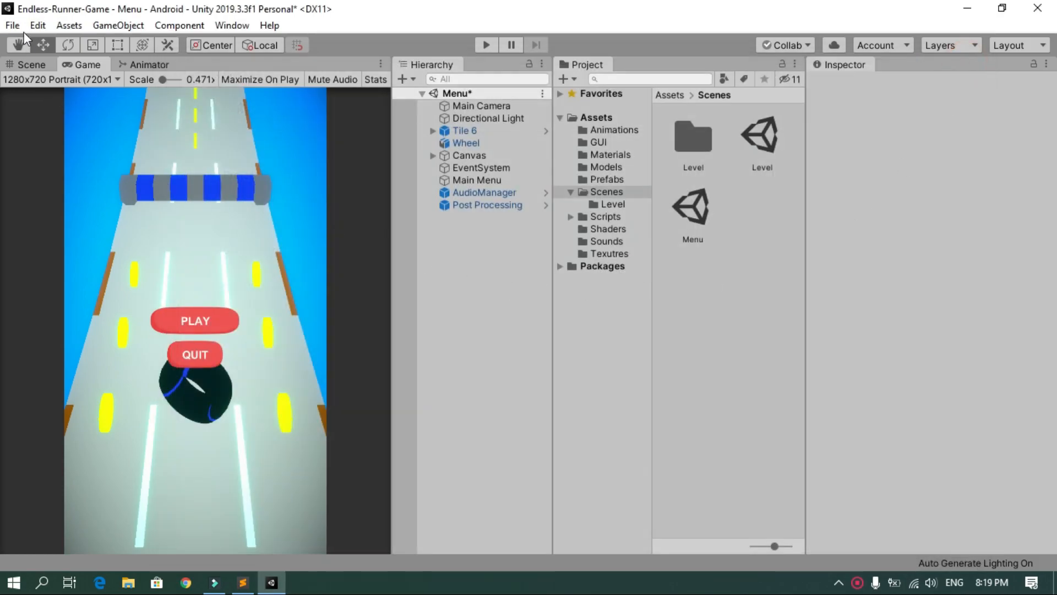
# Switch the JDK, Android SDK Tools and NDK in External Tools to 'Installed with Unity'.
pyautogui.click(37, 25)
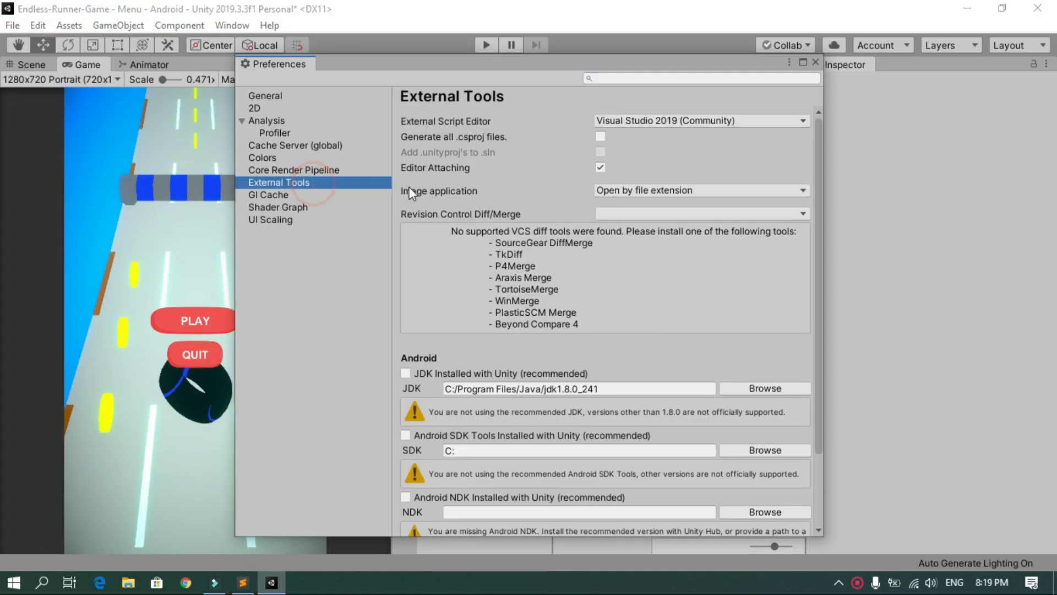
pyautogui.scroll(-3)
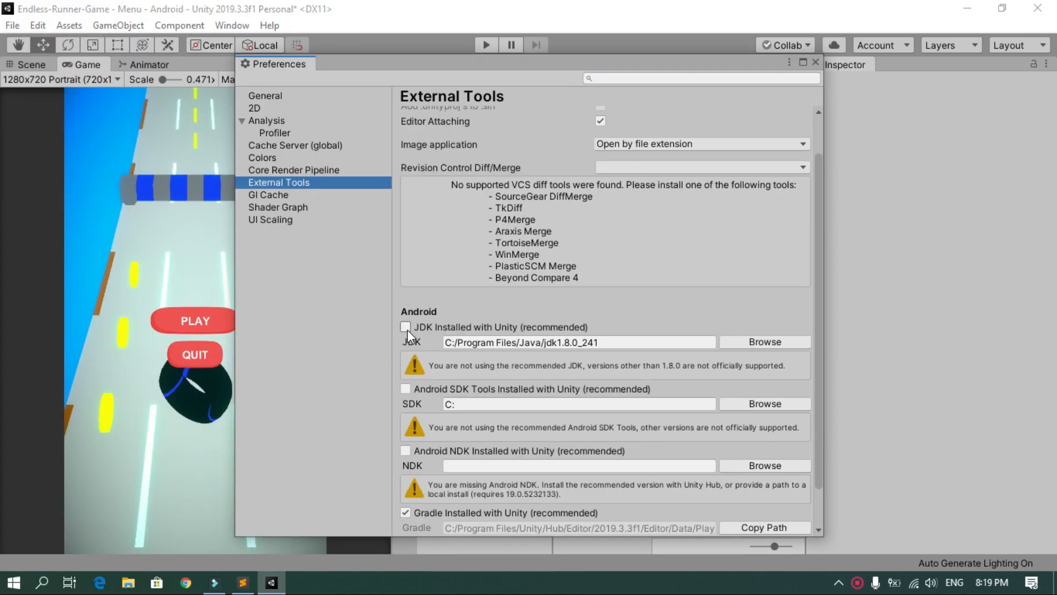
pyautogui.click(577, 342)
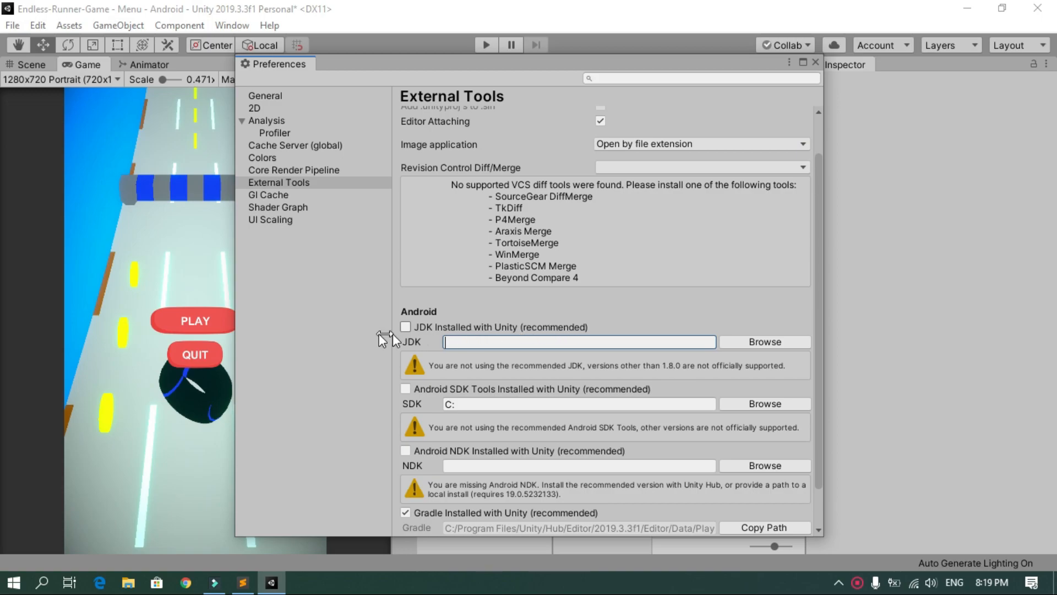
pyautogui.click(405, 327)
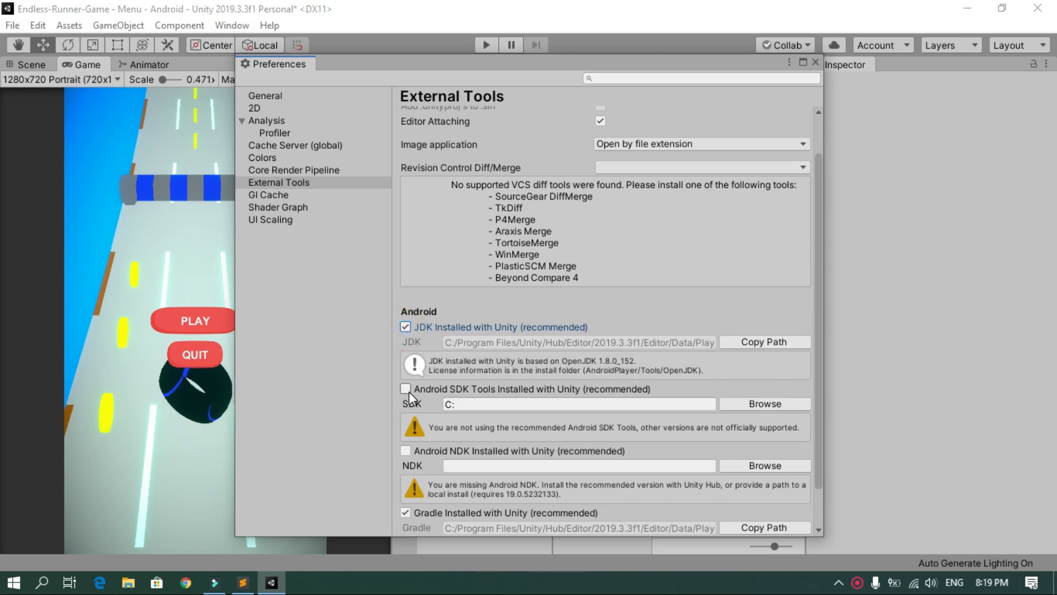
pyautogui.click(405, 389)
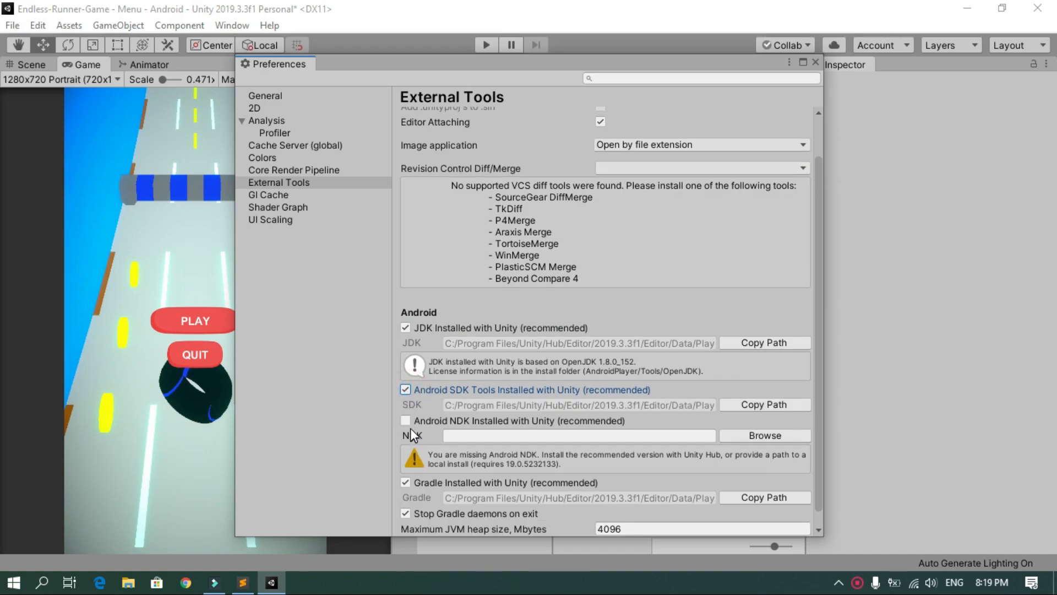
pyautogui.click(405, 420)
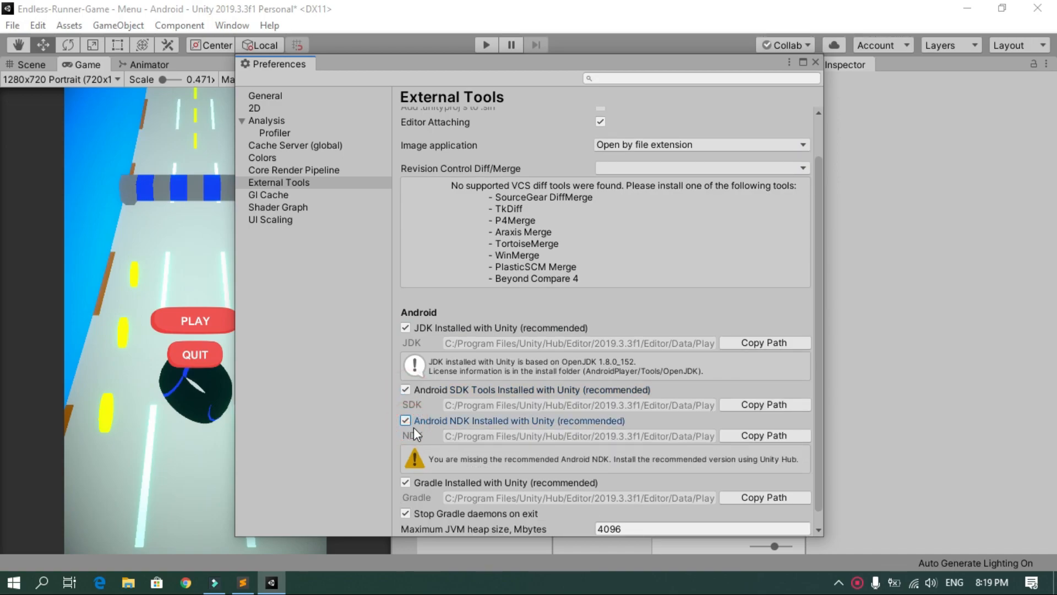
pyautogui.scroll(-3)
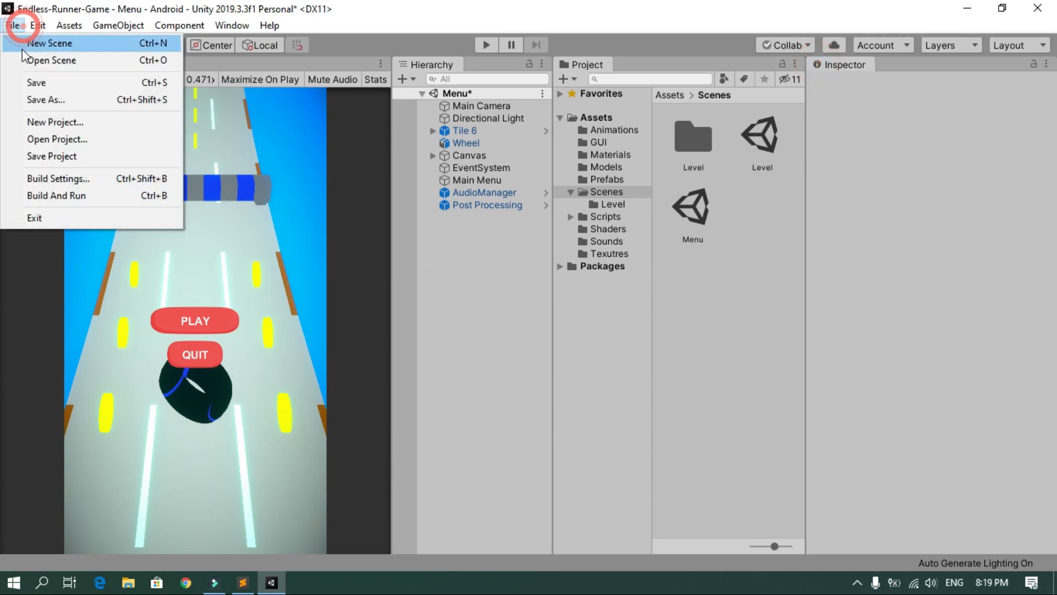
# Build EndlessWheel.apk to the Desktop, allowing the bundled Java through the firewall.
pyautogui.click(58, 177)
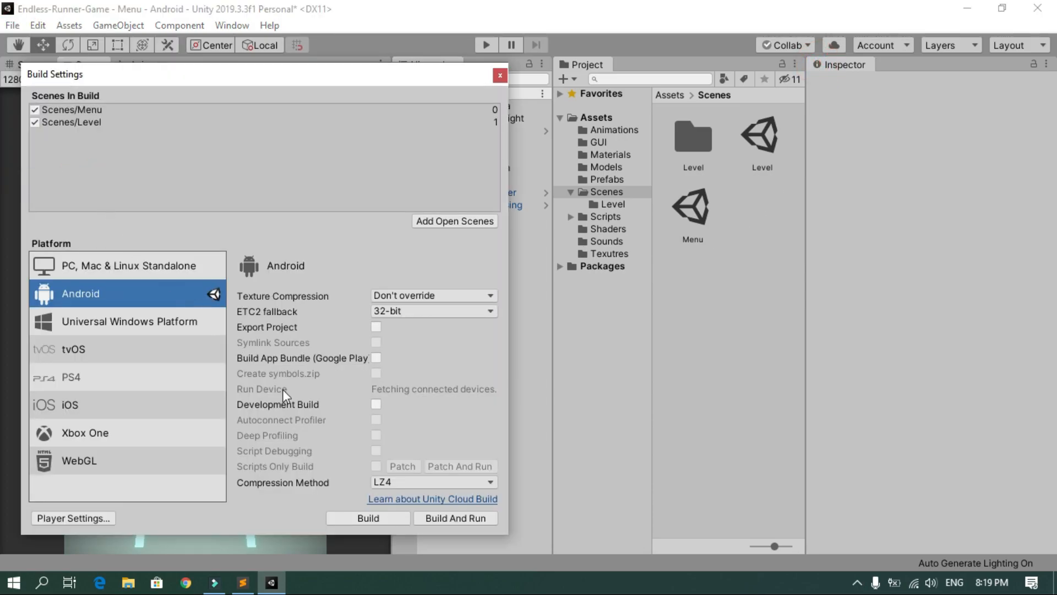
pyautogui.click(368, 517)
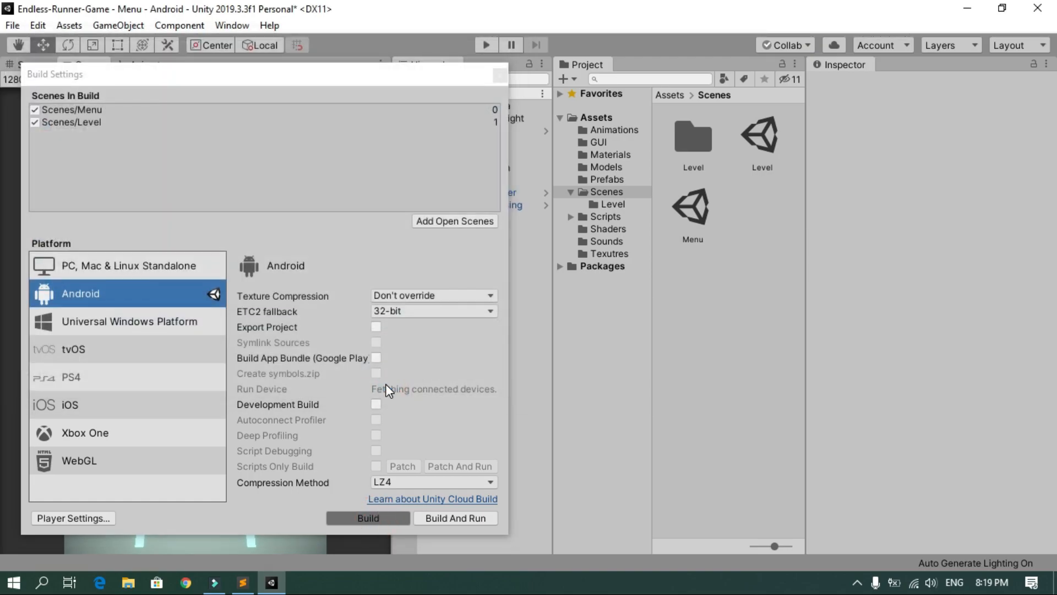
pyautogui.click(367, 517)
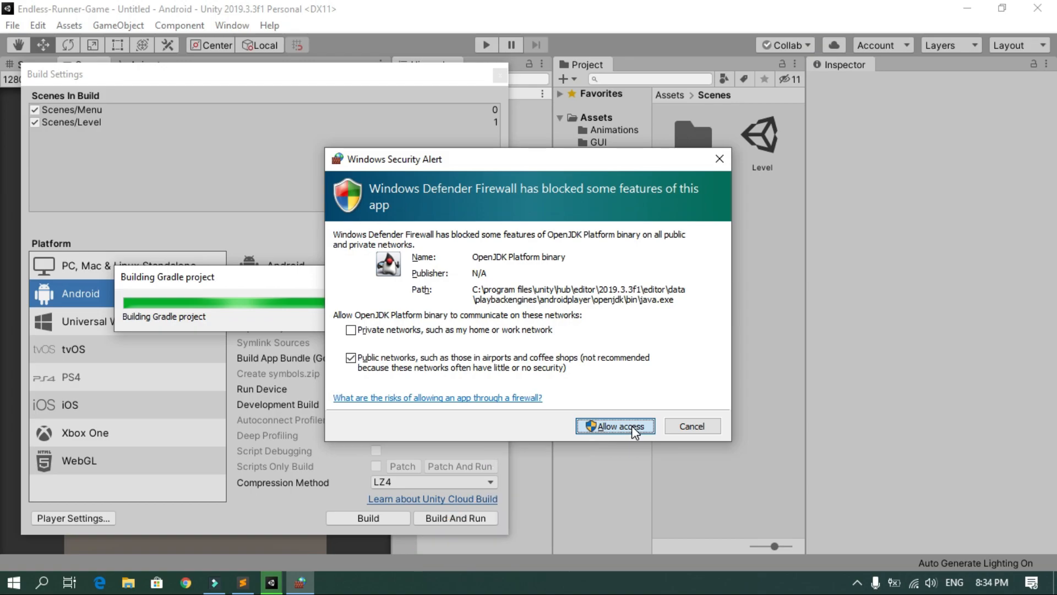
pyautogui.click(615, 425)
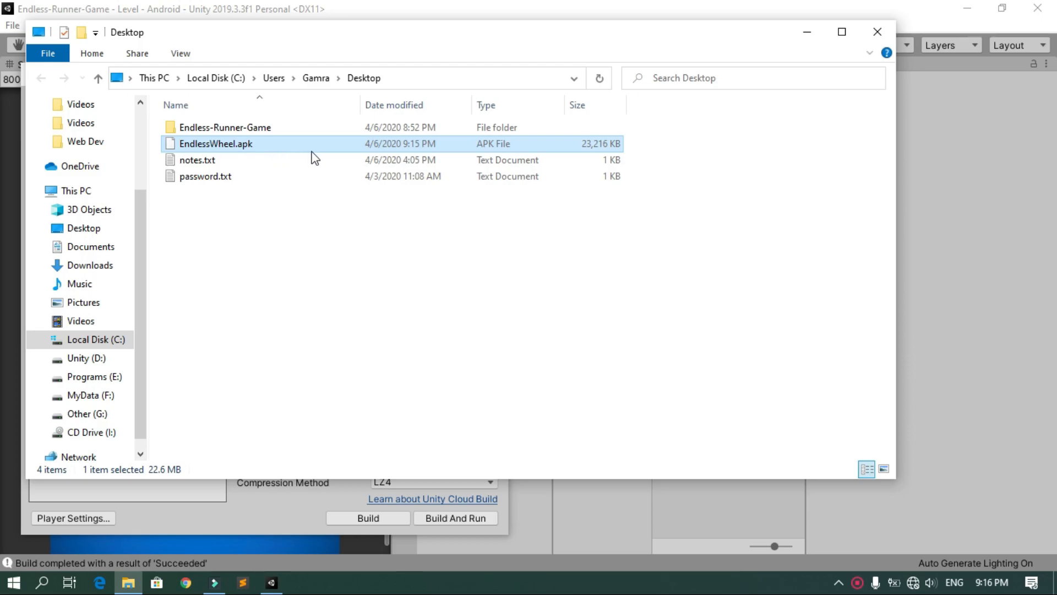
# Close the Explorer folder, the Build Settings window and the Console to reveal the desktop.
pyautogui.click(876, 32)
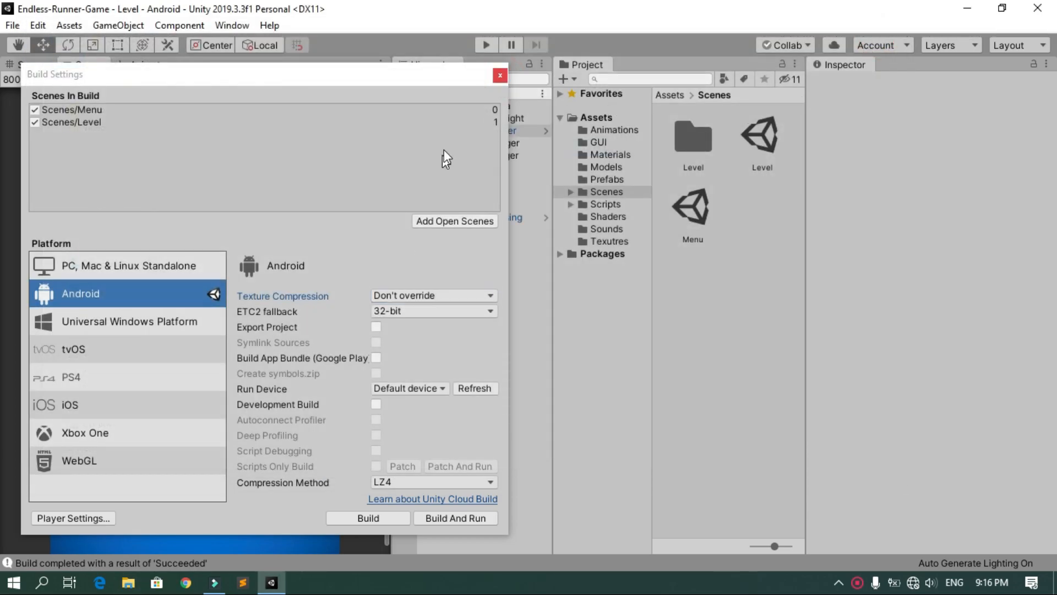
pyautogui.click(499, 74)
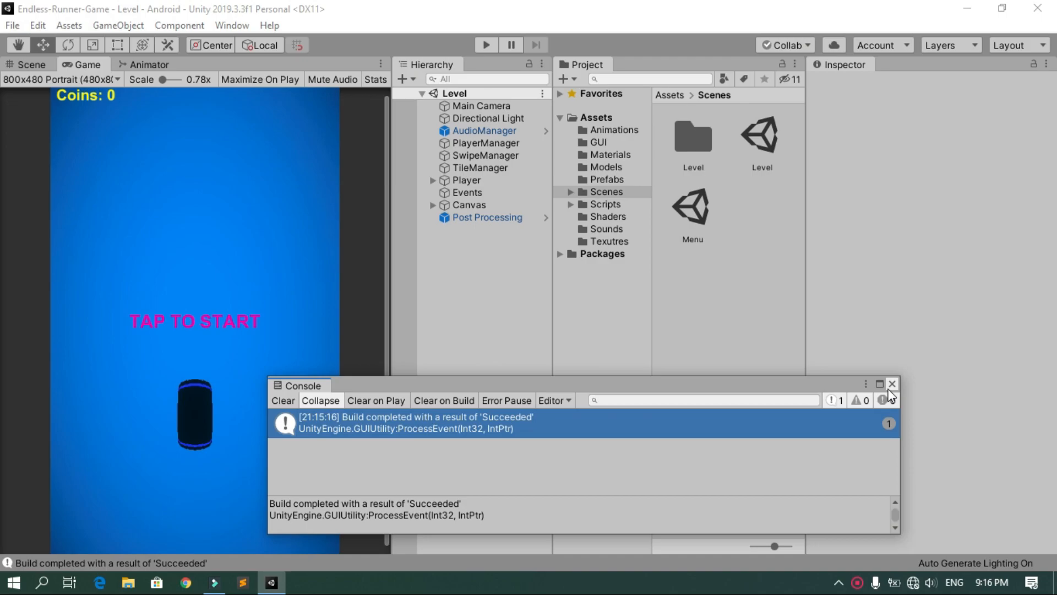
pyautogui.click(892, 384)
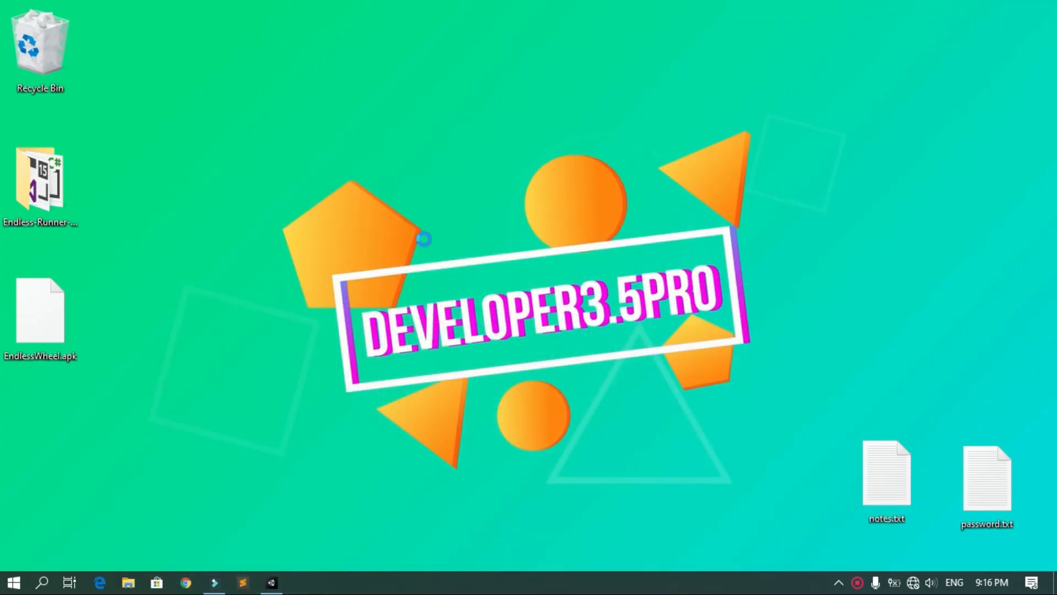
# Rearrange the desktop so RunnerWheel.apk sits beside Icon.png, then return to Unity.
pyautogui.moveTo(40, 310); pyautogui.dragTo(363, 175)
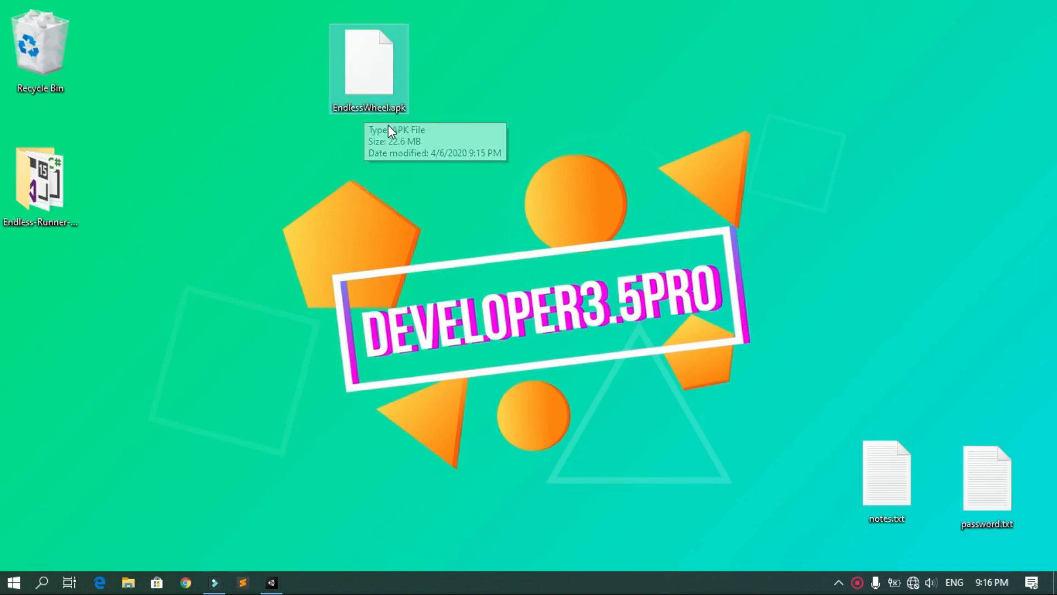
pyautogui.moveTo(377, 114)
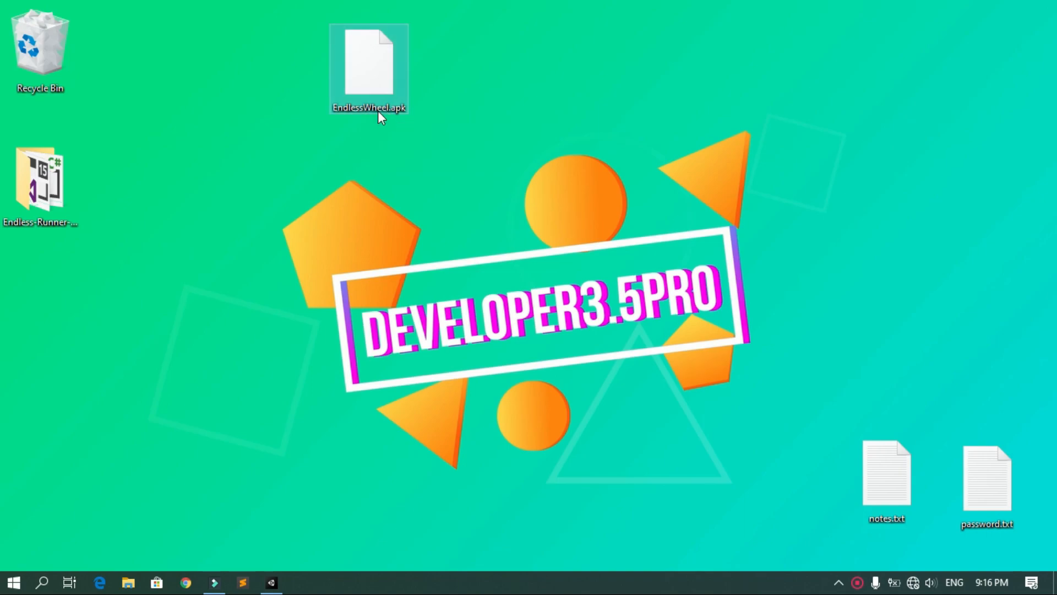
pyautogui.moveTo(369, 68); pyautogui.dragTo(352, 49)
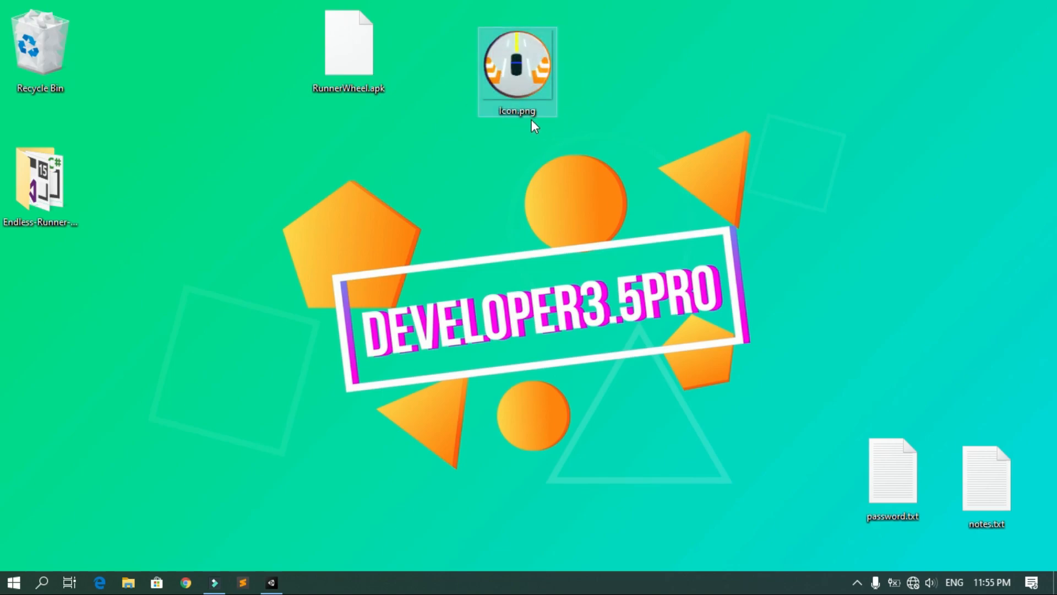
pyautogui.moveTo(500, 181)
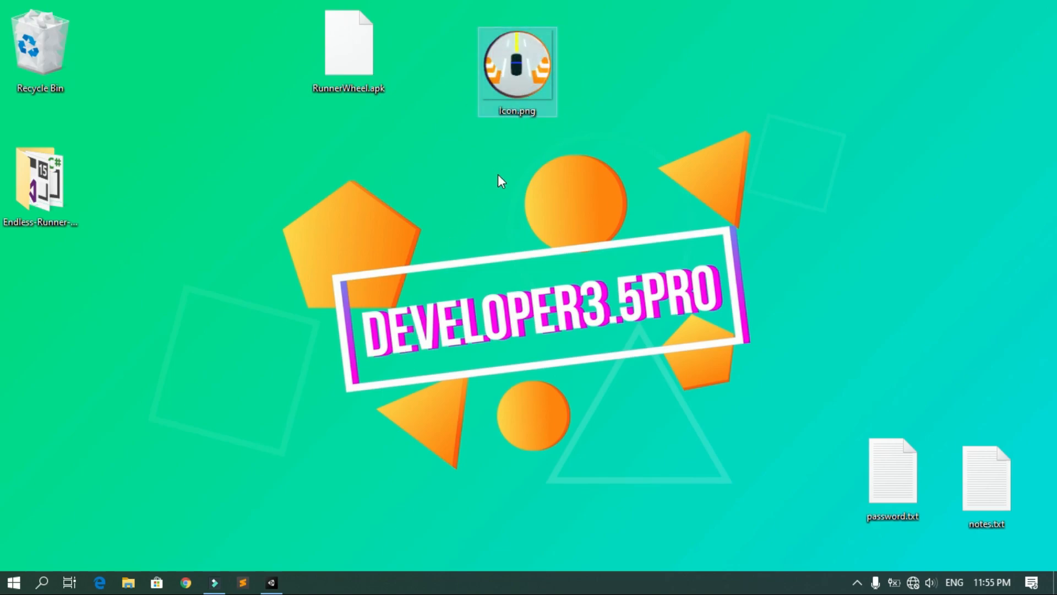
pyautogui.click(271, 582)
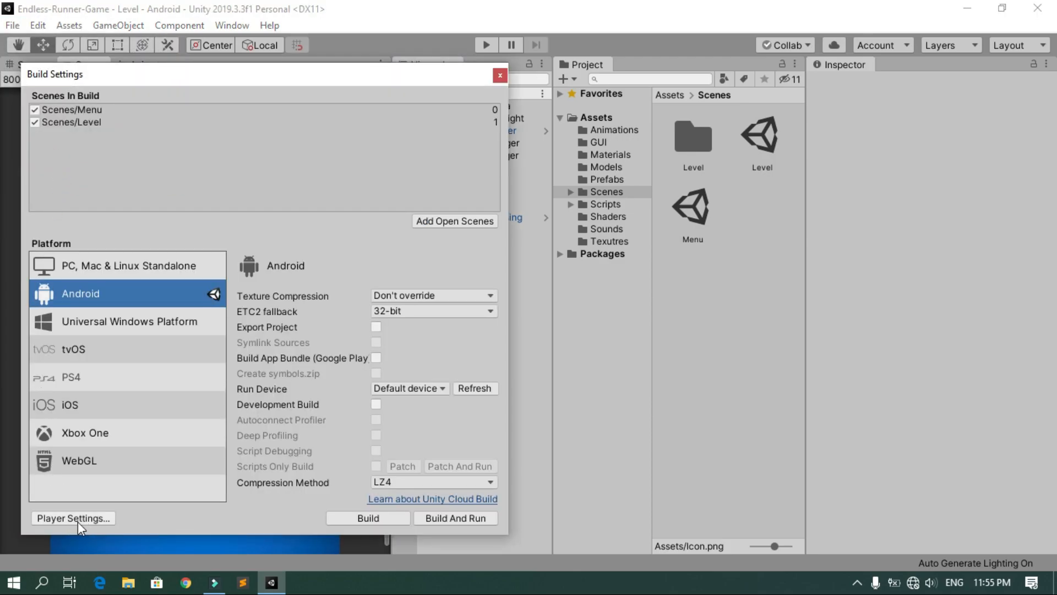
# In Player Settings, set company name to chakerdeveloper and product name to RunnerWheel.
pyautogui.click(73, 518)
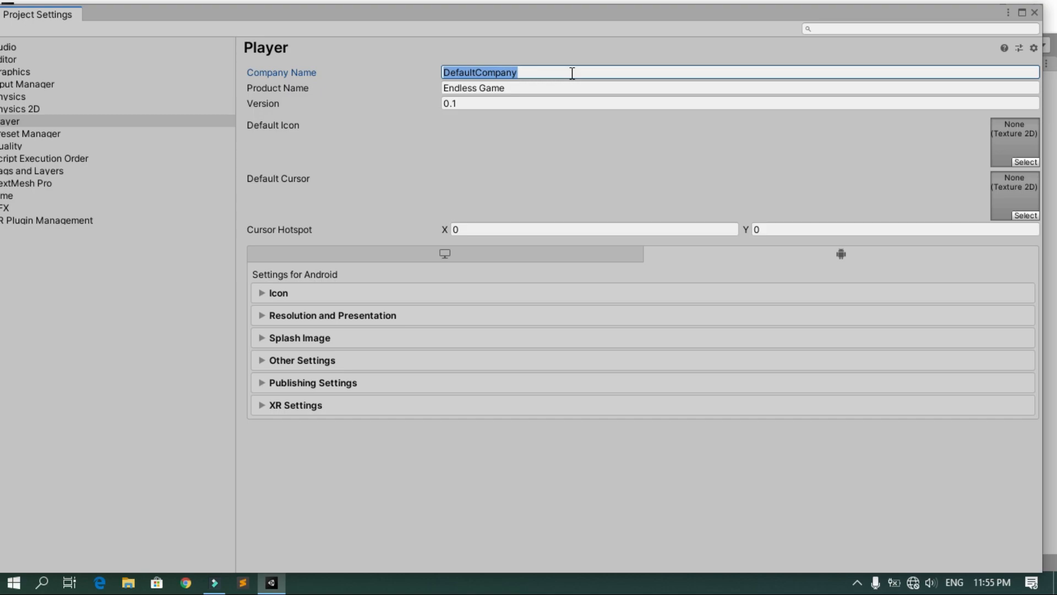
pyautogui.write('chakerdeveloper')
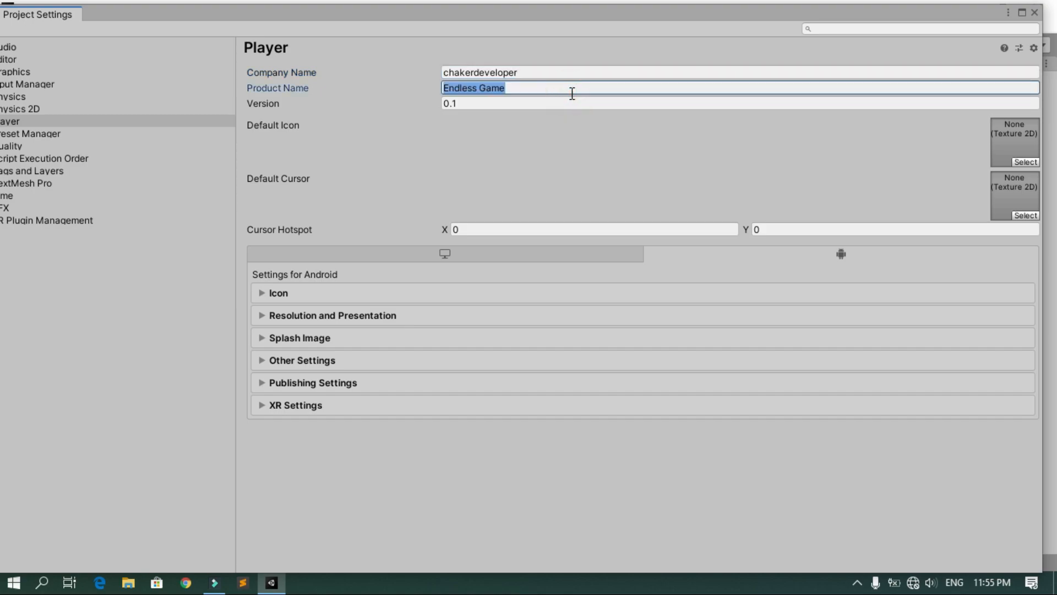
pyautogui.write('R')
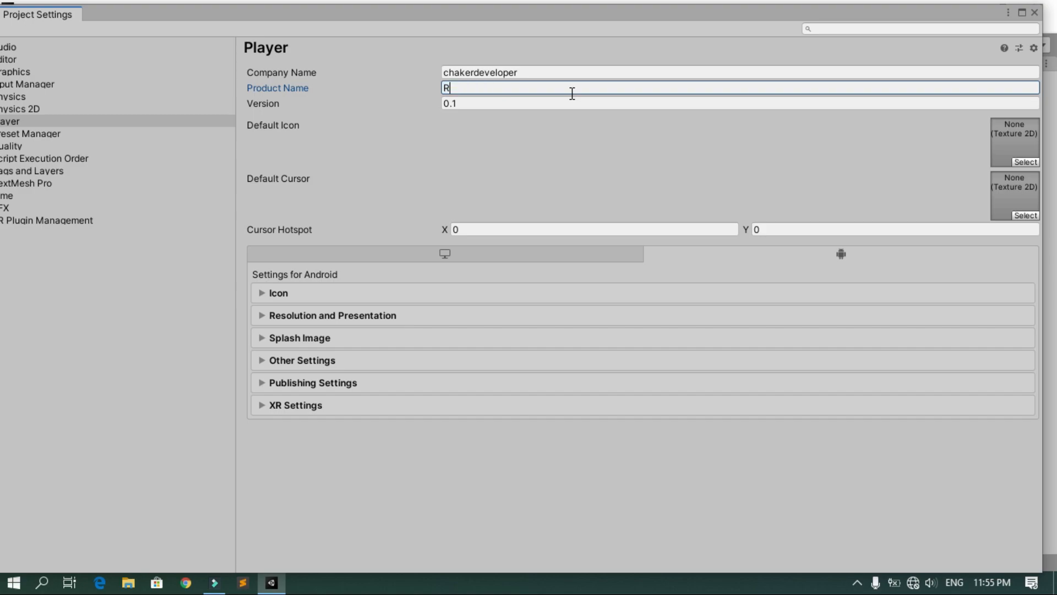
pyautogui.write('unnerWheel')
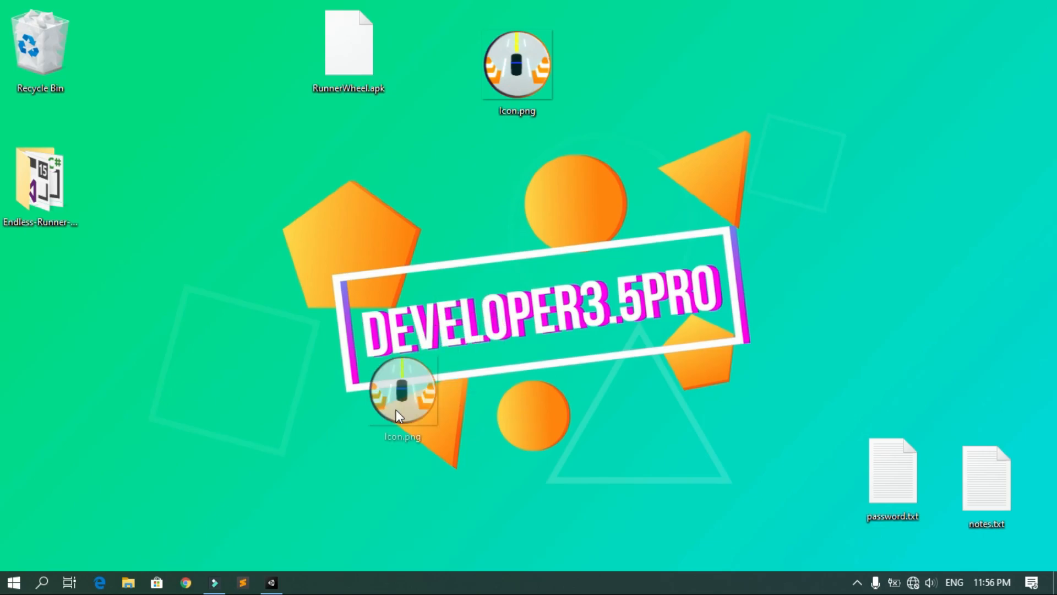
# Select the Icon asset in Assets and set its Texture Type to Sprite (2D and UI).
pyautogui.click(271, 582)
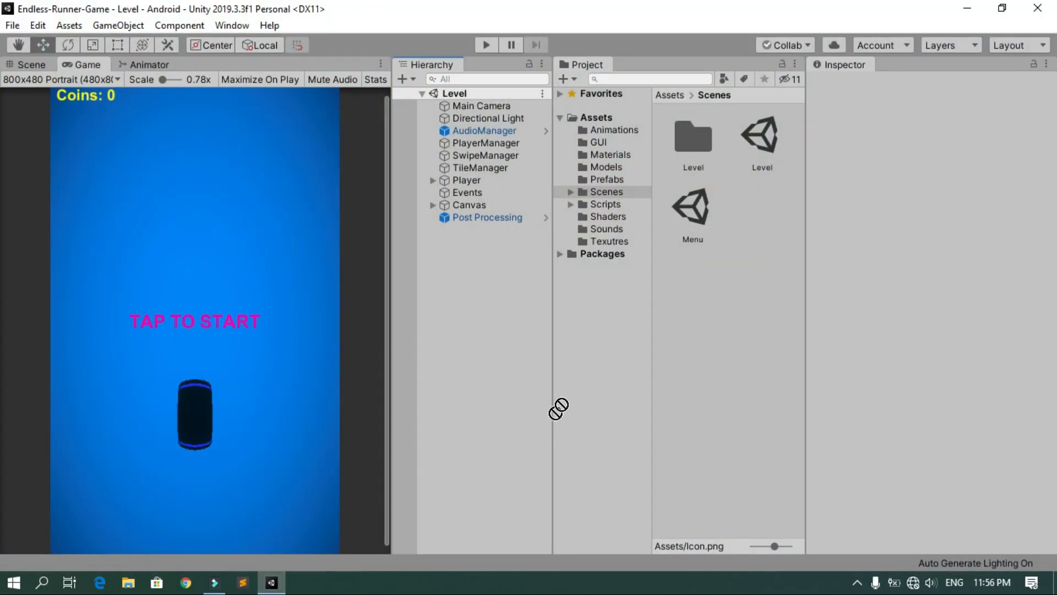
pyautogui.click(607, 191)
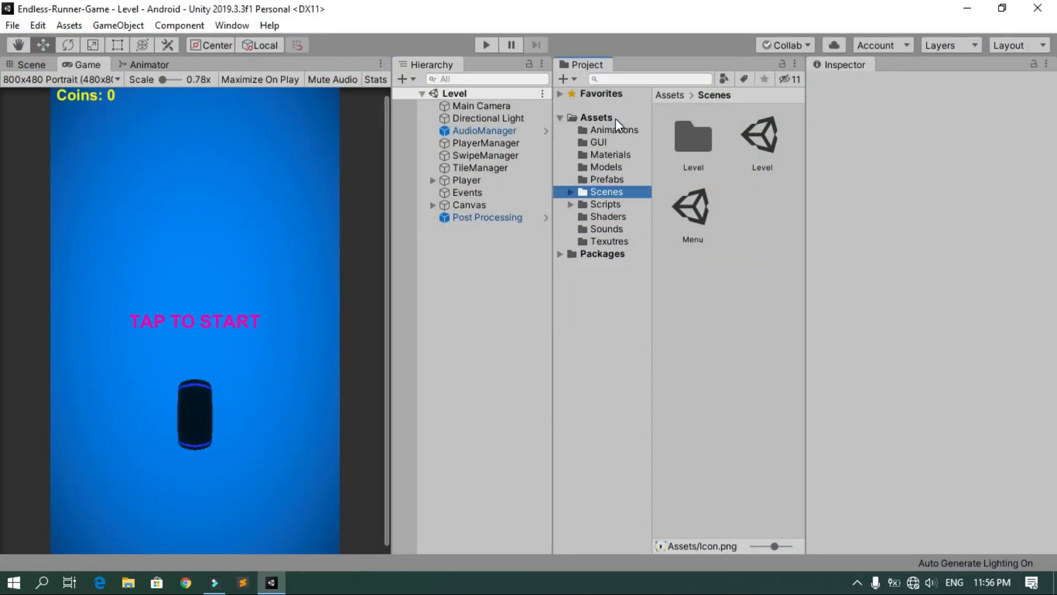
pyautogui.click(596, 117)
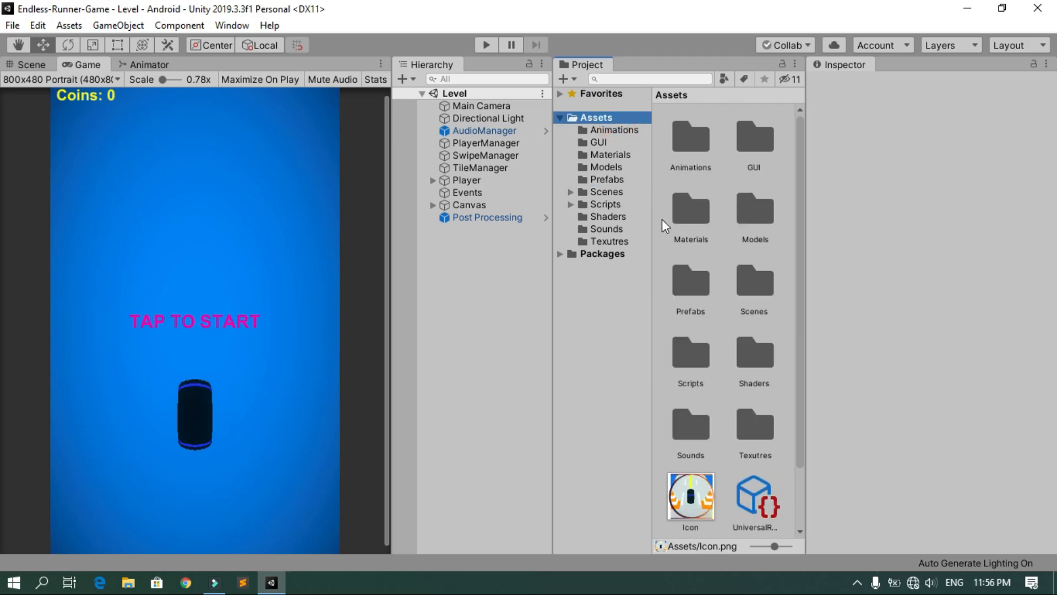
pyautogui.click(690, 497)
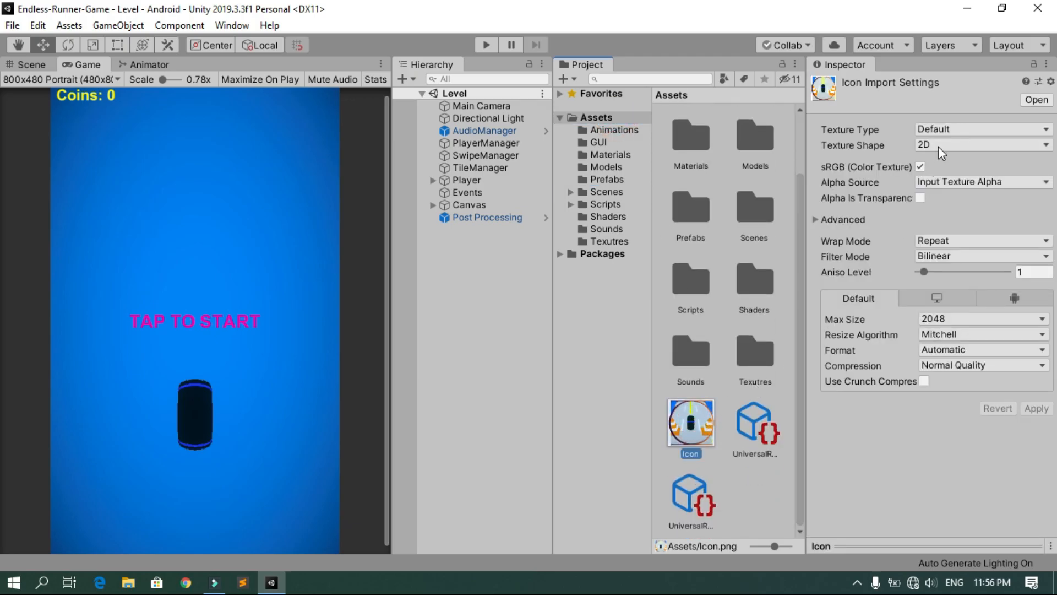
pyautogui.click(981, 145)
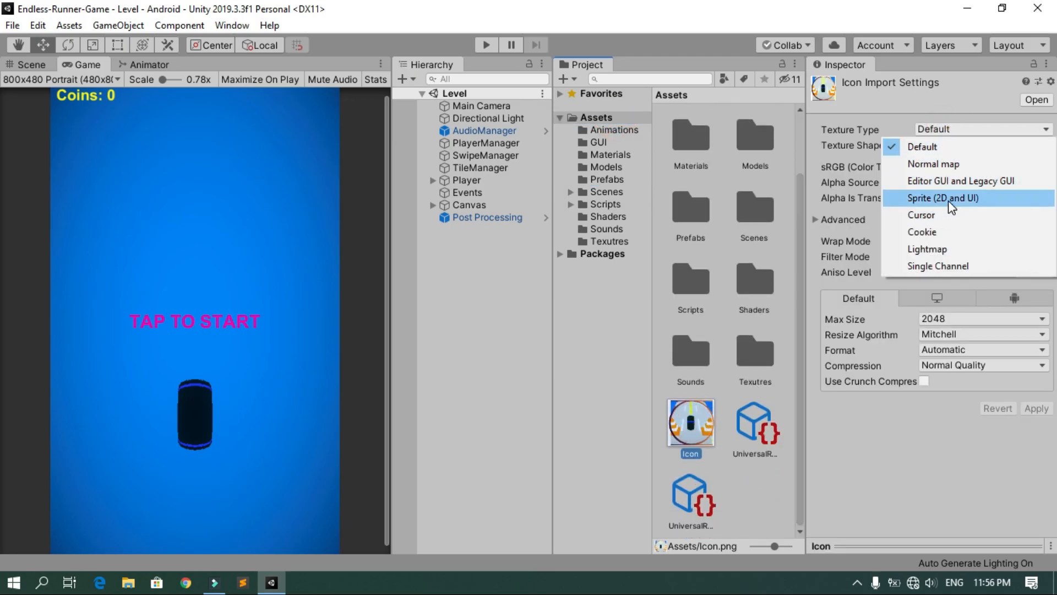
pyautogui.click(943, 198)
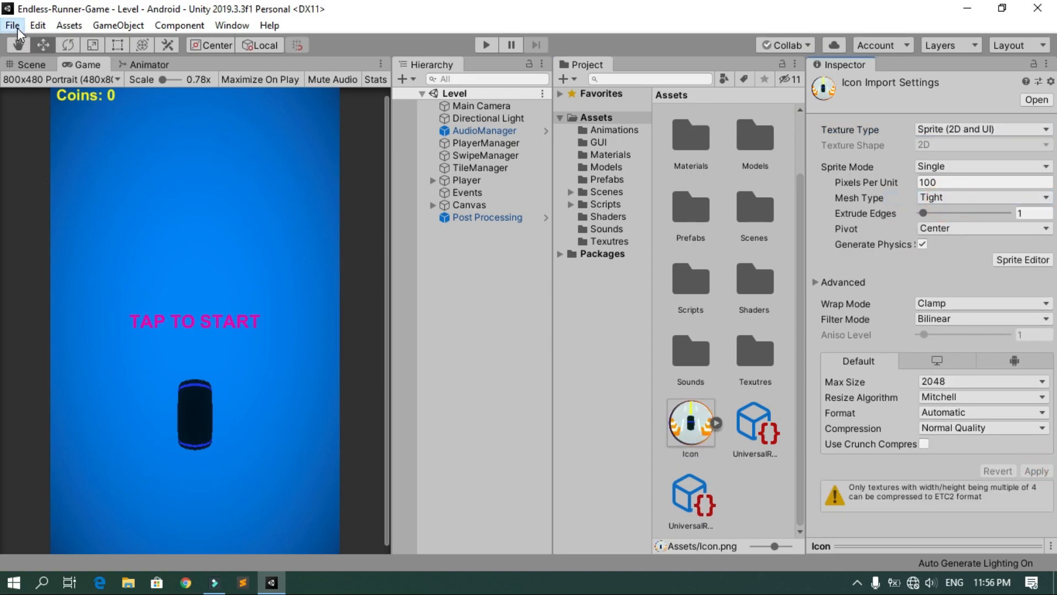
pyautogui.click(12, 25)
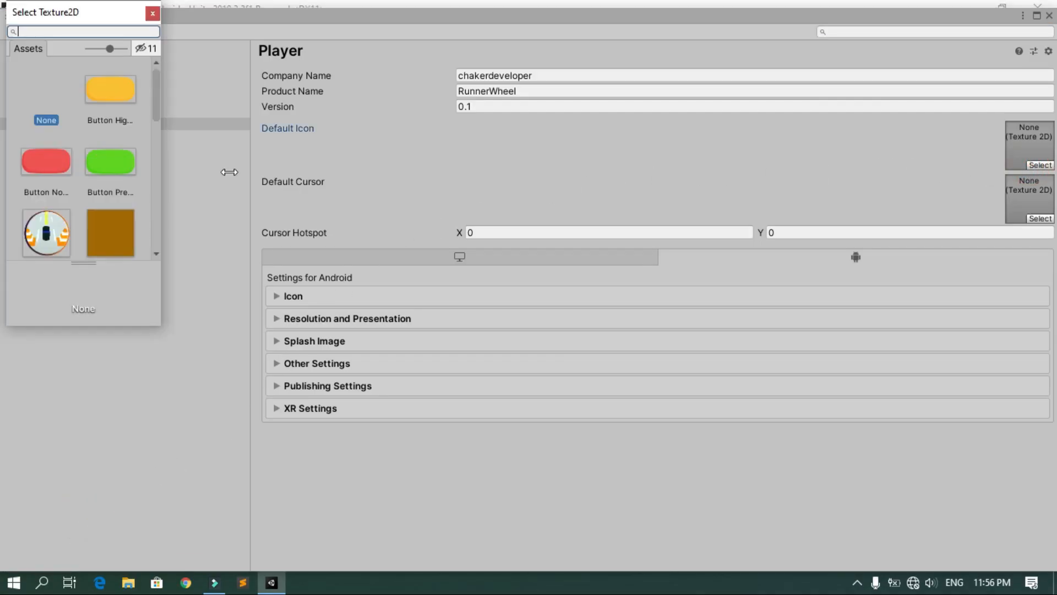
# Assign Icon as the Default Icon and uncheck Landscape Right and Landscape Left orientations.
pyautogui.click(46, 232)
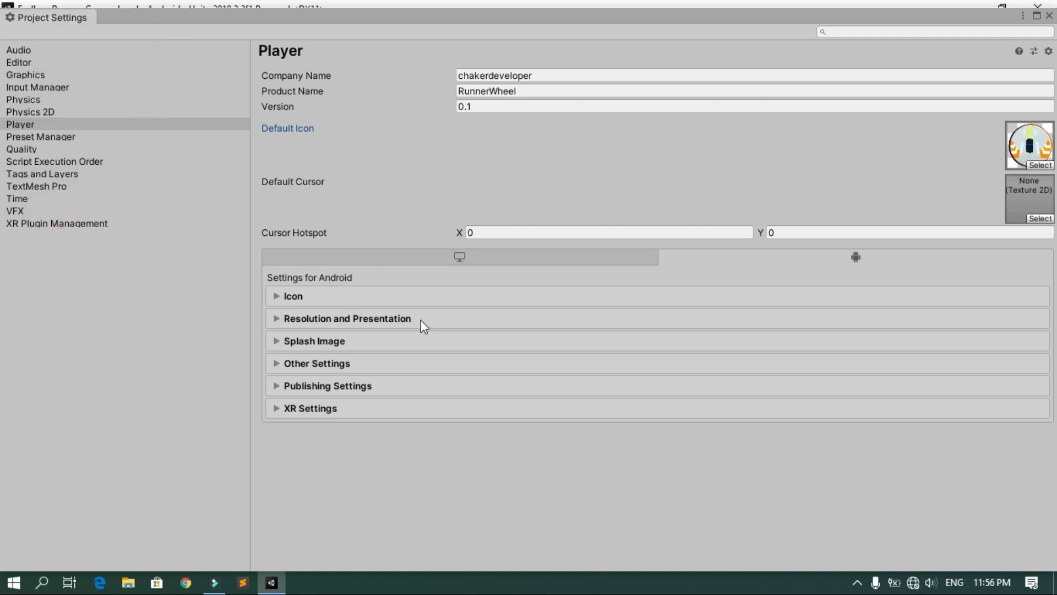
pyautogui.click(275, 317)
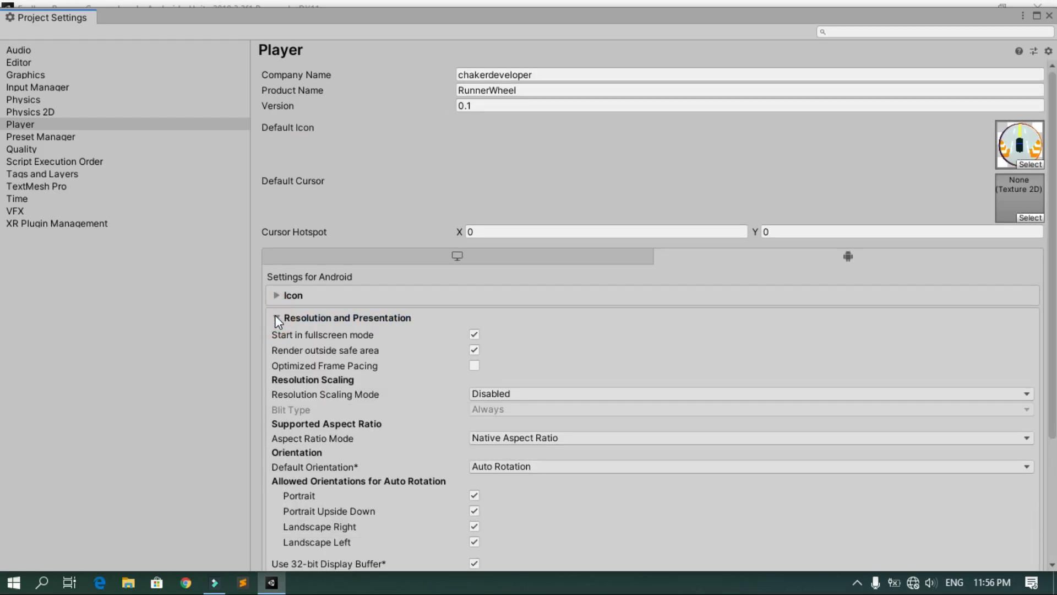
pyautogui.scroll(-3)
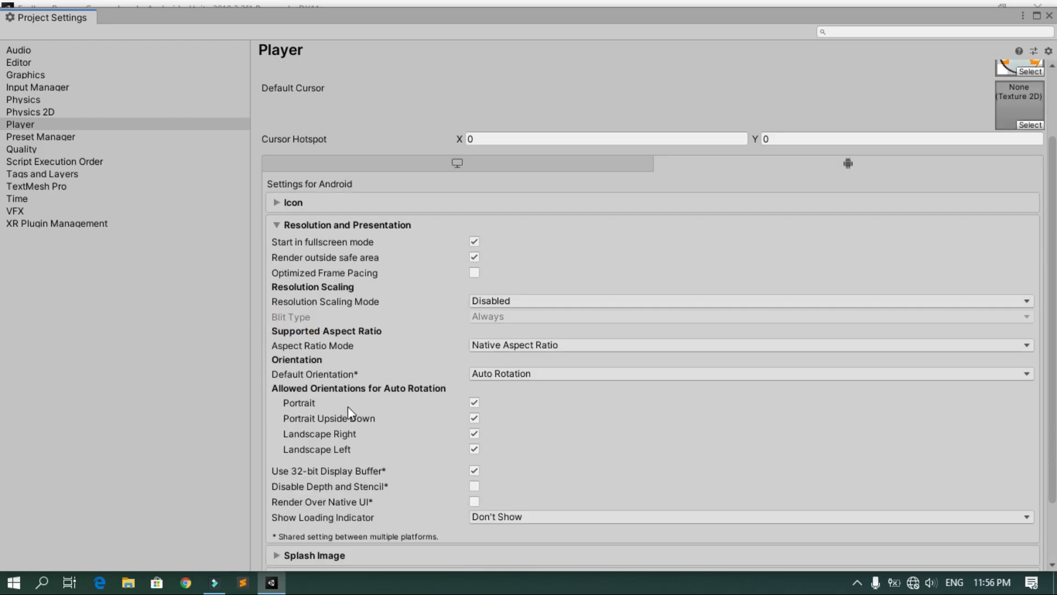
pyautogui.click(474, 433)
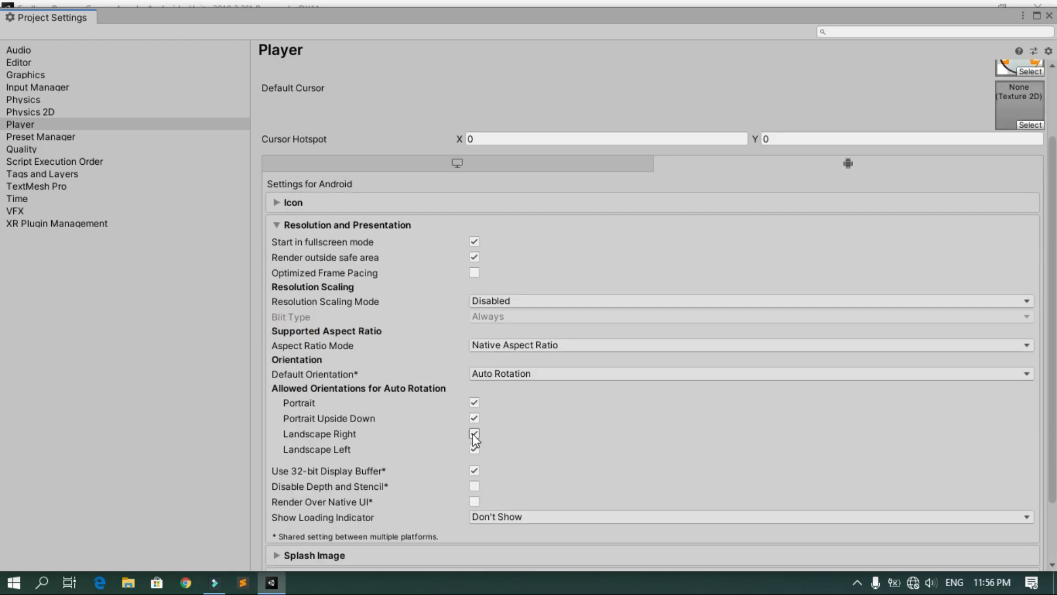
pyautogui.click(474, 433)
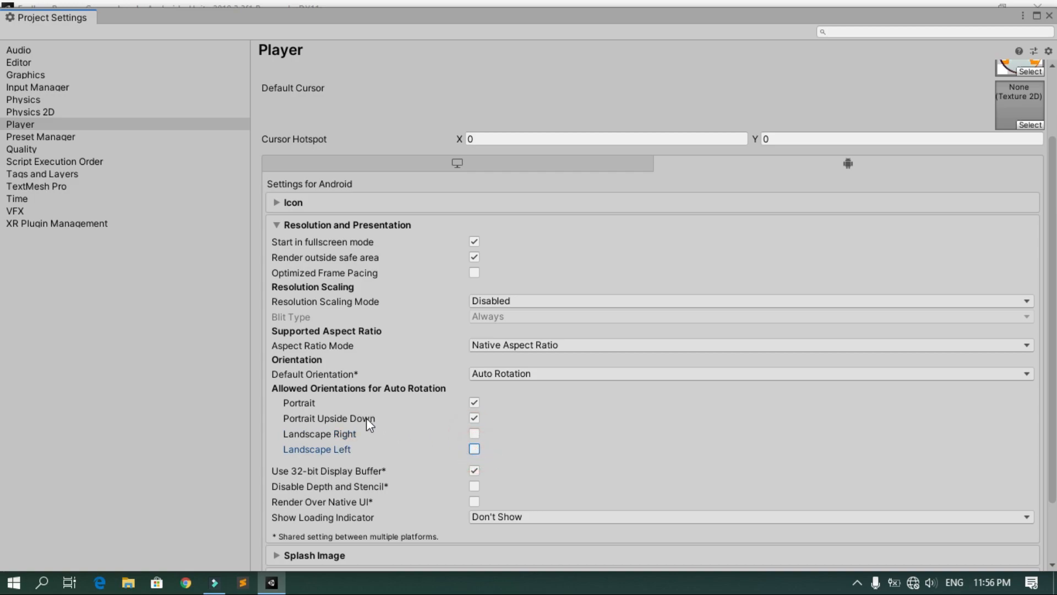
pyautogui.moveTo(467, 446)
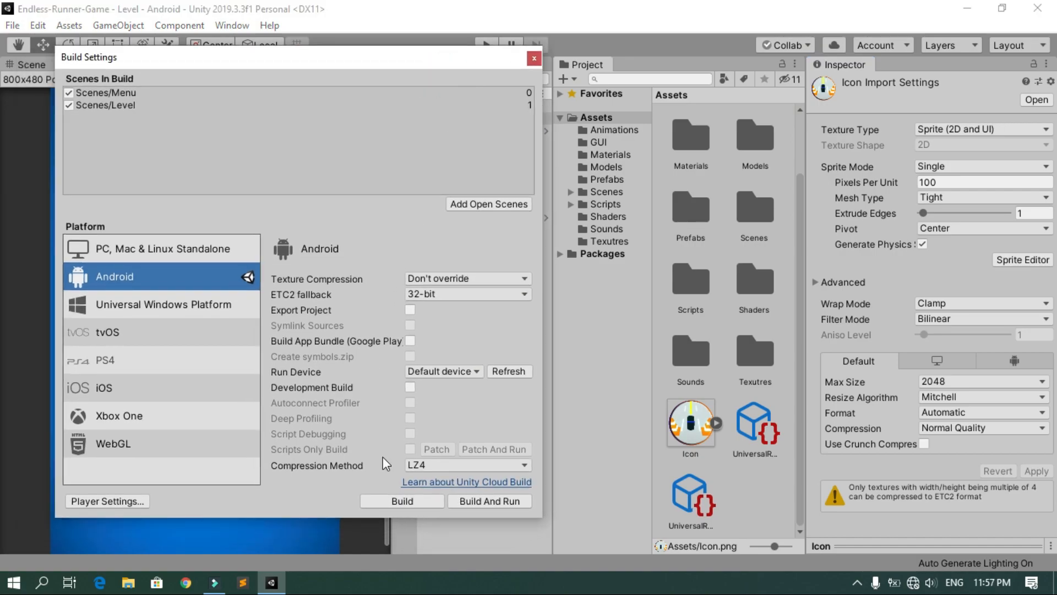
# Build RunnerWheel.apk to the Desktop, replacing the old file, and close the Explorer window.
pyautogui.click(401, 500)
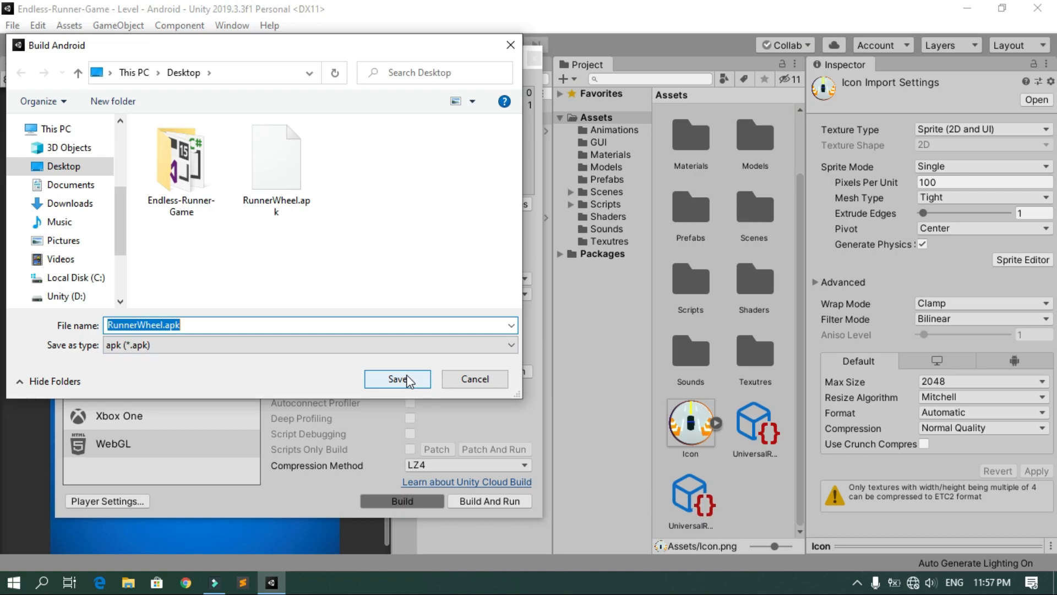
pyautogui.click(397, 379)
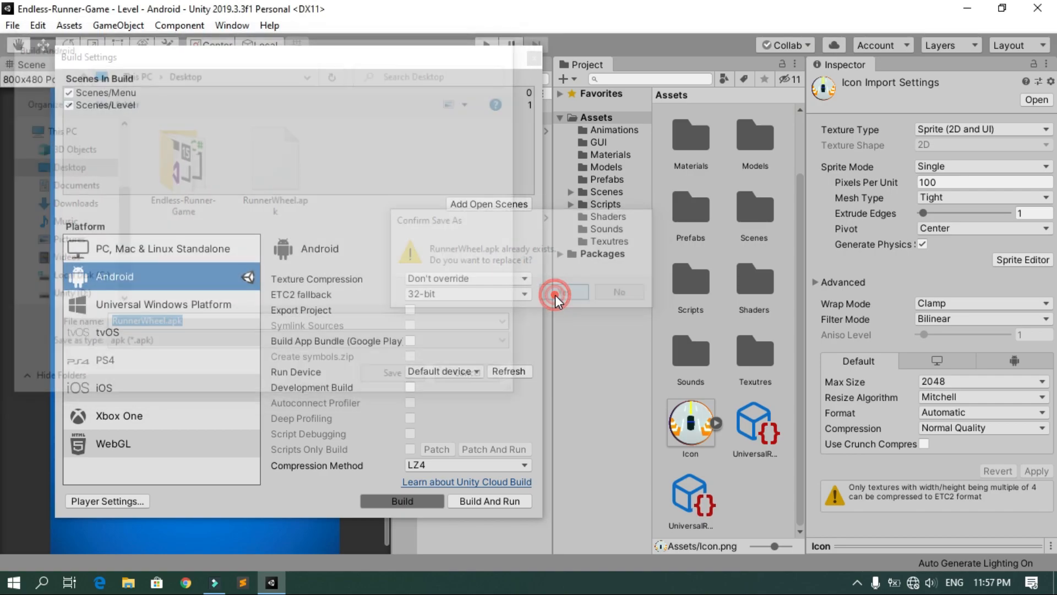
pyautogui.click(556, 292)
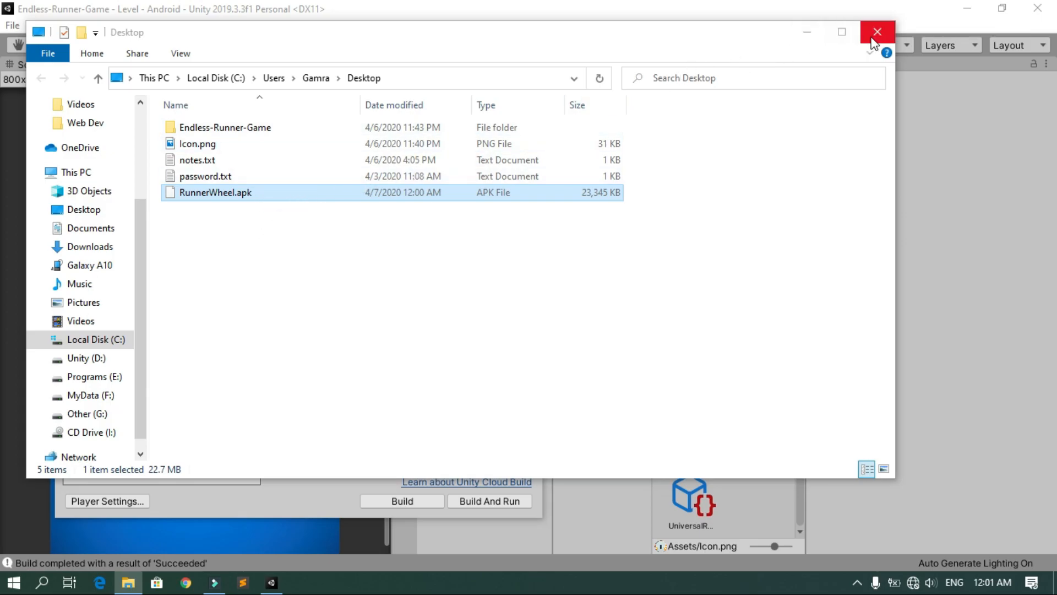
pyautogui.click(877, 32)
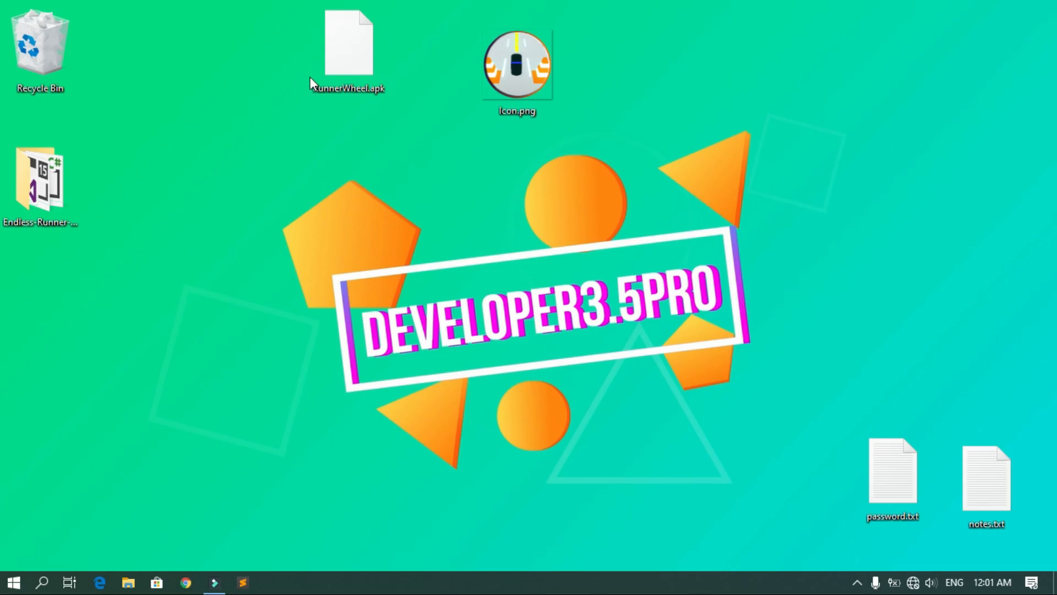
# Cut RunnerWheel.apk from the desktop so it can be pasted onto the phone.
pyautogui.moveTo(348, 44); pyautogui.dragTo(282, 74)
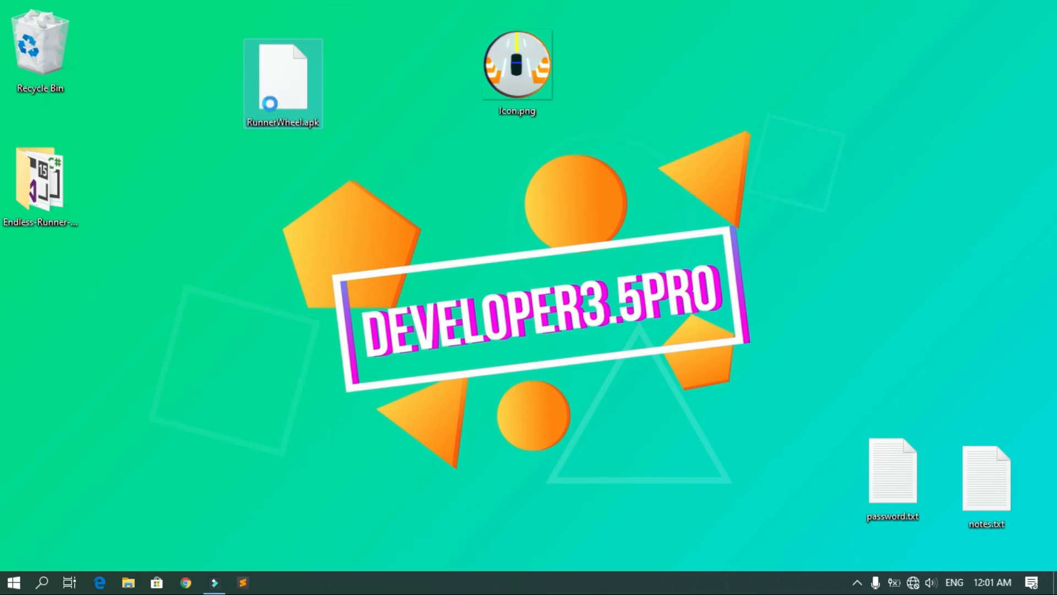
pyautogui.rightClick(282, 81)
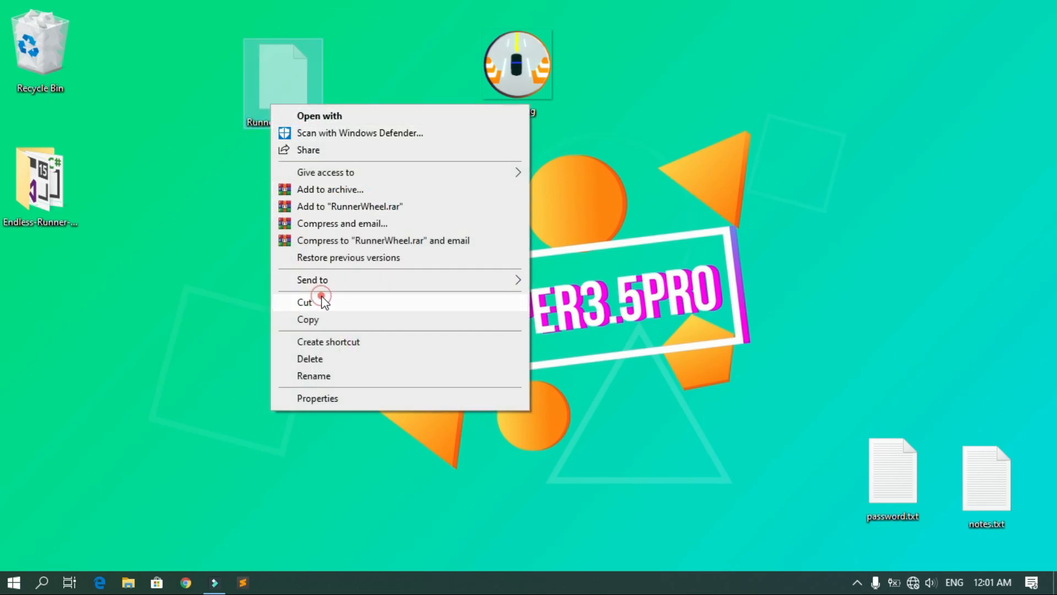
pyautogui.click(303, 301)
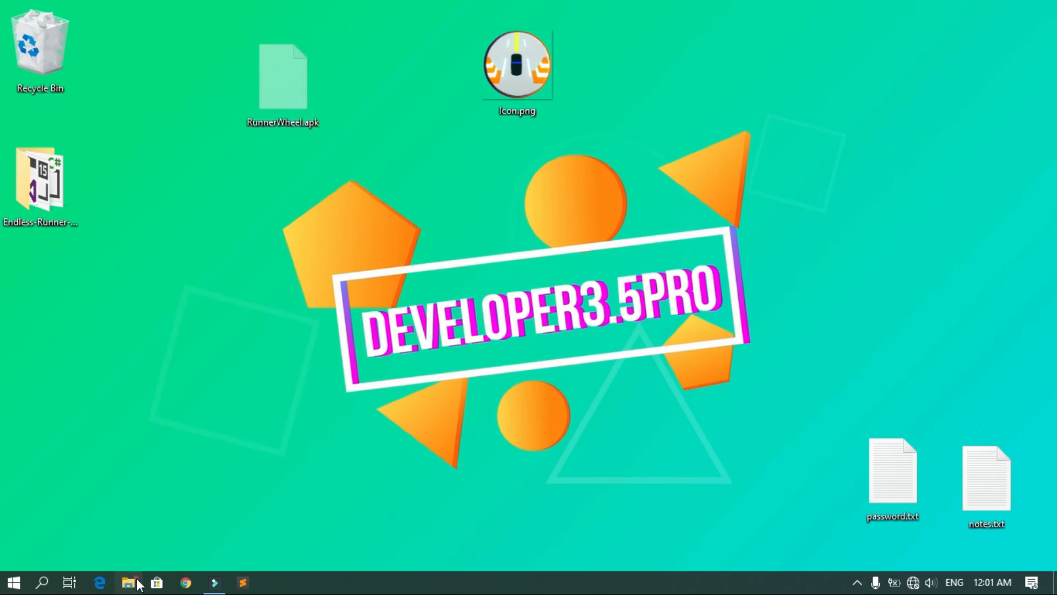
pyautogui.click(128, 582)
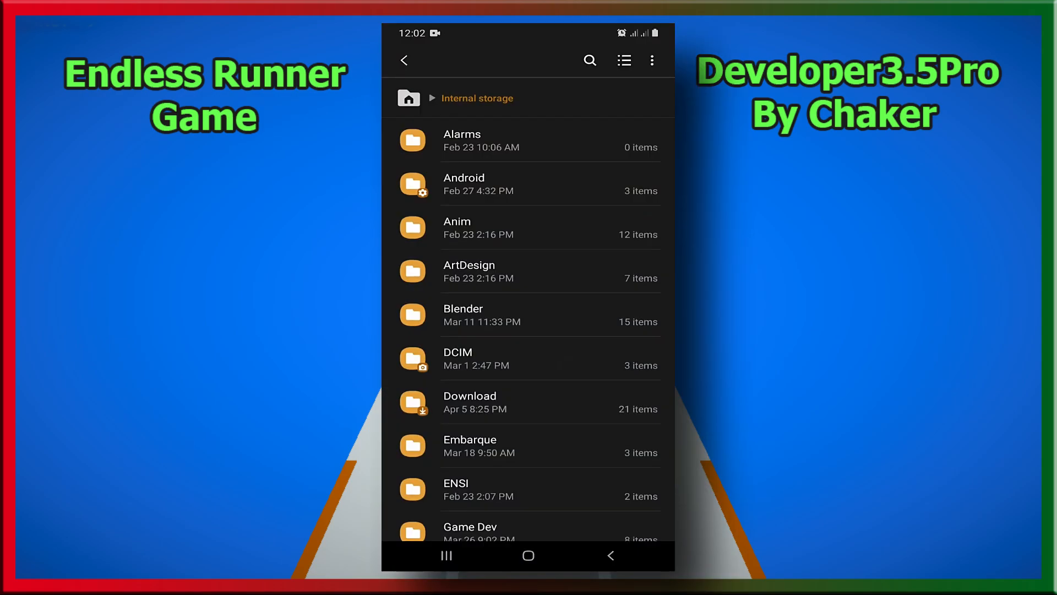
# Install RunnerWheel.apk from the phone's internal storage and launch the game.
pyautogui.scroll(-3)
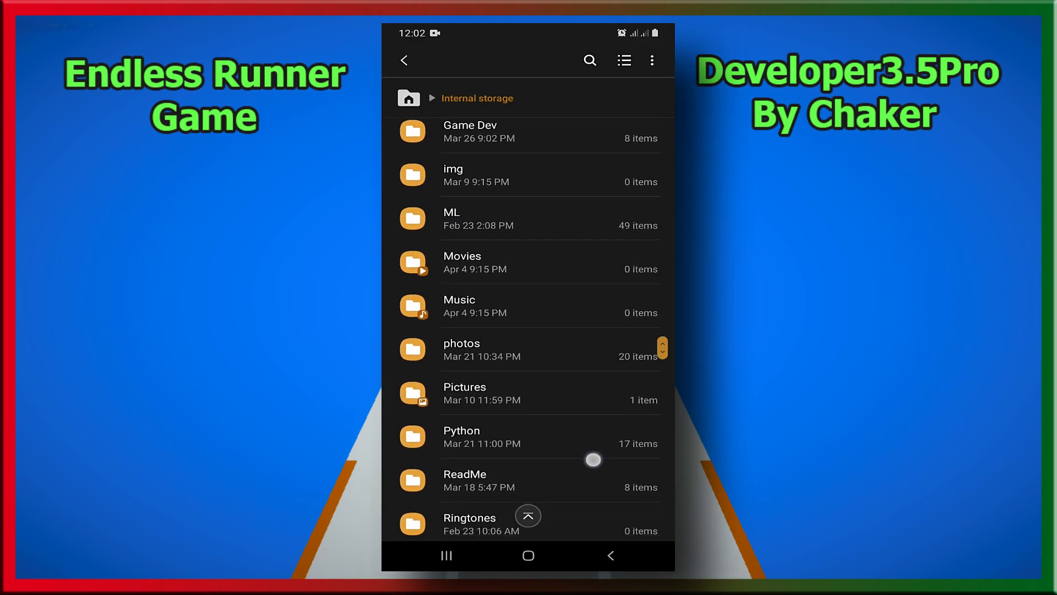
pyautogui.scroll(-3)
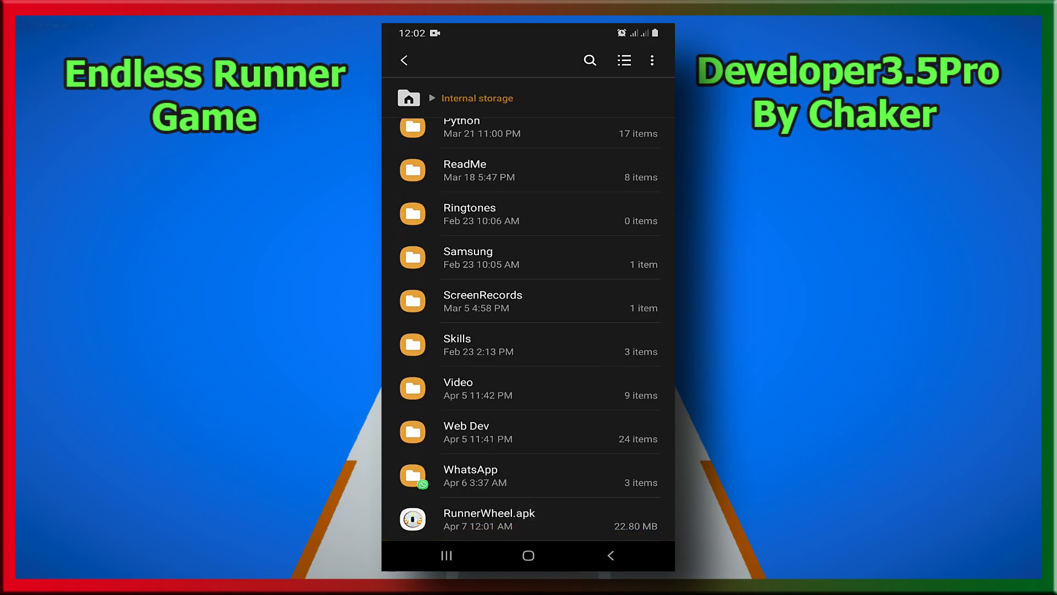
pyautogui.click(489, 517)
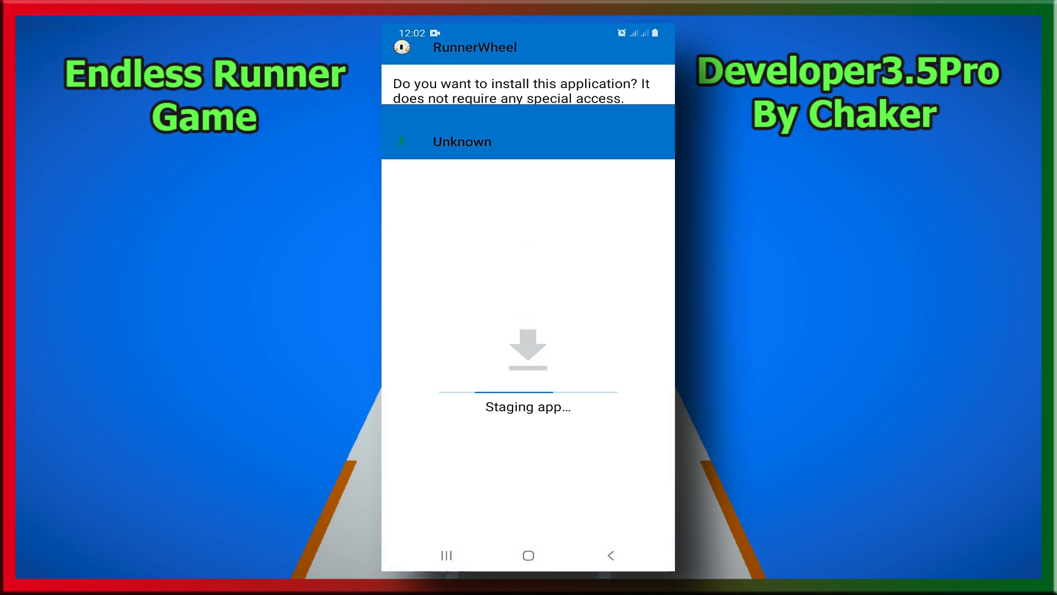
pyautogui.click(643, 519)
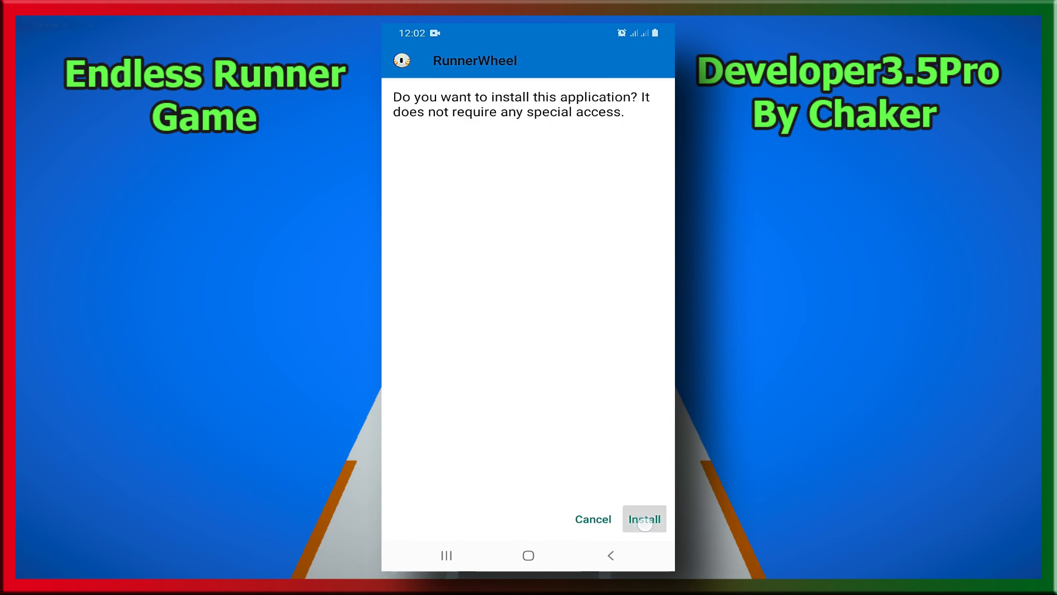
pyautogui.click(643, 519)
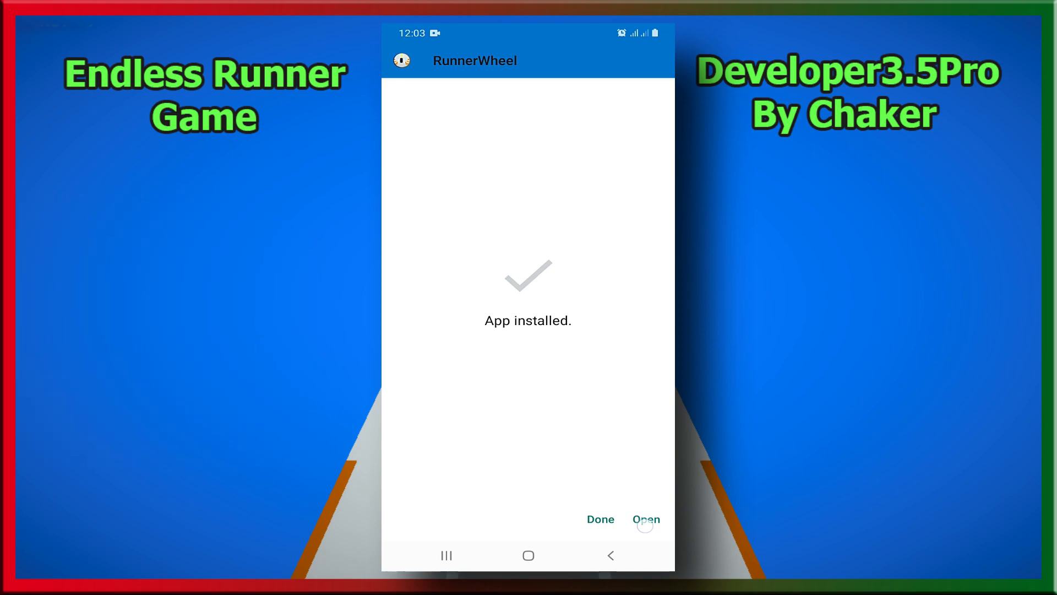
pyautogui.click(645, 519)
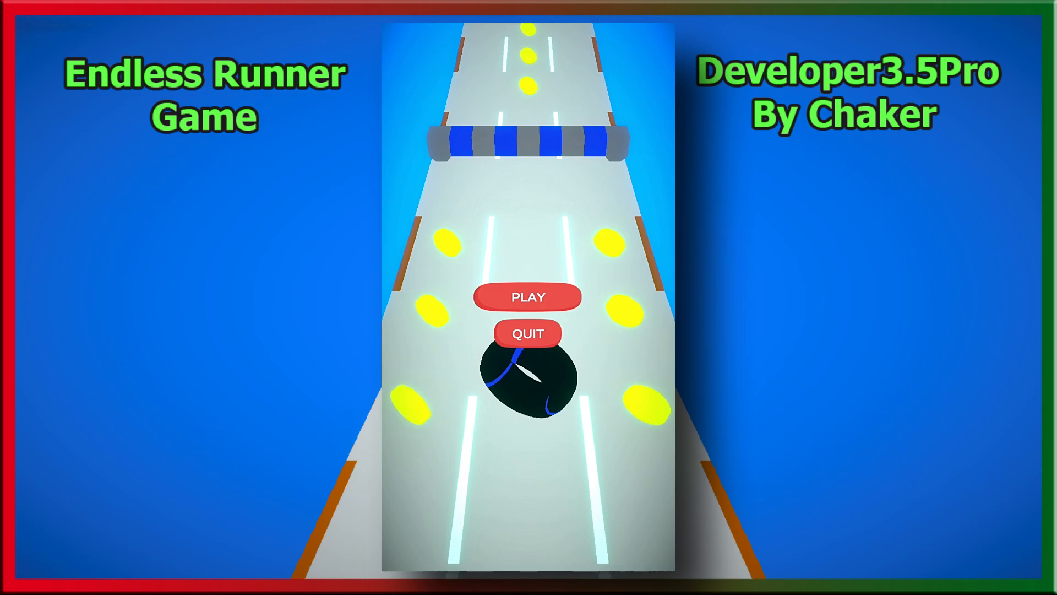
# Play RunnerWheel until Game Over with 37 coins, then replay and start a new run.
pyautogui.click(528, 297)
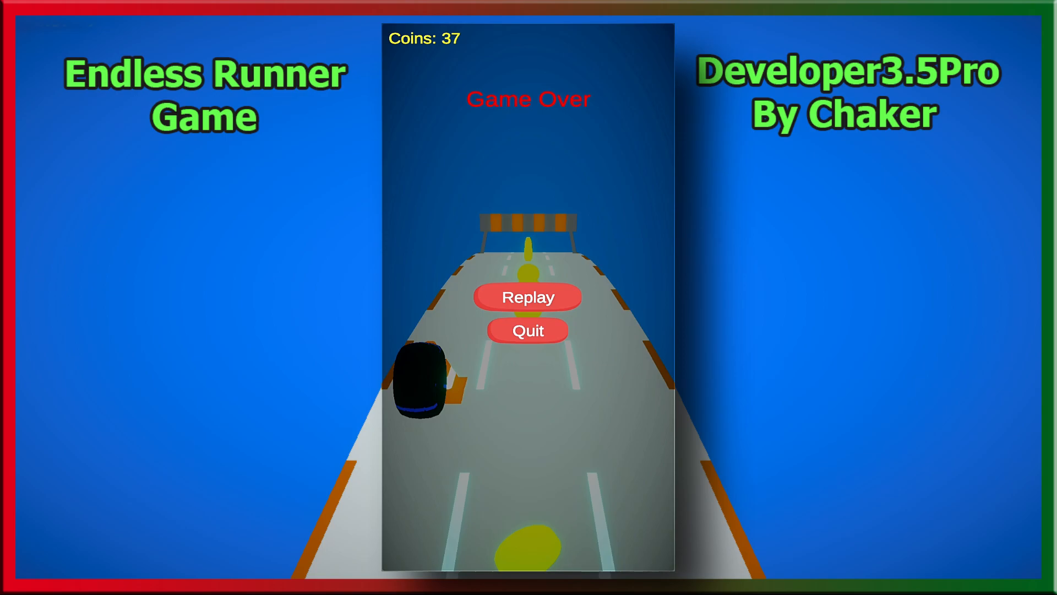
pyautogui.click(528, 297)
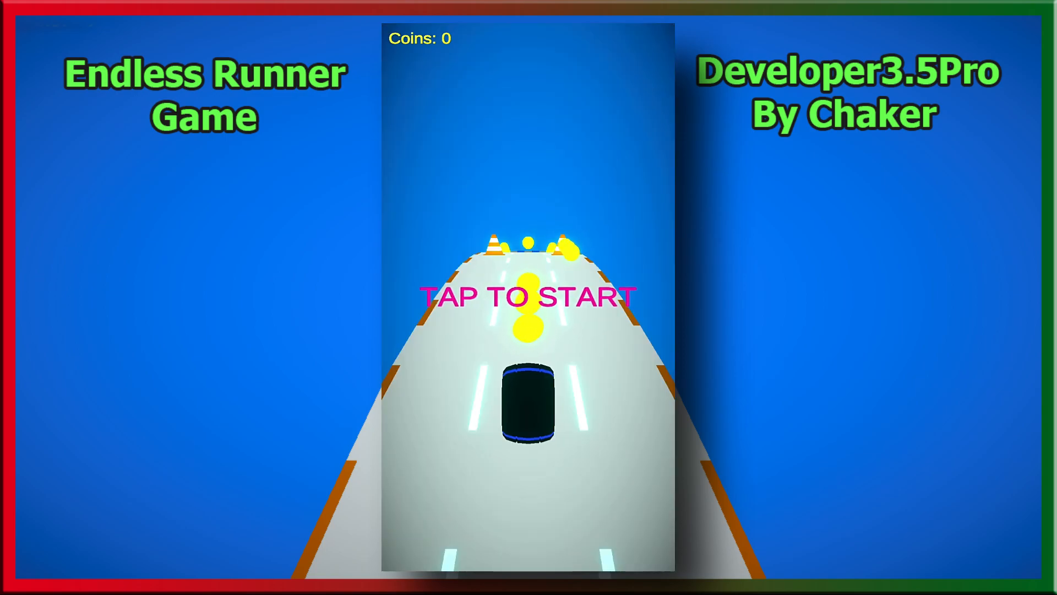
pyautogui.click(528, 296)
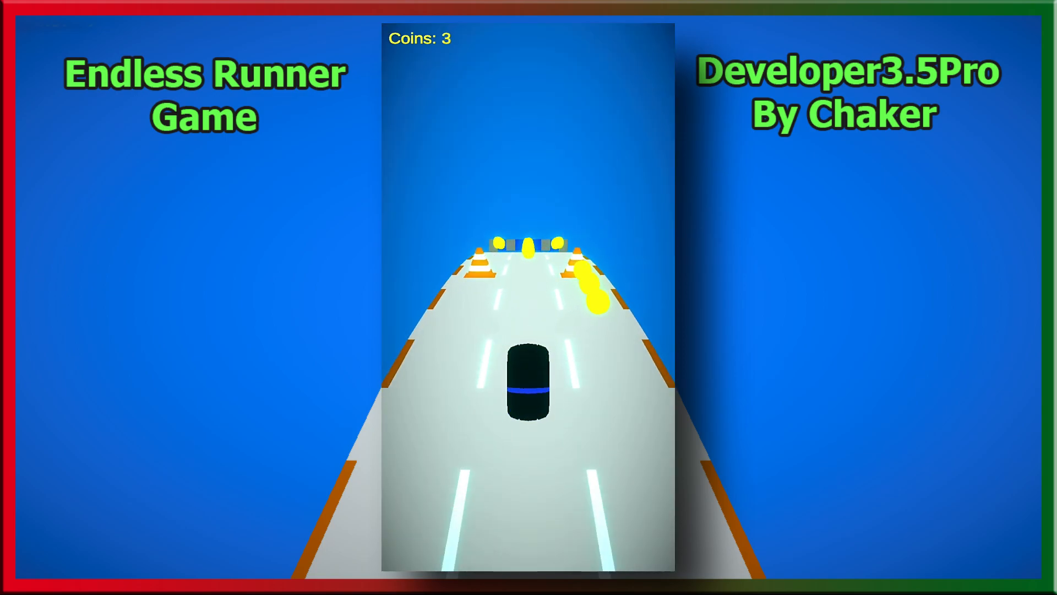